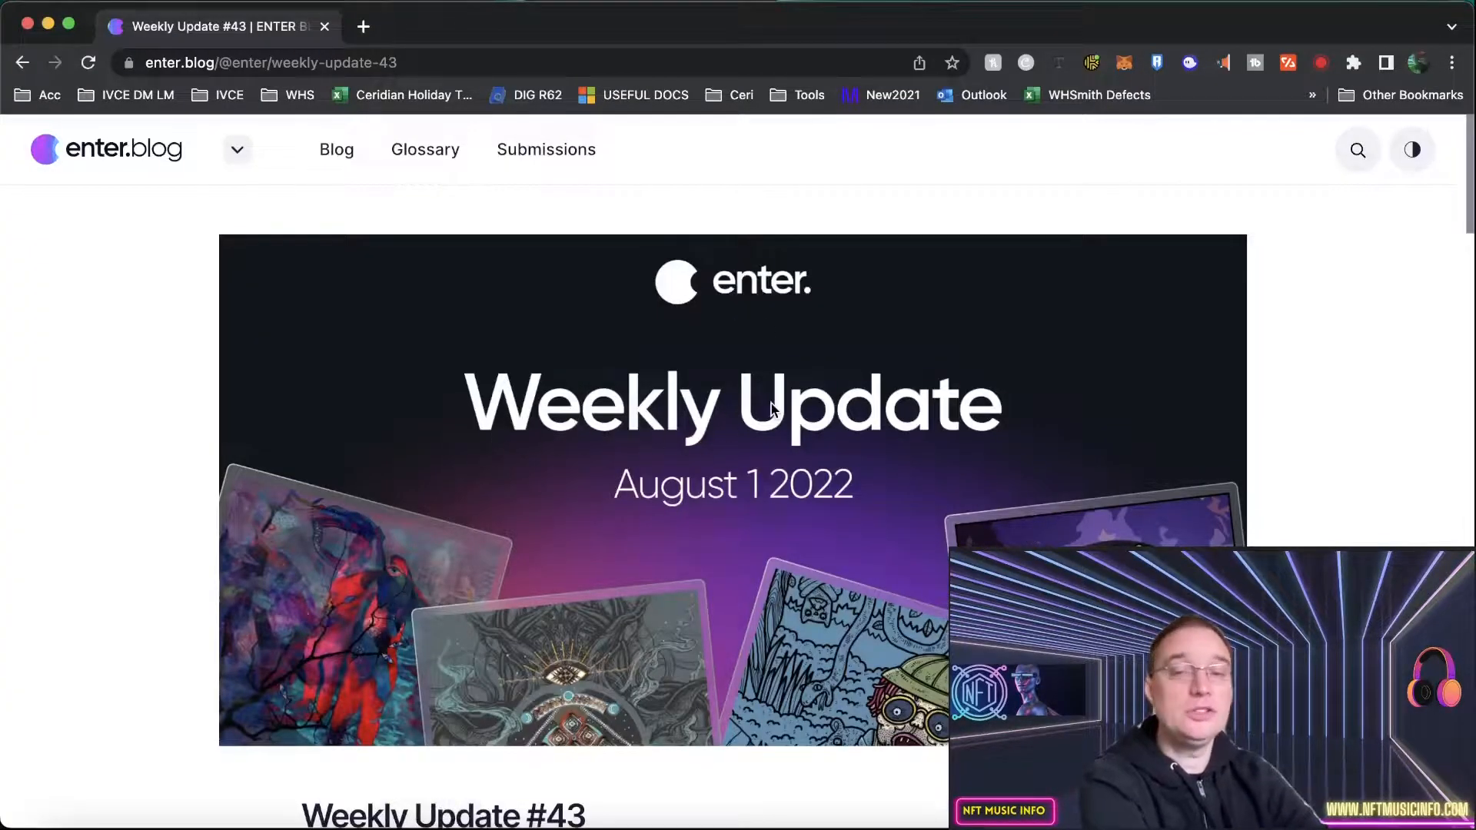
Read Weekly Update #43 from its banner down to the enter.market hotfix list
{"action": "scroll", "scroll_direction": "down", "scroll_amount": 3}
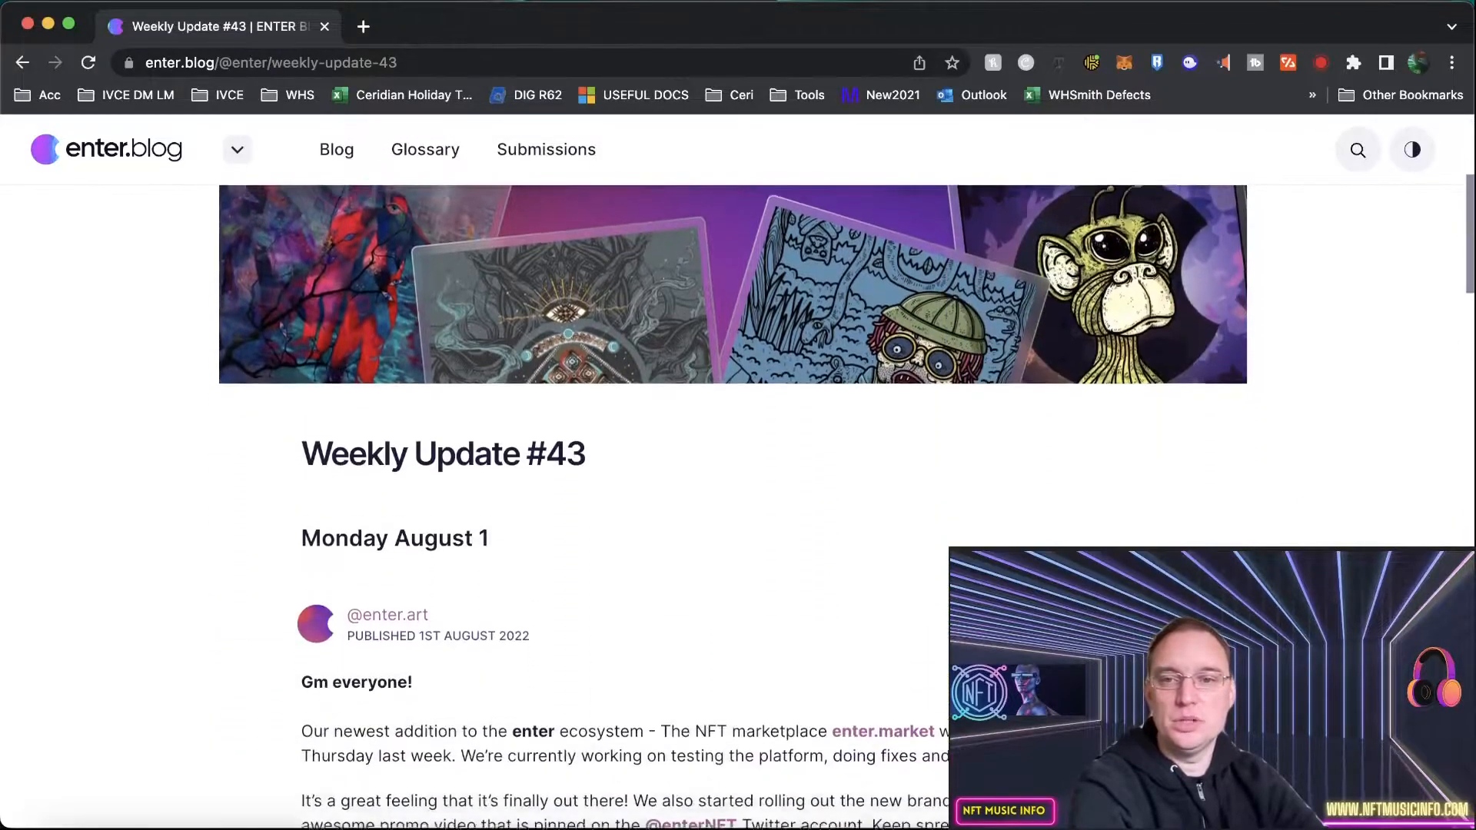
{"action": "scroll", "scroll_direction": "down", "scroll_amount": 3}
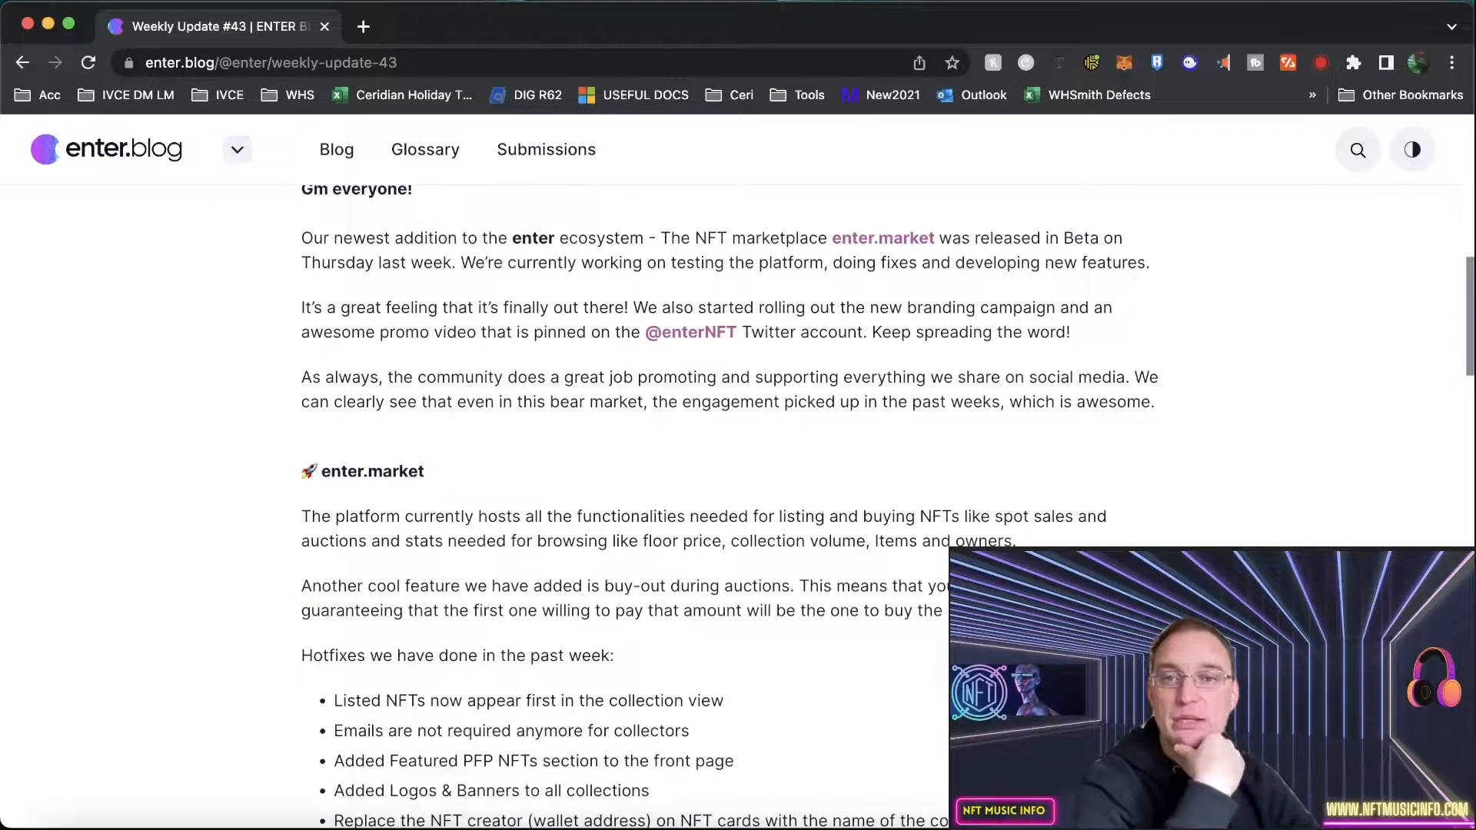
{"action": "scroll", "scroll_direction": "down", "scroll_amount": 3}
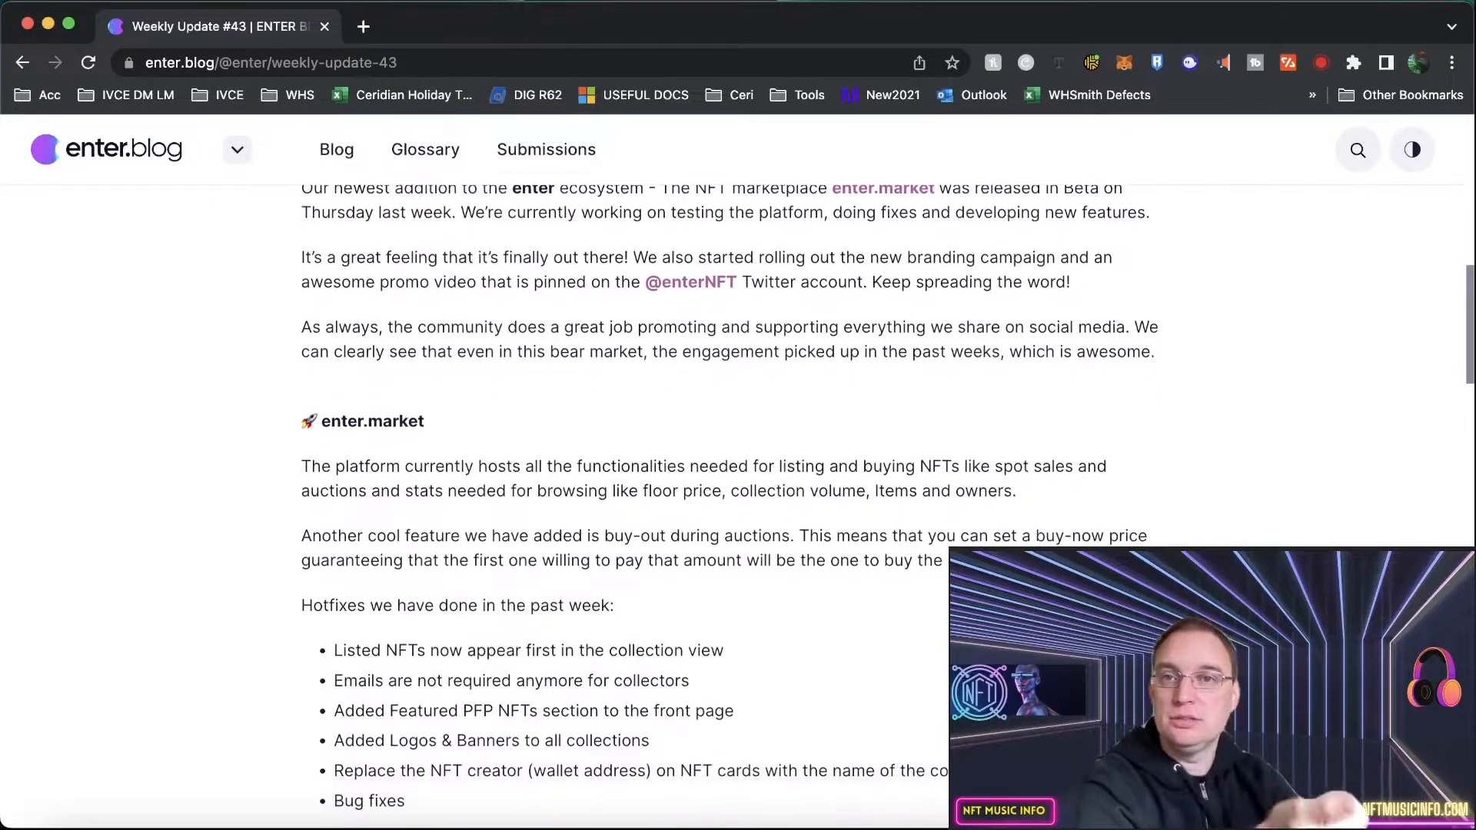
{"action": "scroll", "scroll_direction": "down", "scroll_amount": 3}
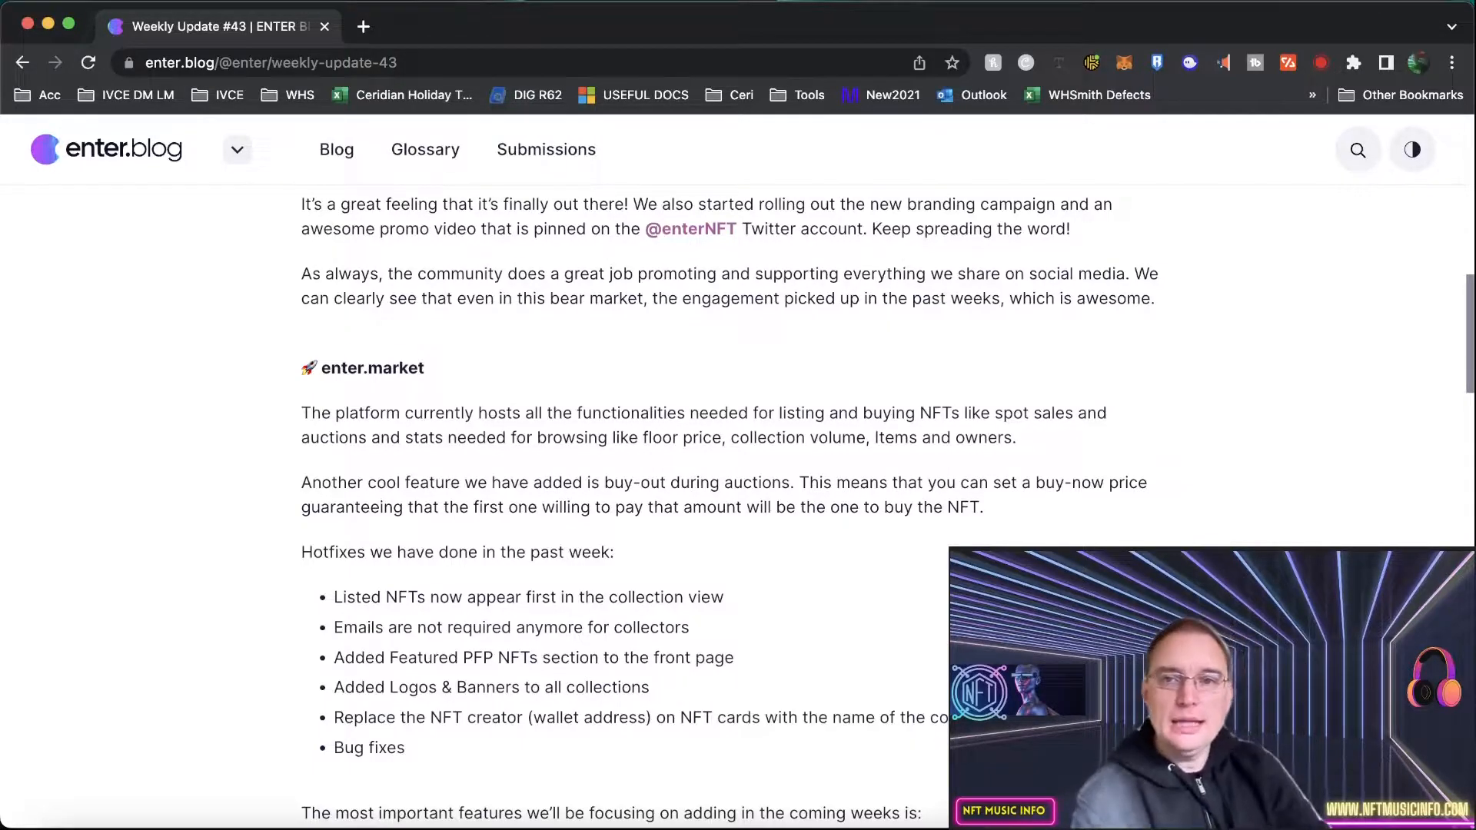
{"action": "mouse_move", "coordinate": [684, 266]}
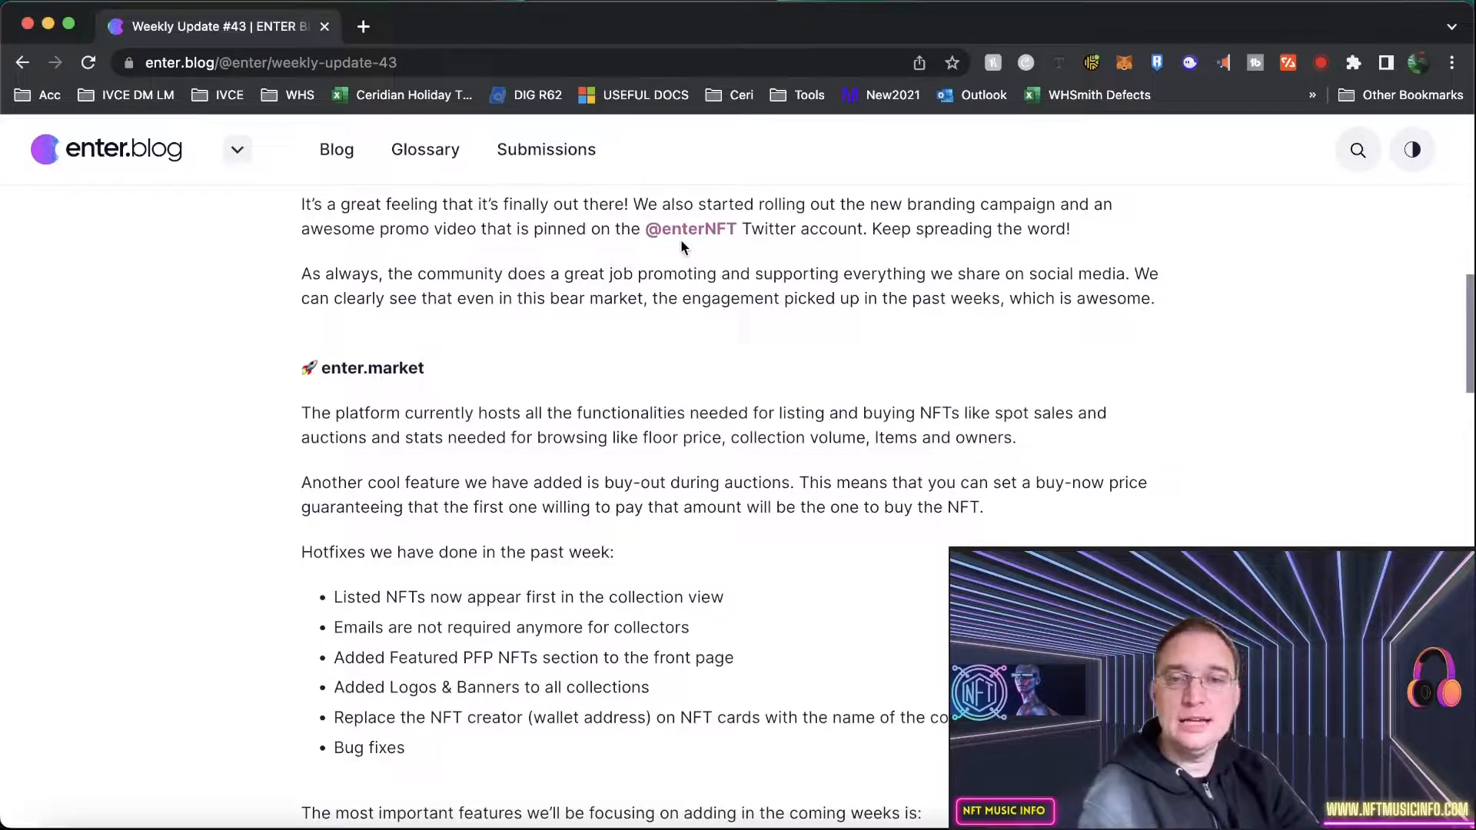
{"action": "scroll", "scroll_direction": "down", "scroll_amount": 3}
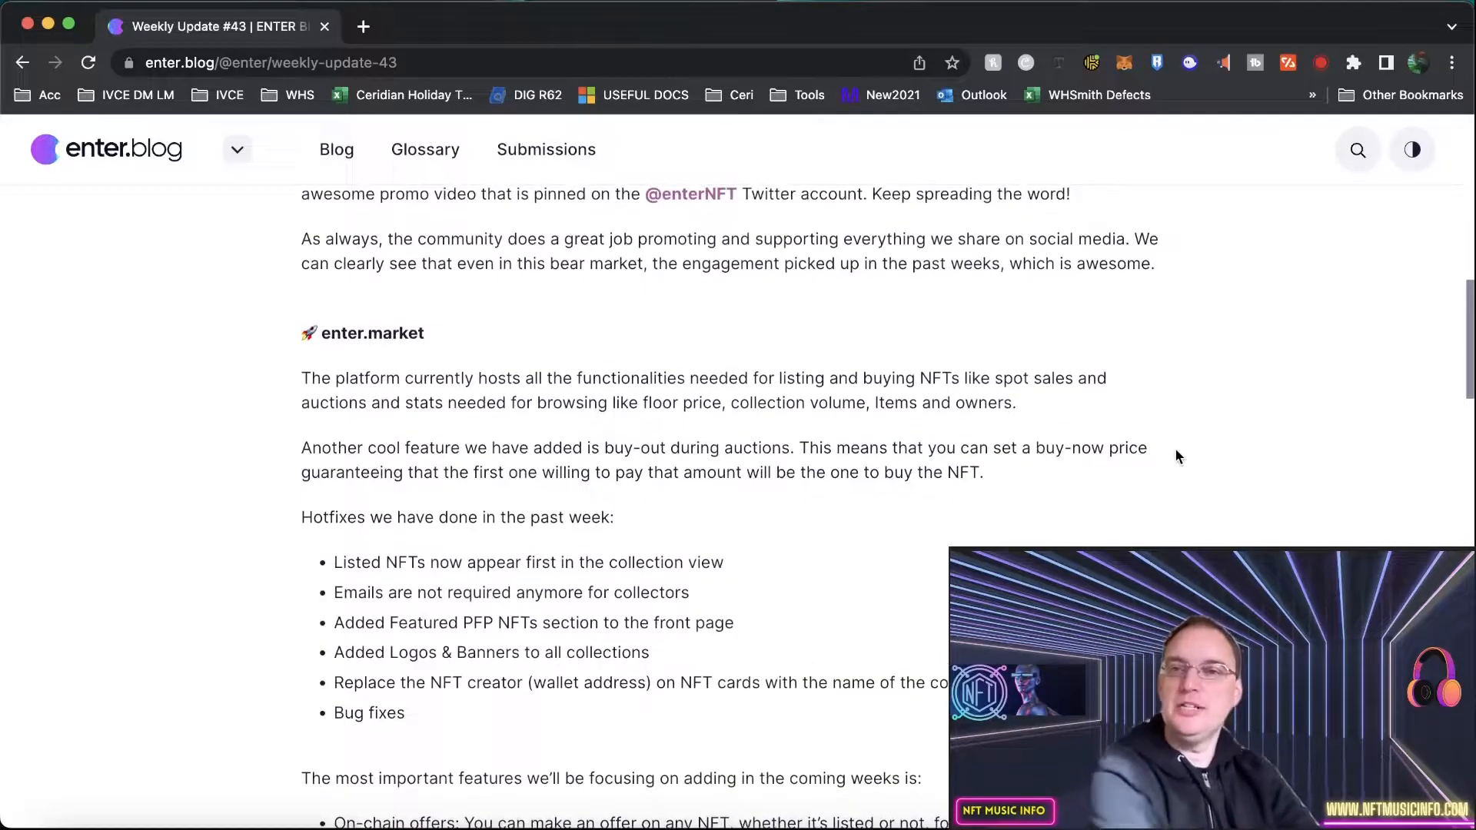
{"action": "scroll", "scroll_direction": "down", "scroll_amount": 3}
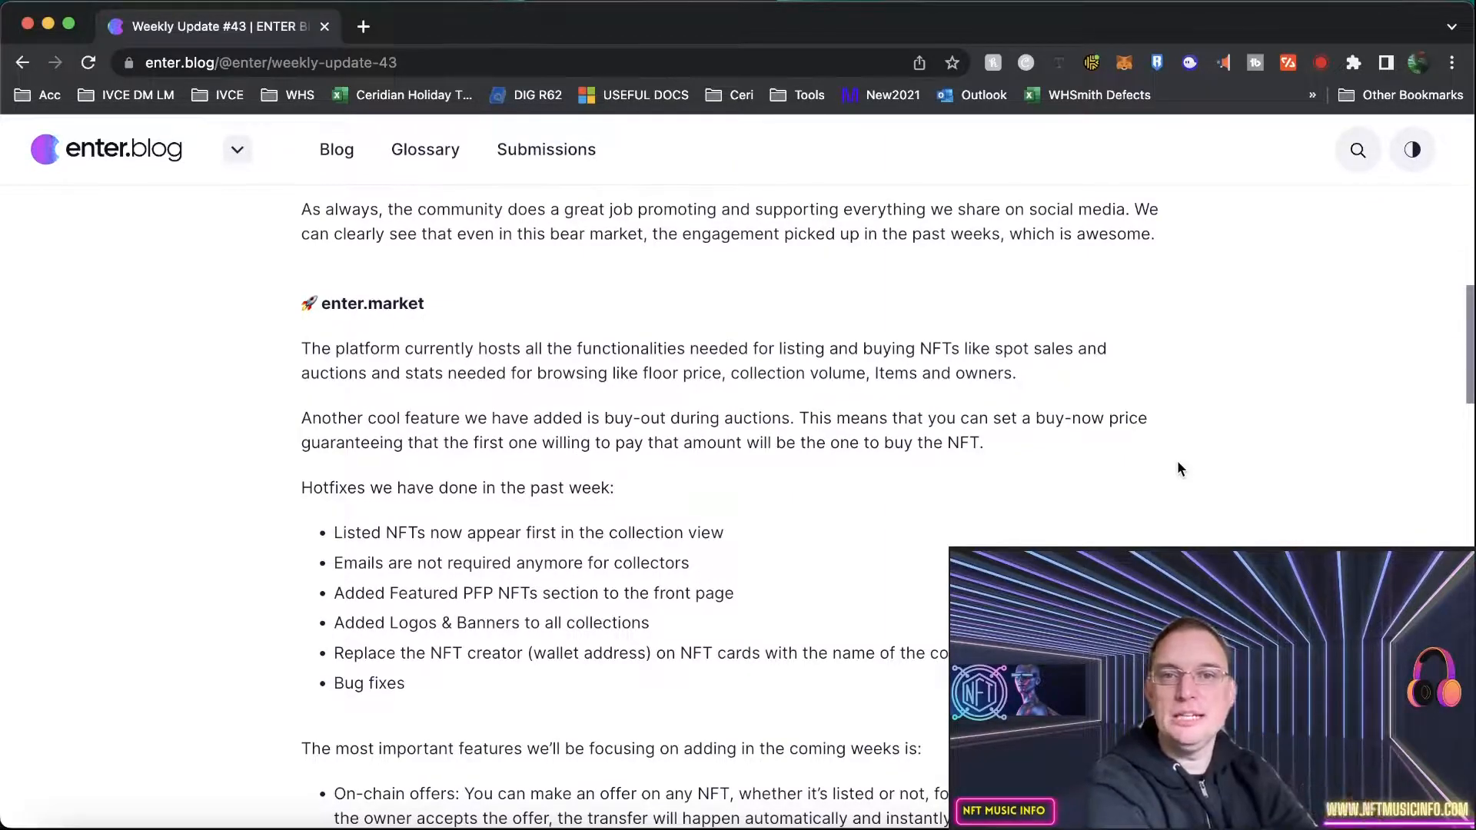
{"action": "scroll", "scroll_direction": "down", "scroll_amount": 3}
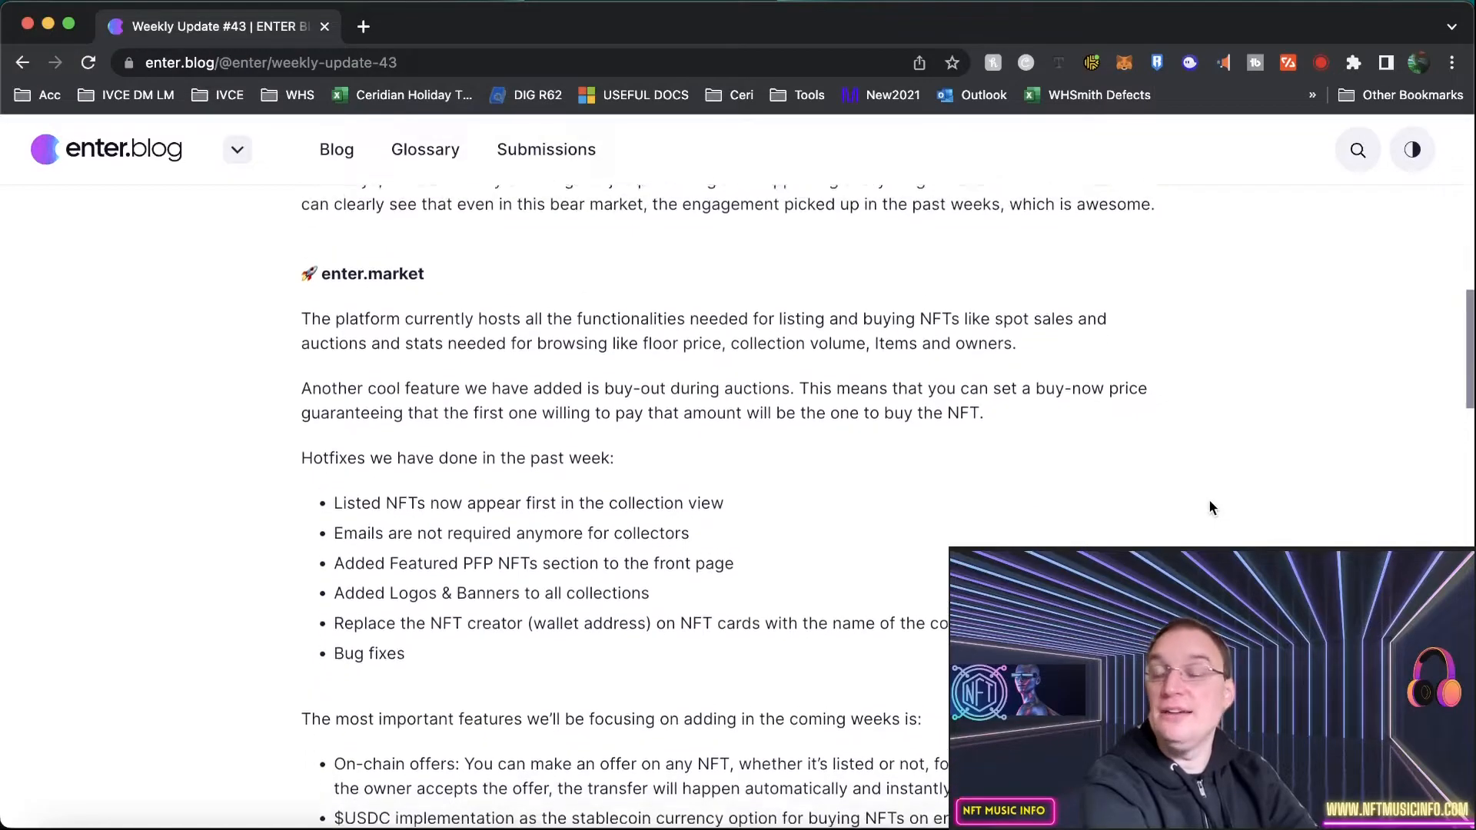
{"action": "scroll", "scroll_direction": "up", "scroll_amount": 3}
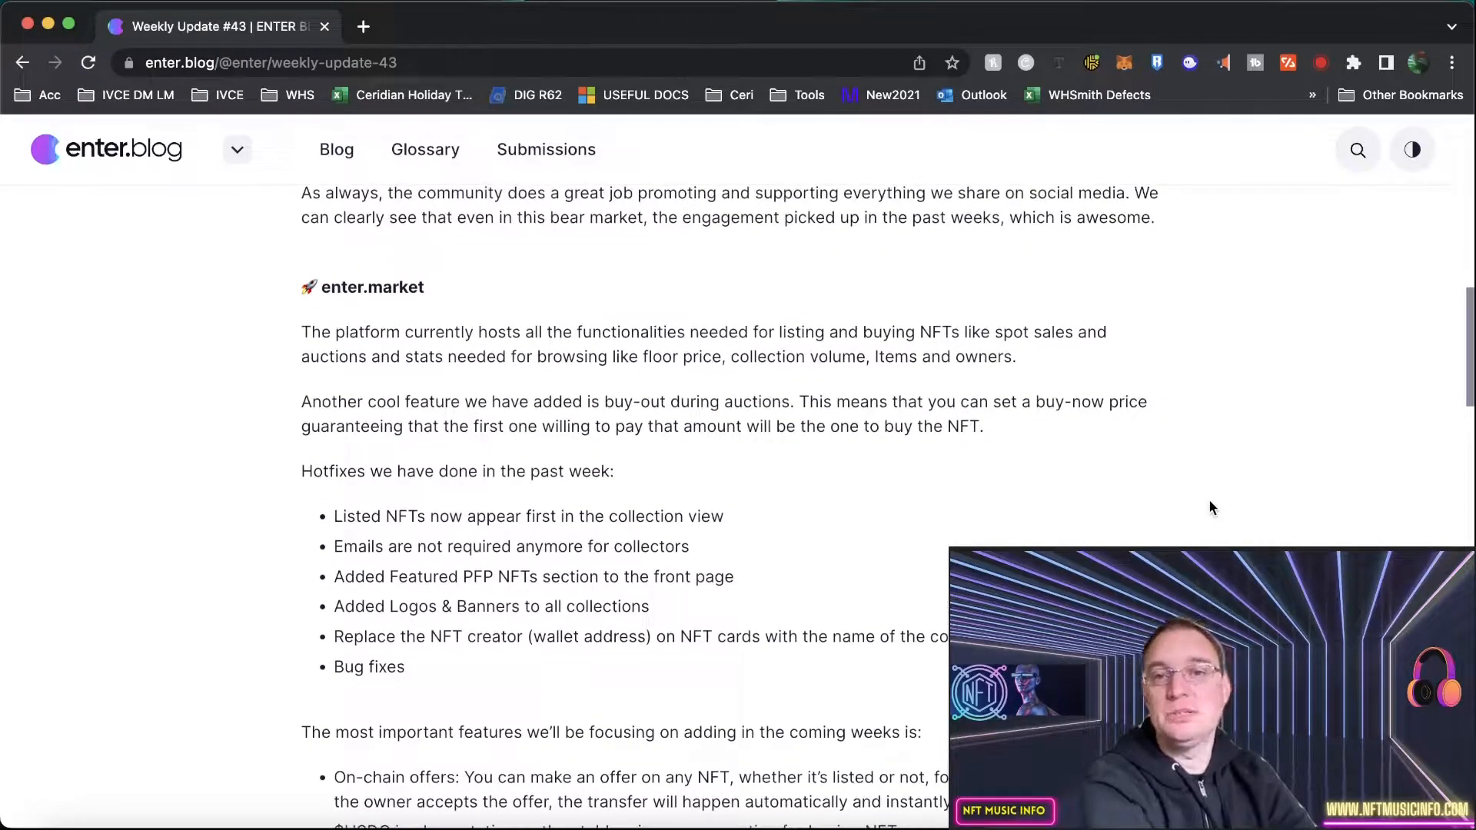
{"action": "scroll", "scroll_direction": "down", "scroll_amount": 3}
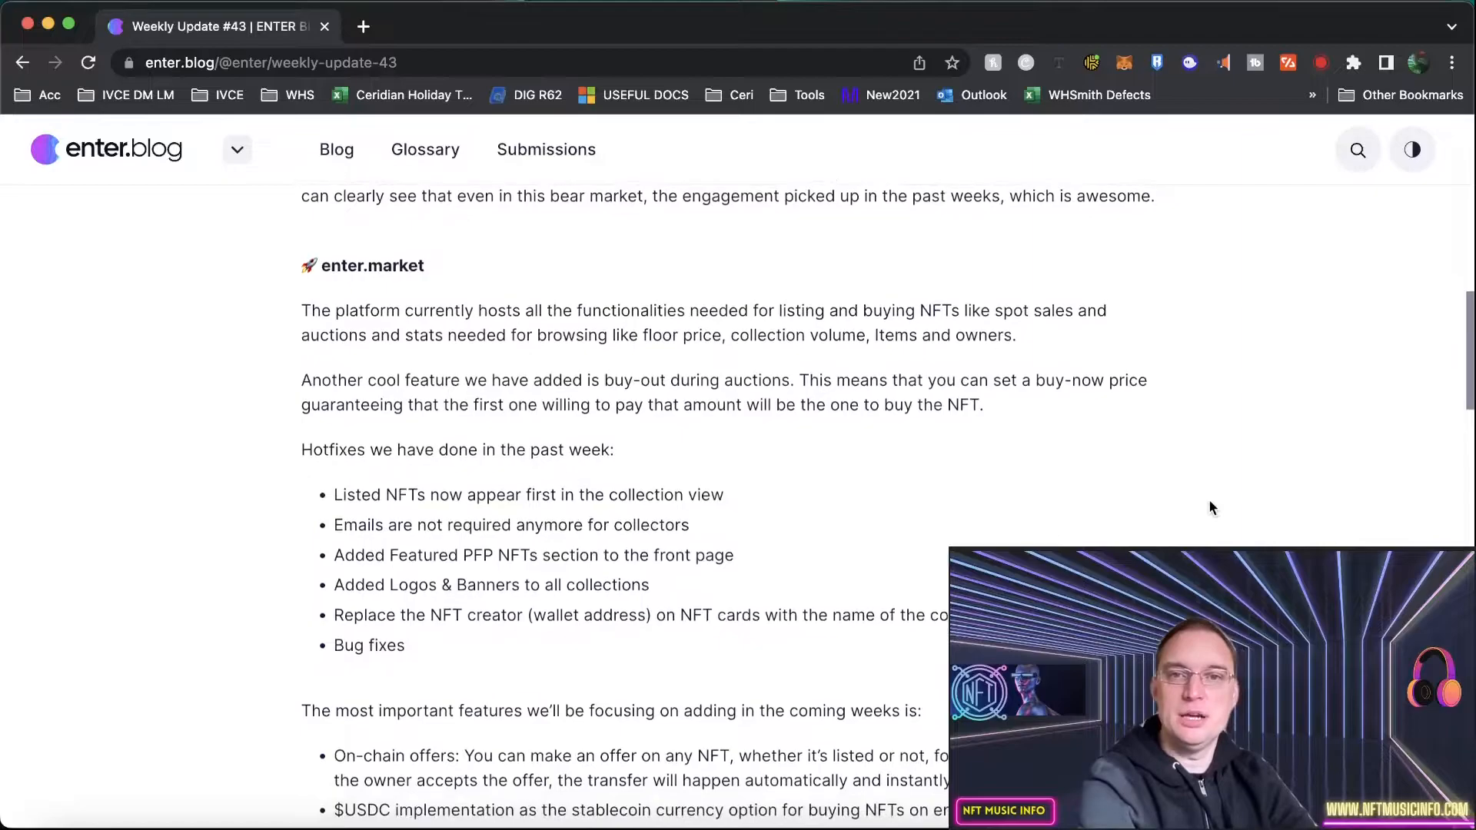
Read on through the upcoming-features list to the enter.market Twitter space section
{"action": "scroll", "scroll_direction": "up", "scroll_amount": 3}
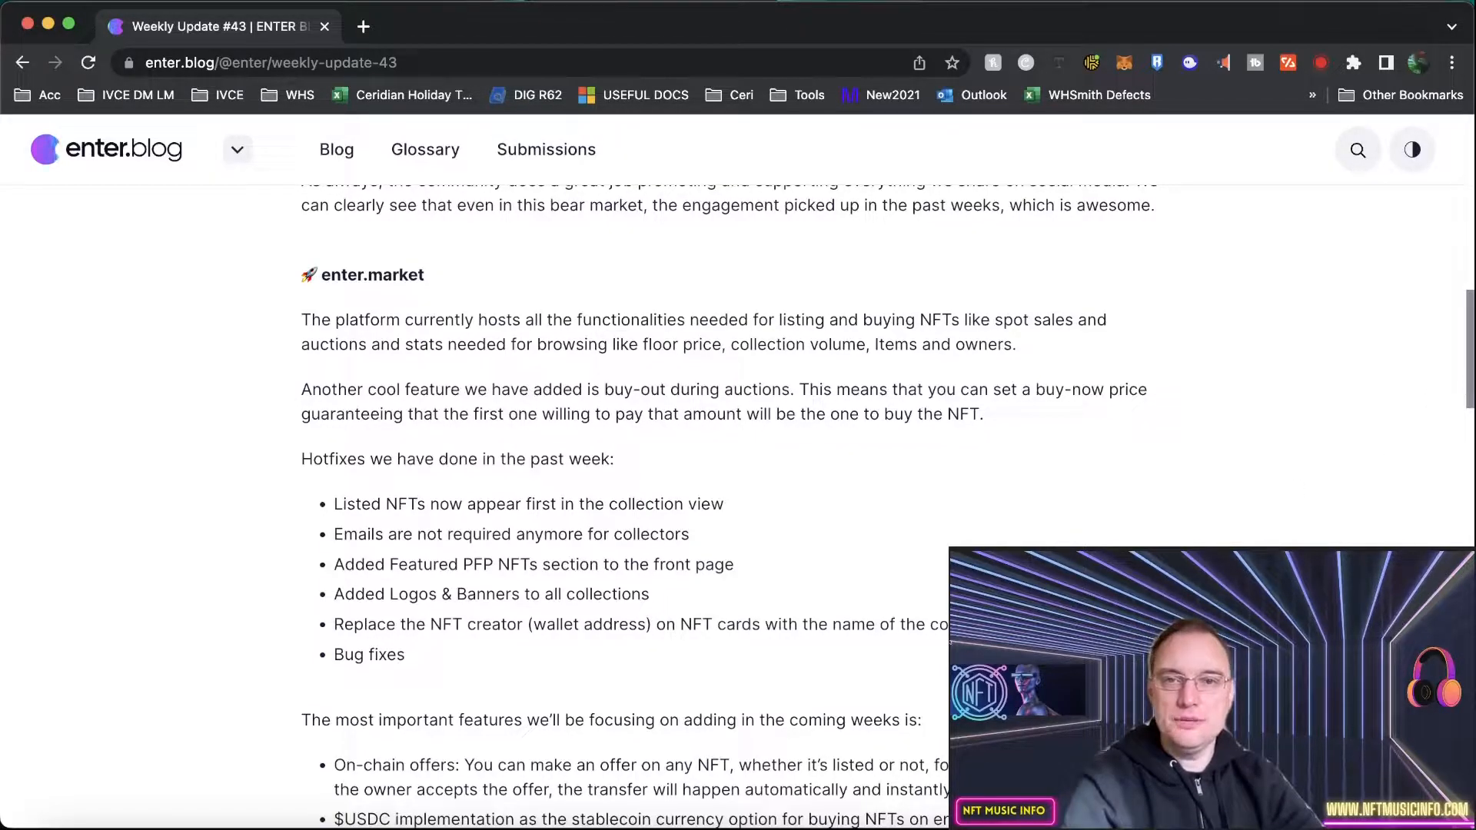
{"action": "scroll", "scroll_direction": "up", "scroll_amount": 3}
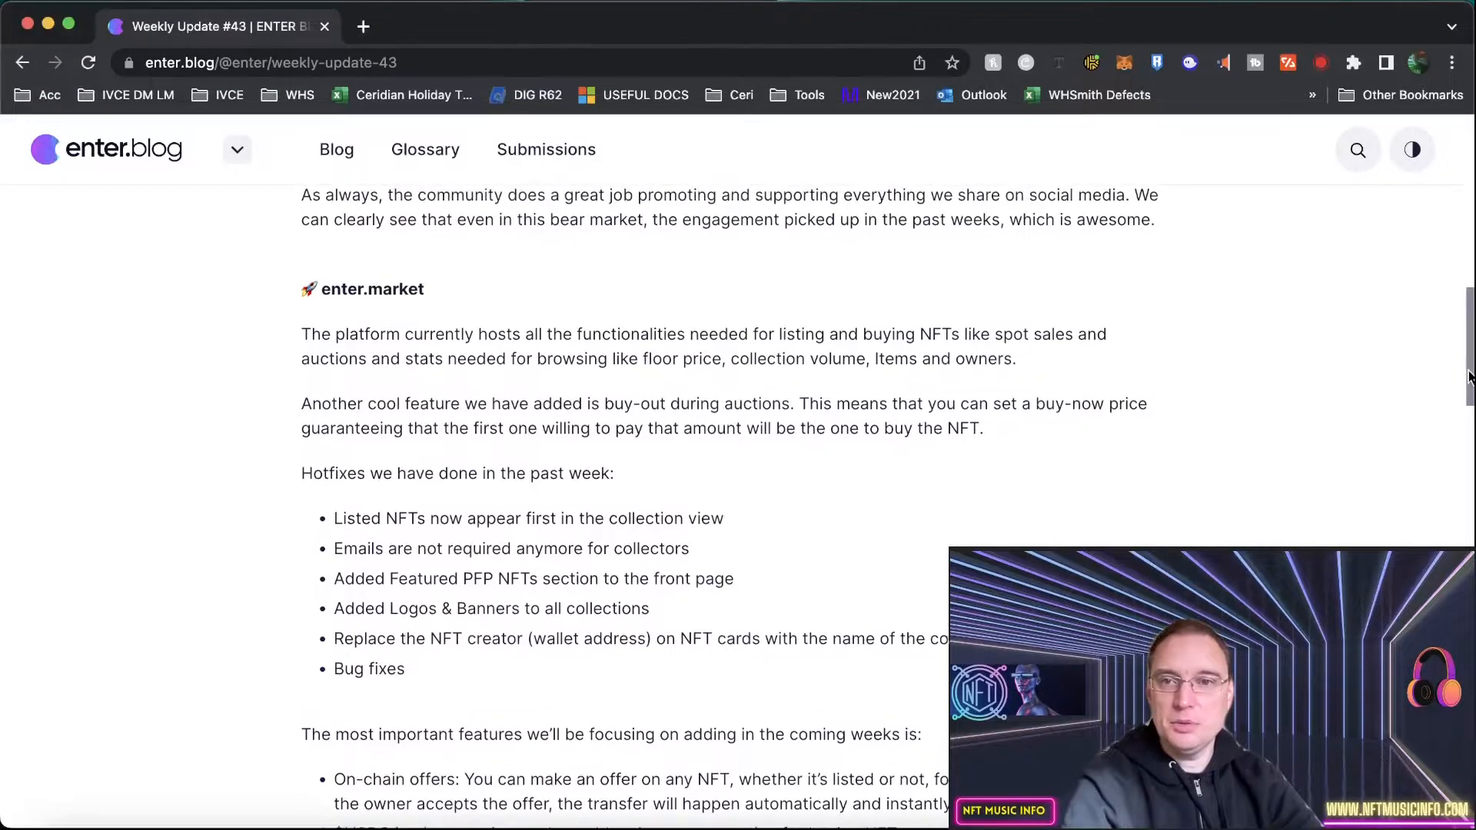
{"action": "scroll", "scroll_direction": "down", "scroll_amount": 3}
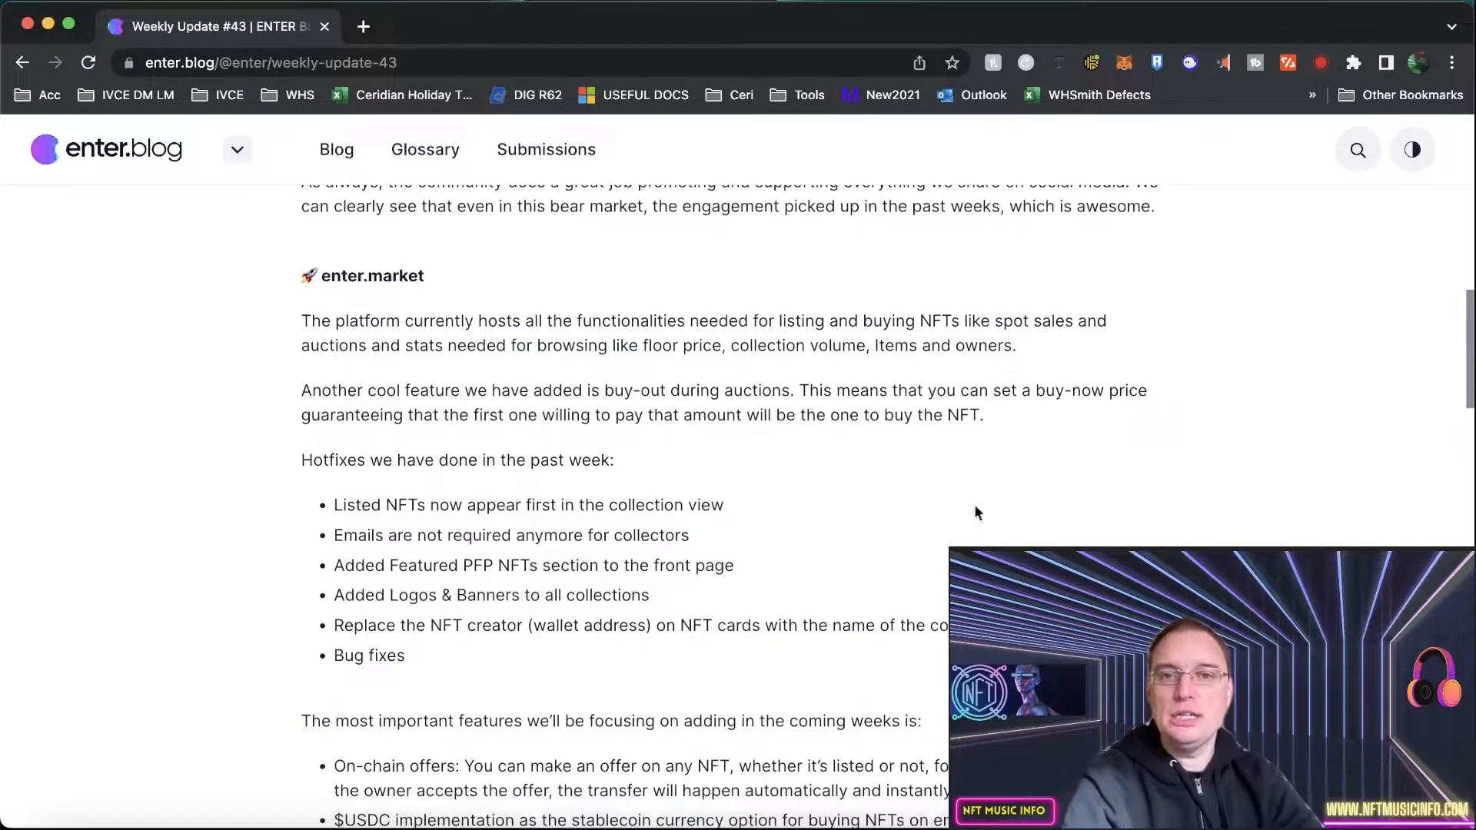
{"action": "scroll", "scroll_direction": "down", "scroll_amount": 3}
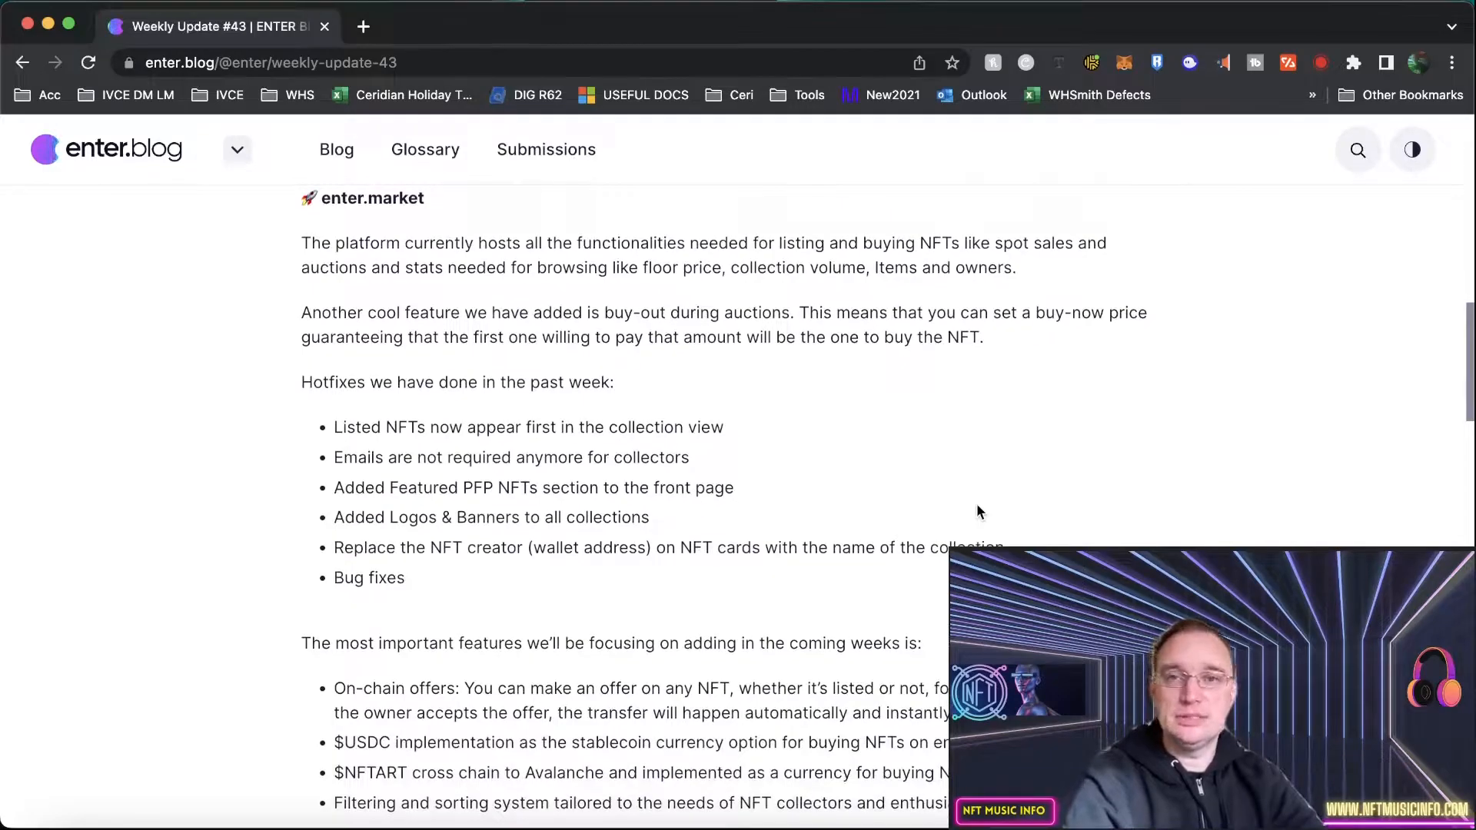
{"action": "scroll", "scroll_direction": "down", "scroll_amount": 3}
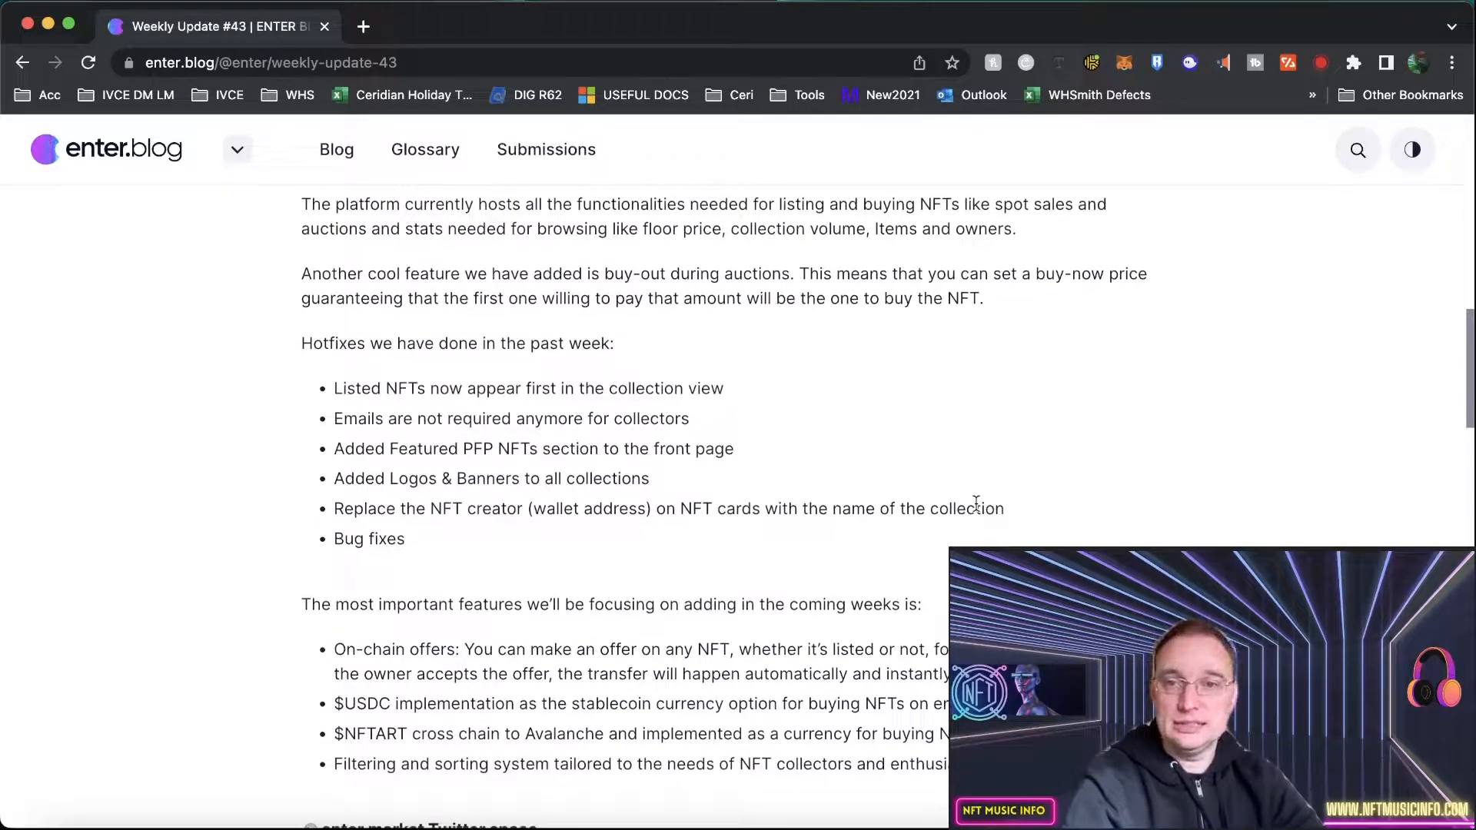
{"action": "scroll", "scroll_direction": "down", "scroll_amount": 3}
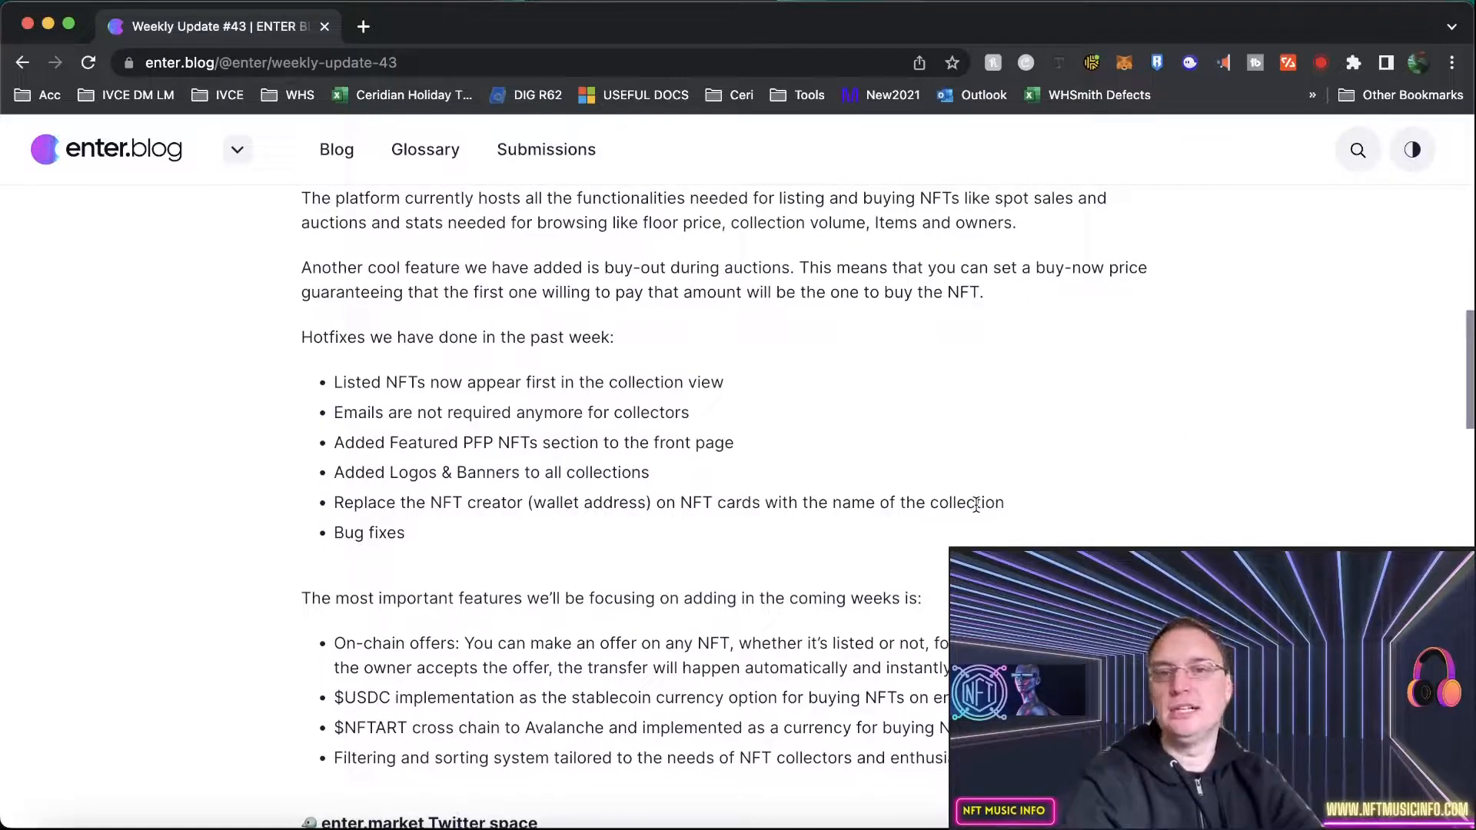
{"action": "scroll", "scroll_direction": "down", "scroll_amount": 3}
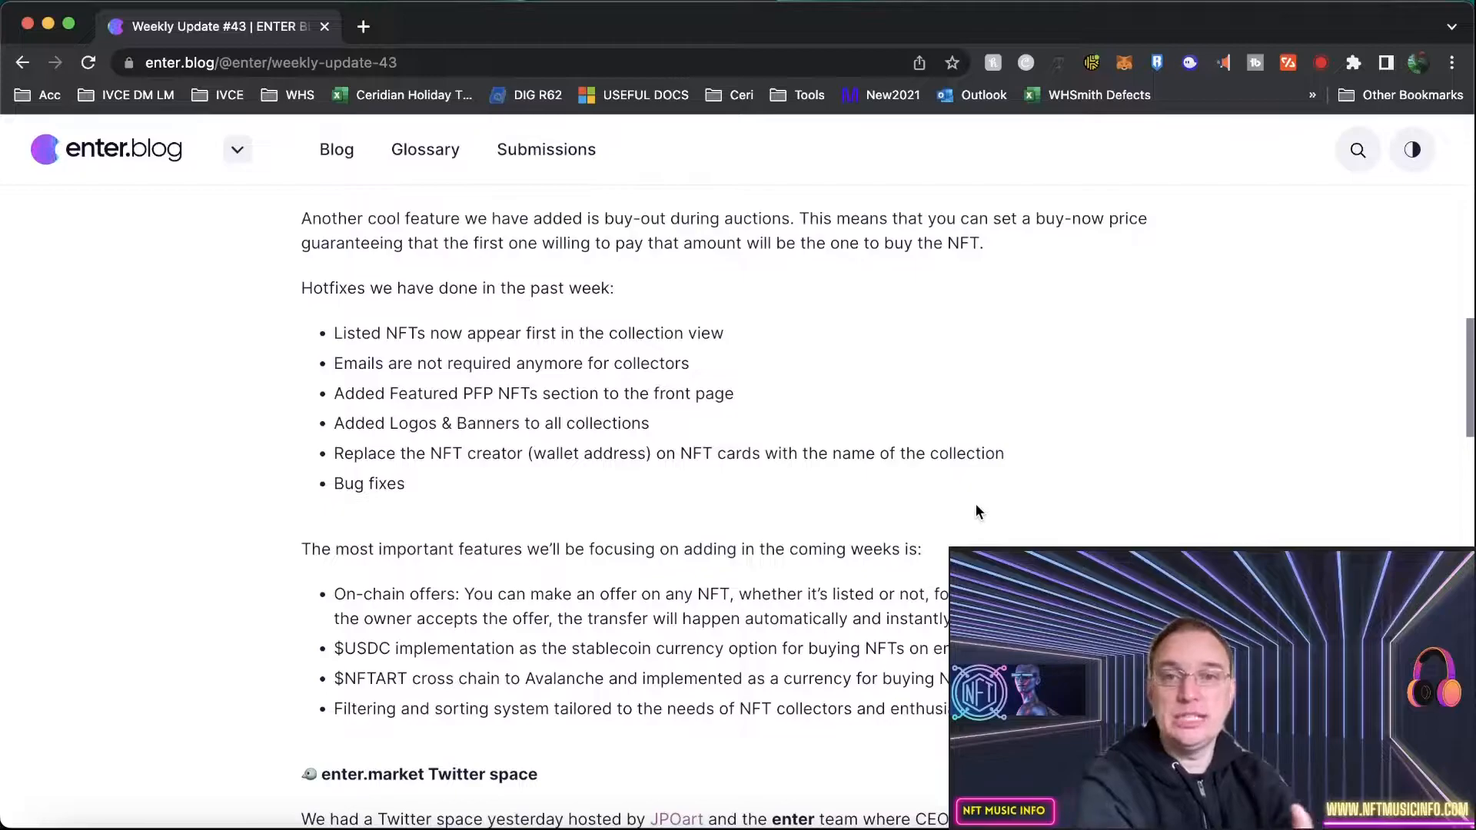
{"action": "scroll", "scroll_direction": "down", "scroll_amount": 3}
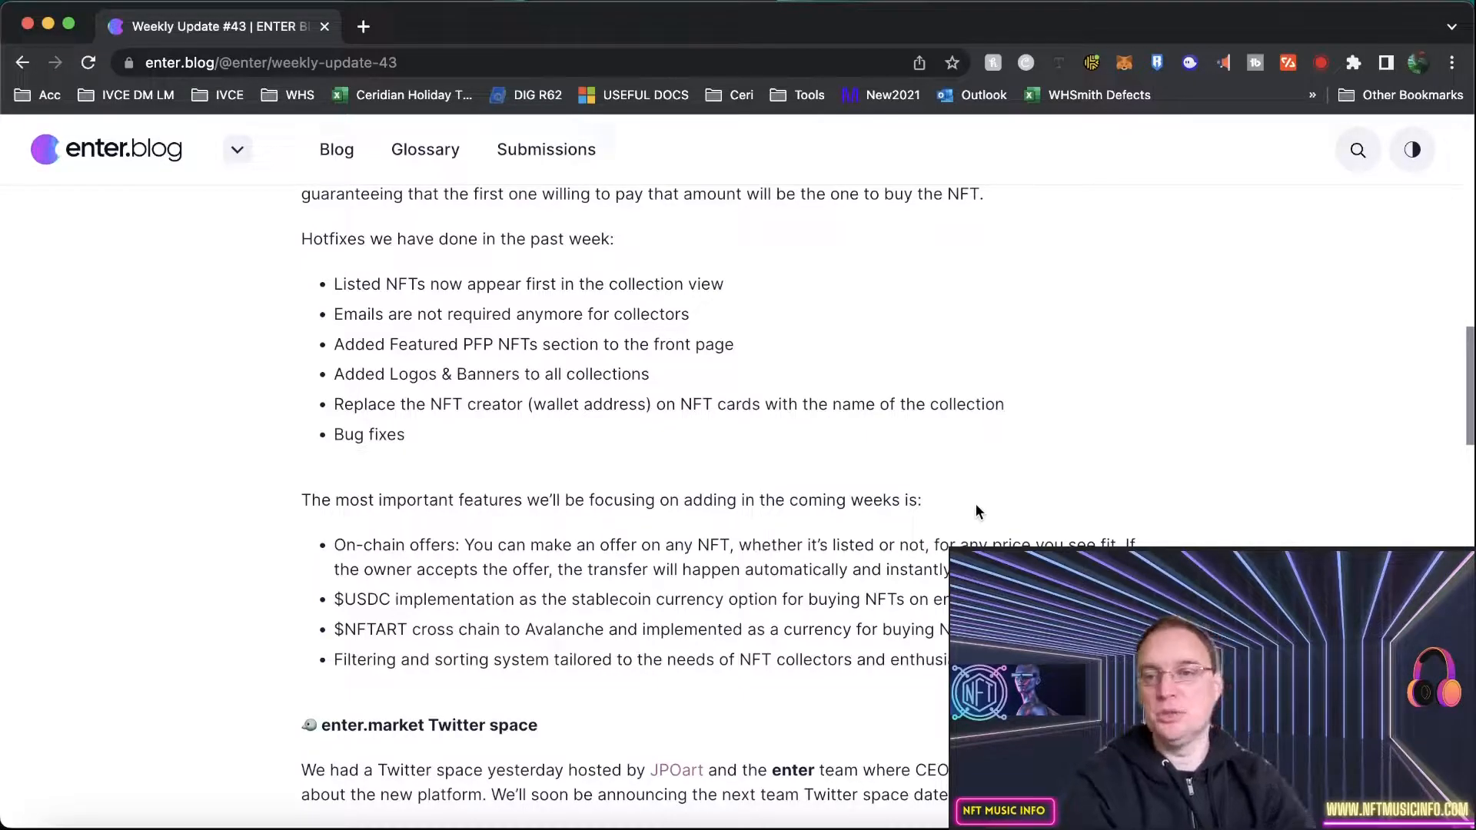
{"action": "scroll", "scroll_direction": "down", "scroll_amount": 3}
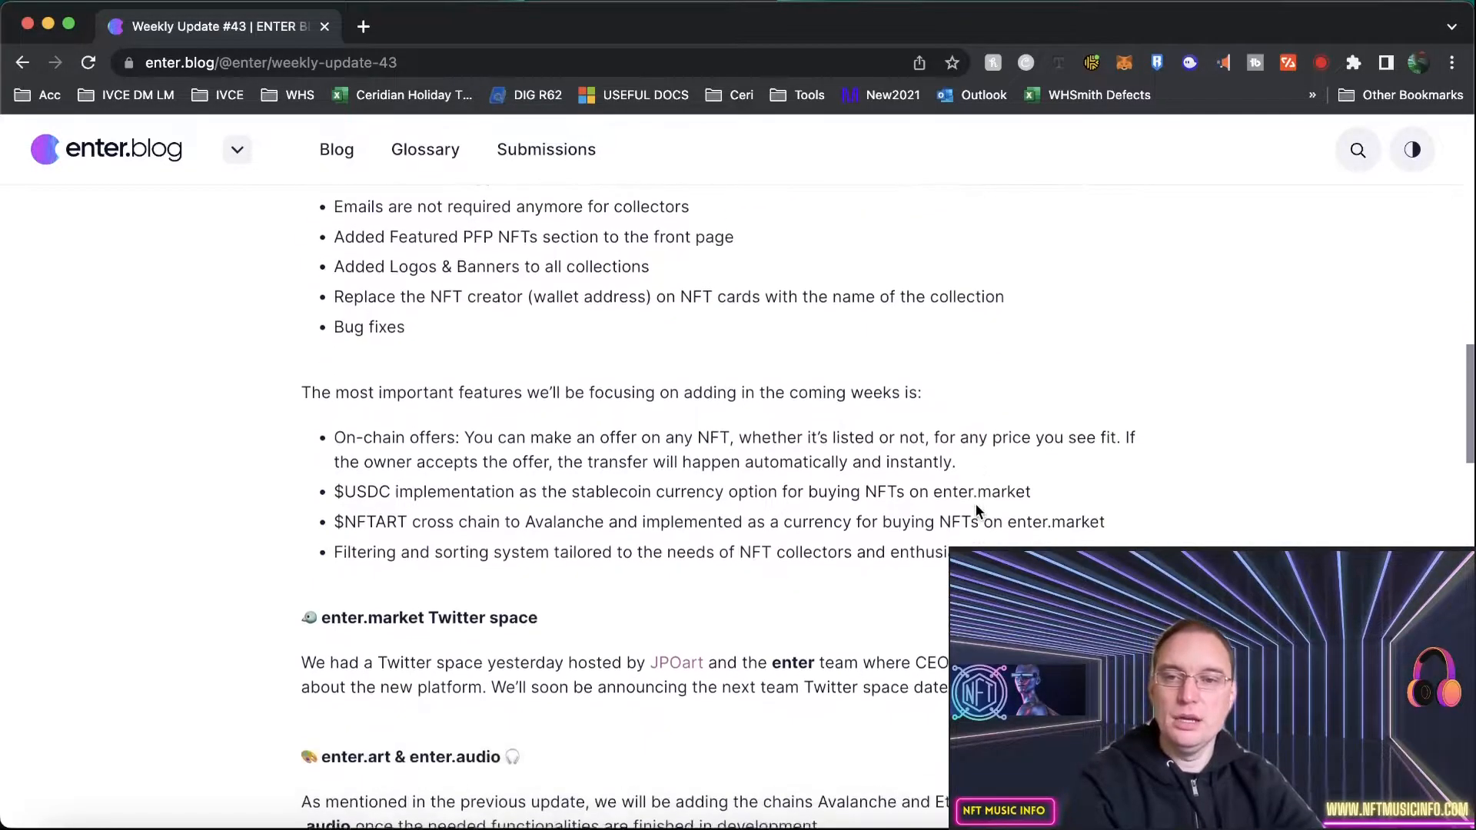
{"action": "scroll", "scroll_direction": "down", "scroll_amount": 3}
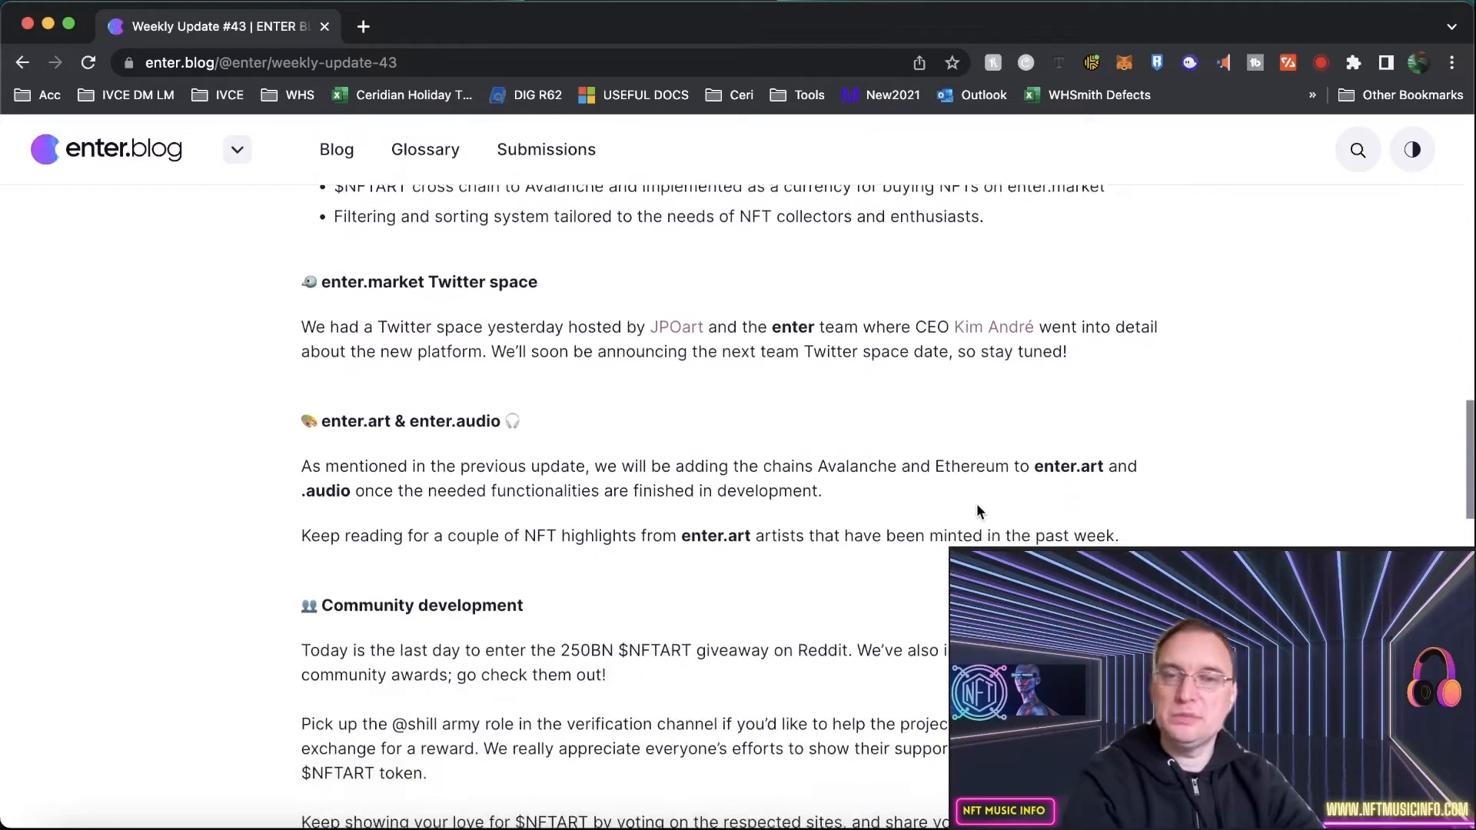
{"action": "scroll", "scroll_direction": "down", "scroll_amount": 3}
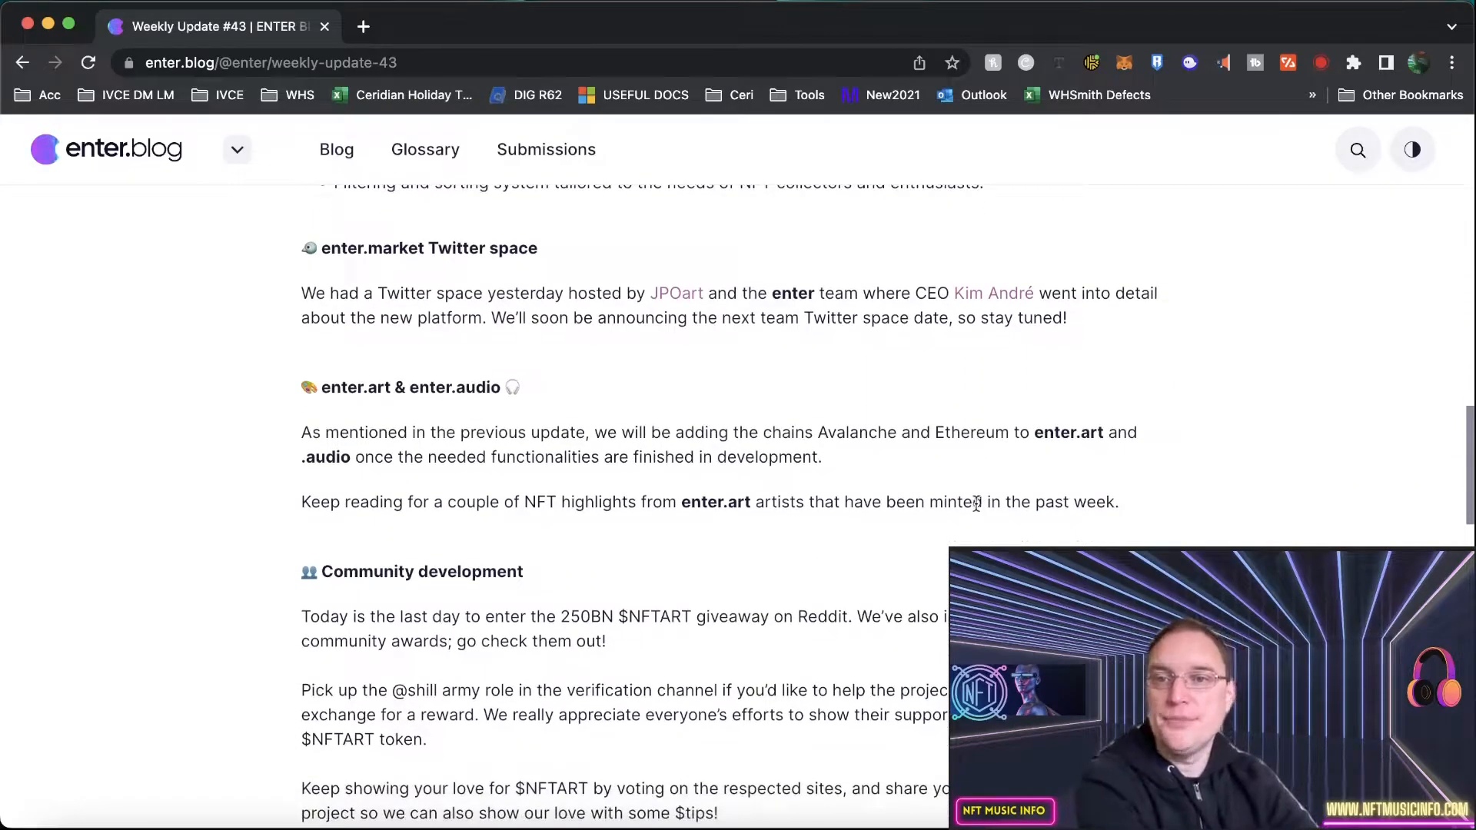
{"action": "scroll", "scroll_direction": "down", "scroll_amount": 3}
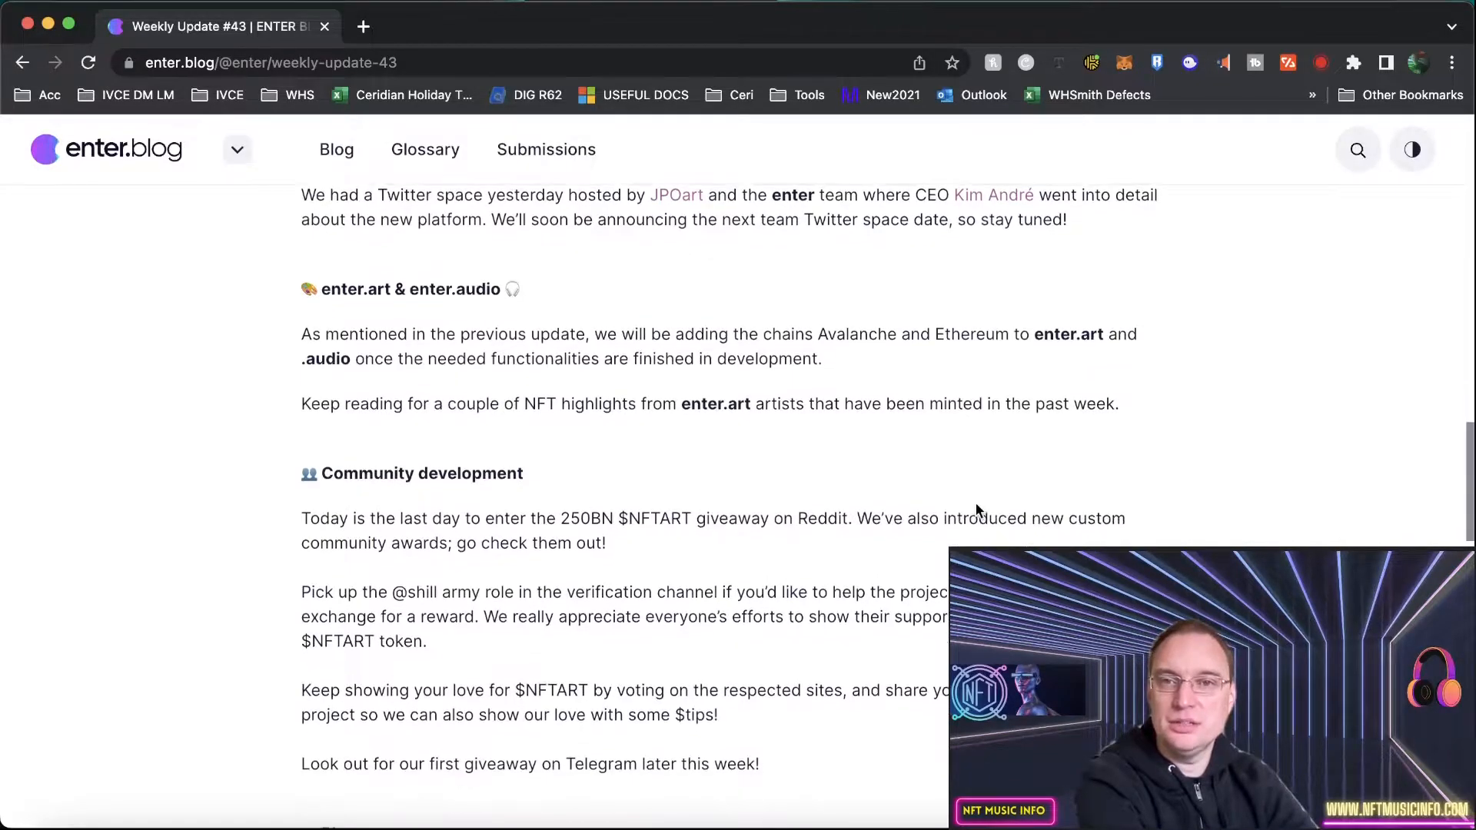
{"action": "scroll", "scroll_direction": "up", "scroll_amount": 3}
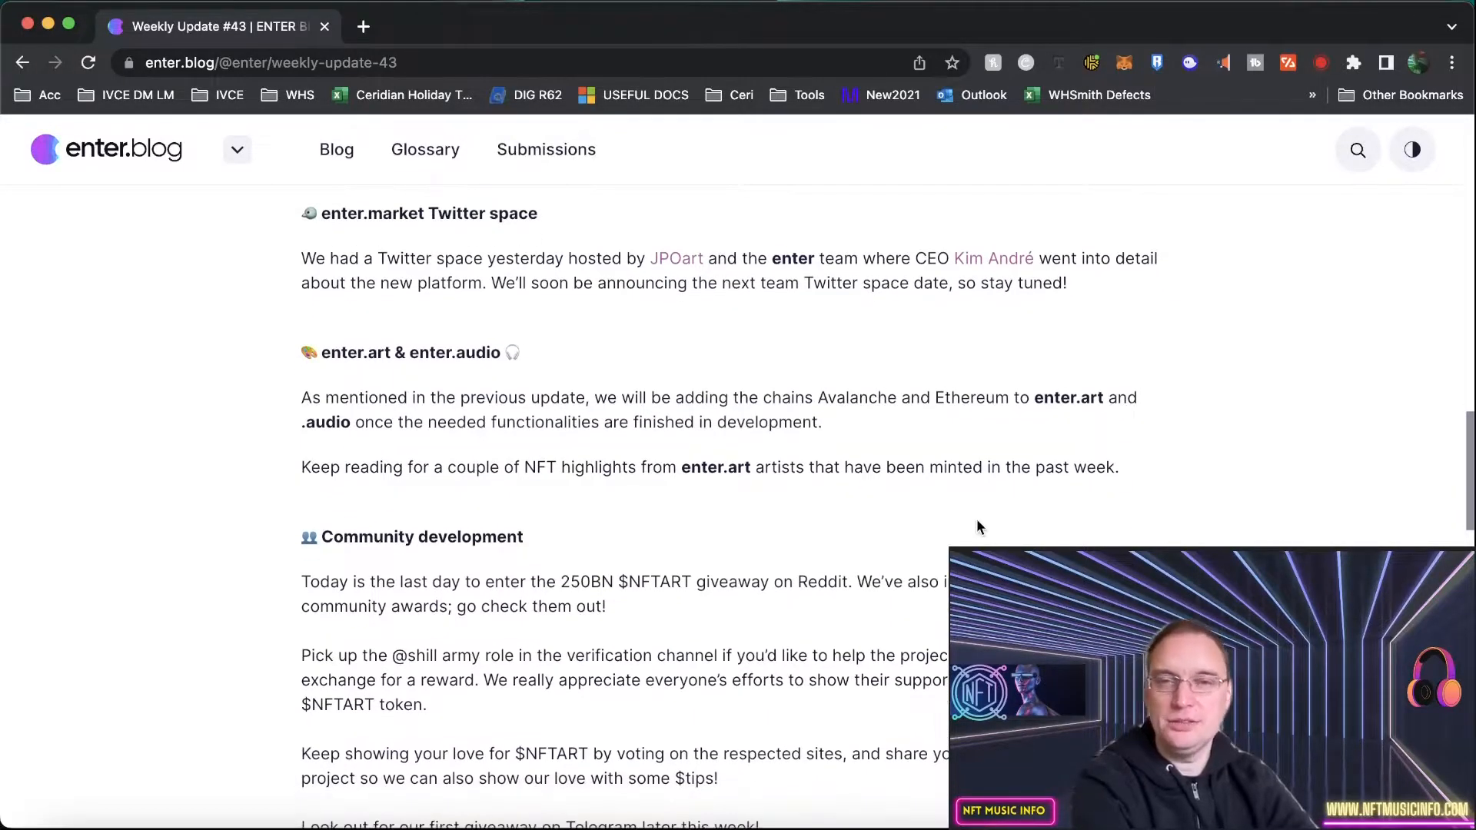
{"action": "scroll", "scroll_direction": "down", "scroll_amount": 3}
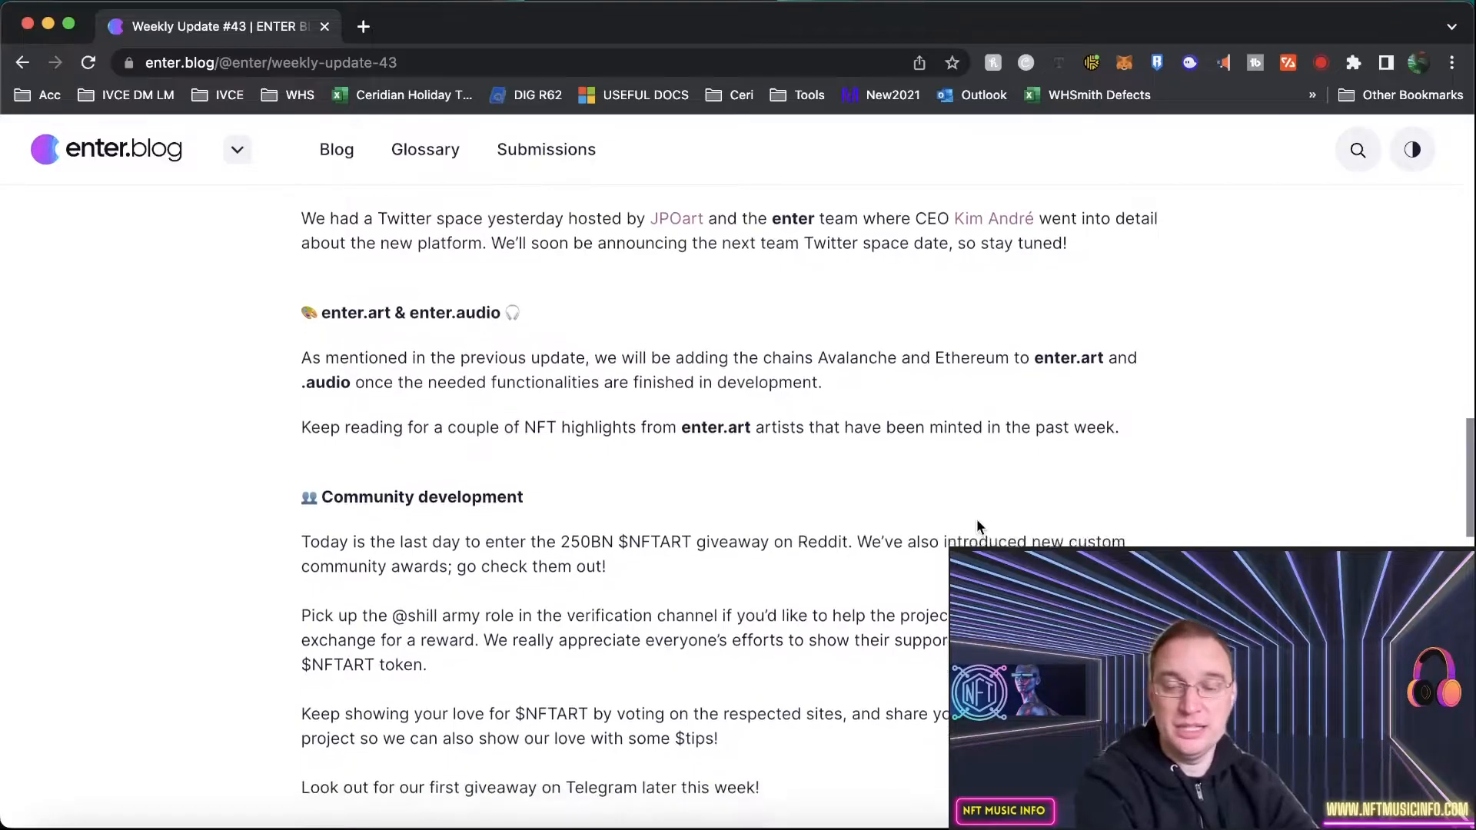
{"action": "scroll", "scroll_direction": "down", "scroll_amount": 3}
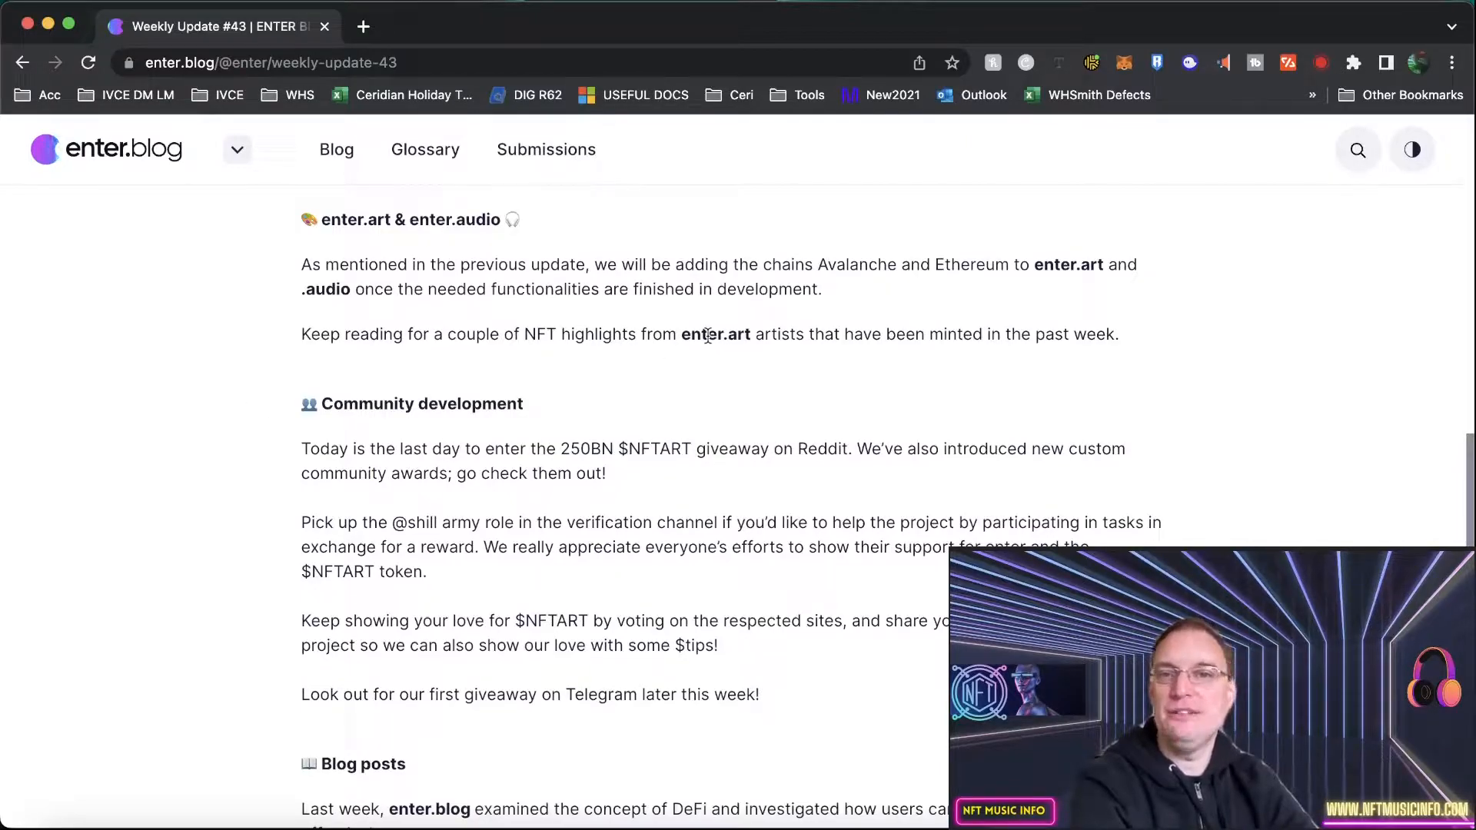
{"action": "mouse_move", "coordinate": [742, 359]}
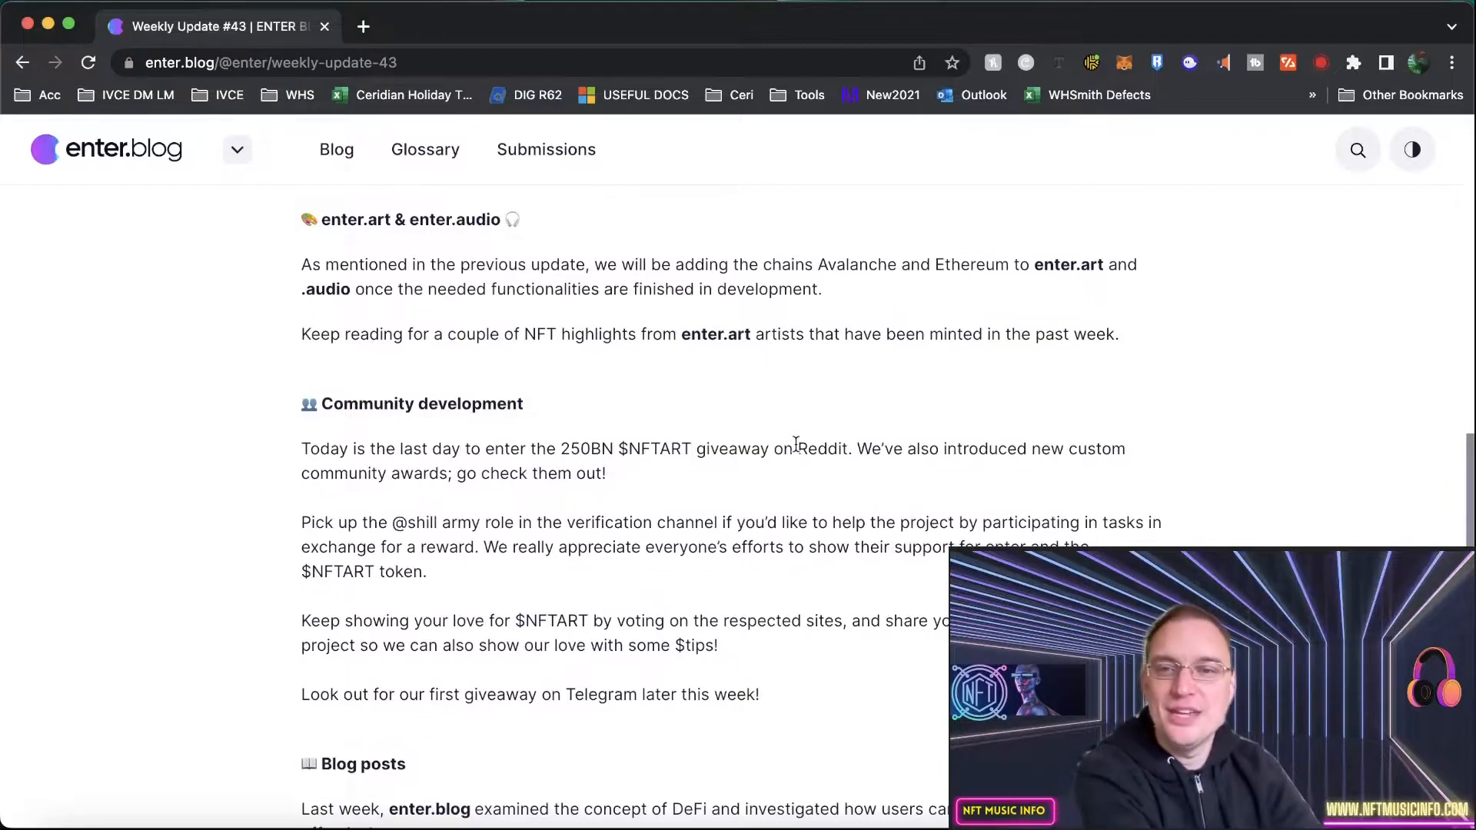
Finish Weekly Update #43 and go back to the blog home page
{"action": "scroll", "scroll_direction": "down", "scroll_amount": 3}
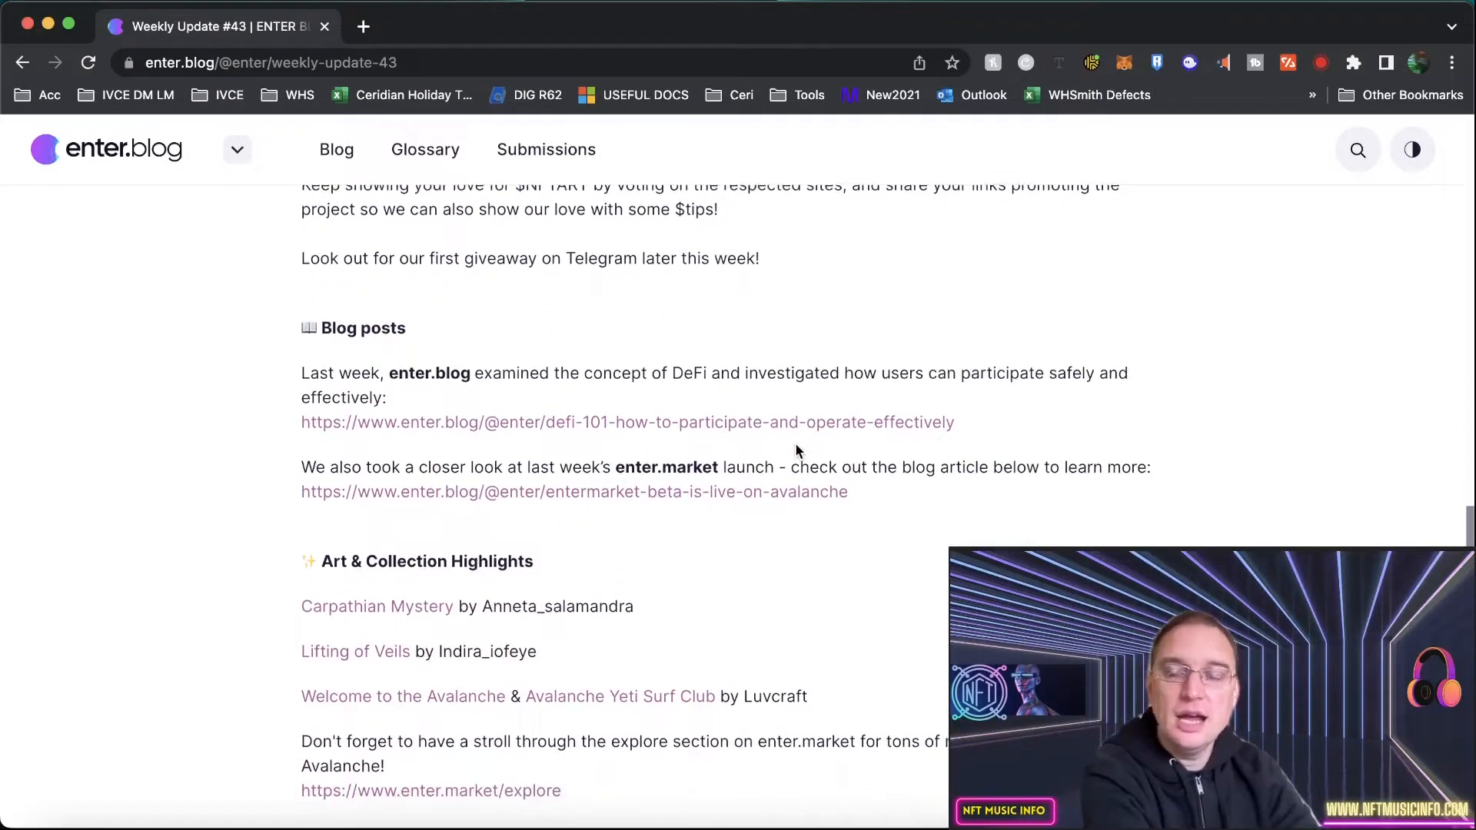
{"action": "scroll", "scroll_direction": "down", "scroll_amount": 3}
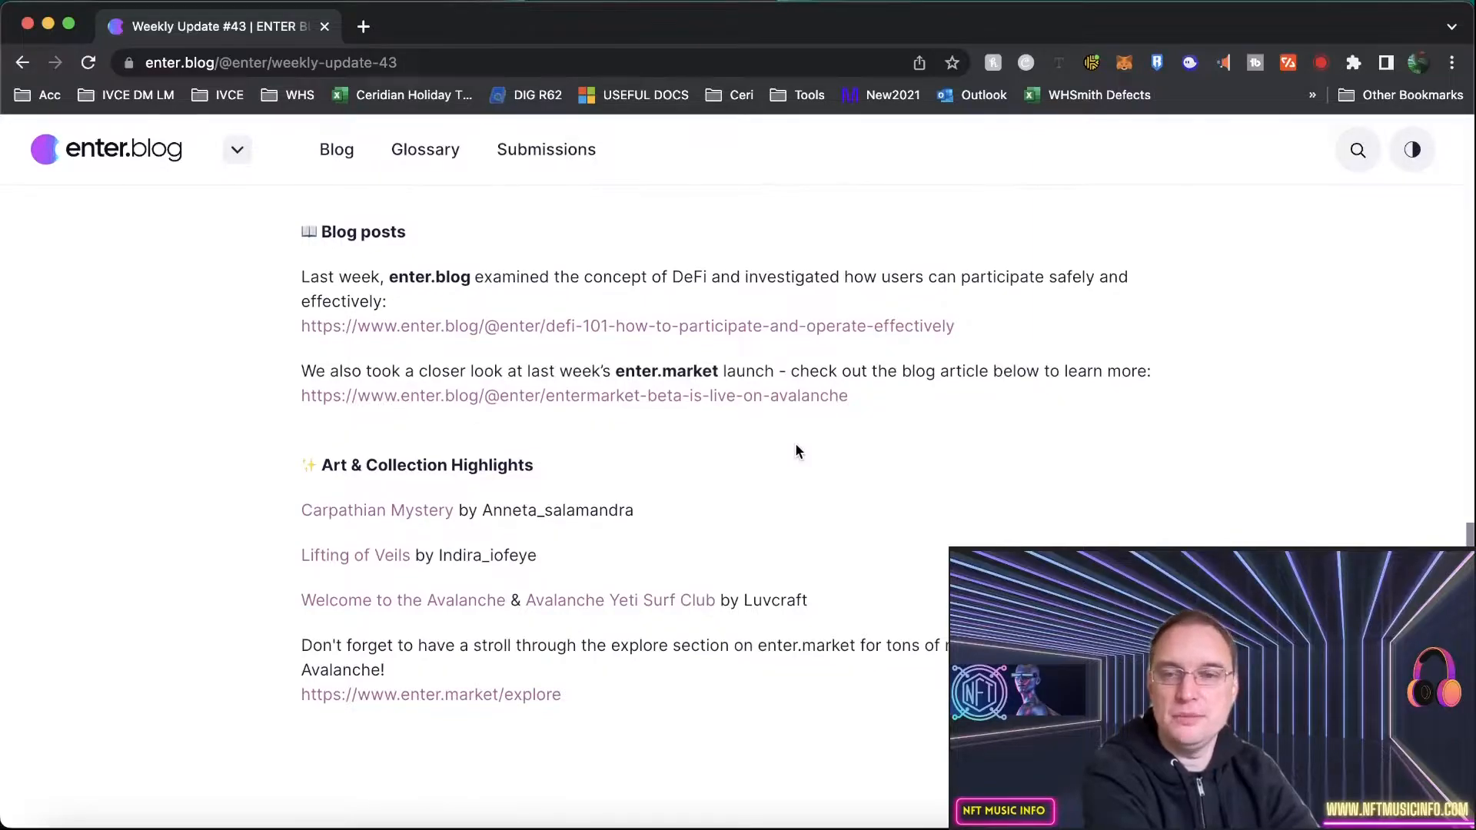
{"action": "scroll", "scroll_direction": "down", "scroll_amount": 3}
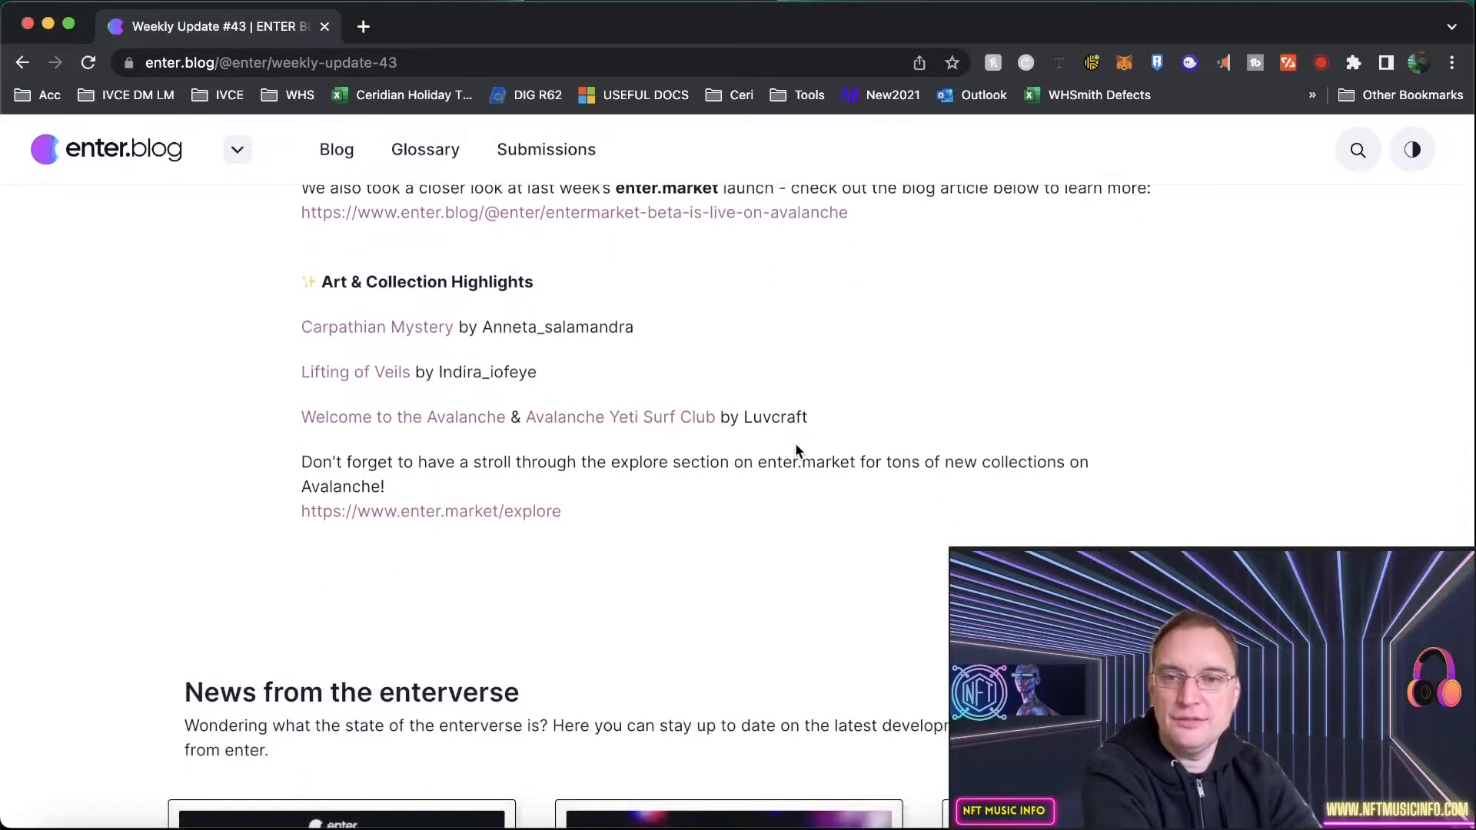
{"action": "left_click", "coordinate": [23, 62]}
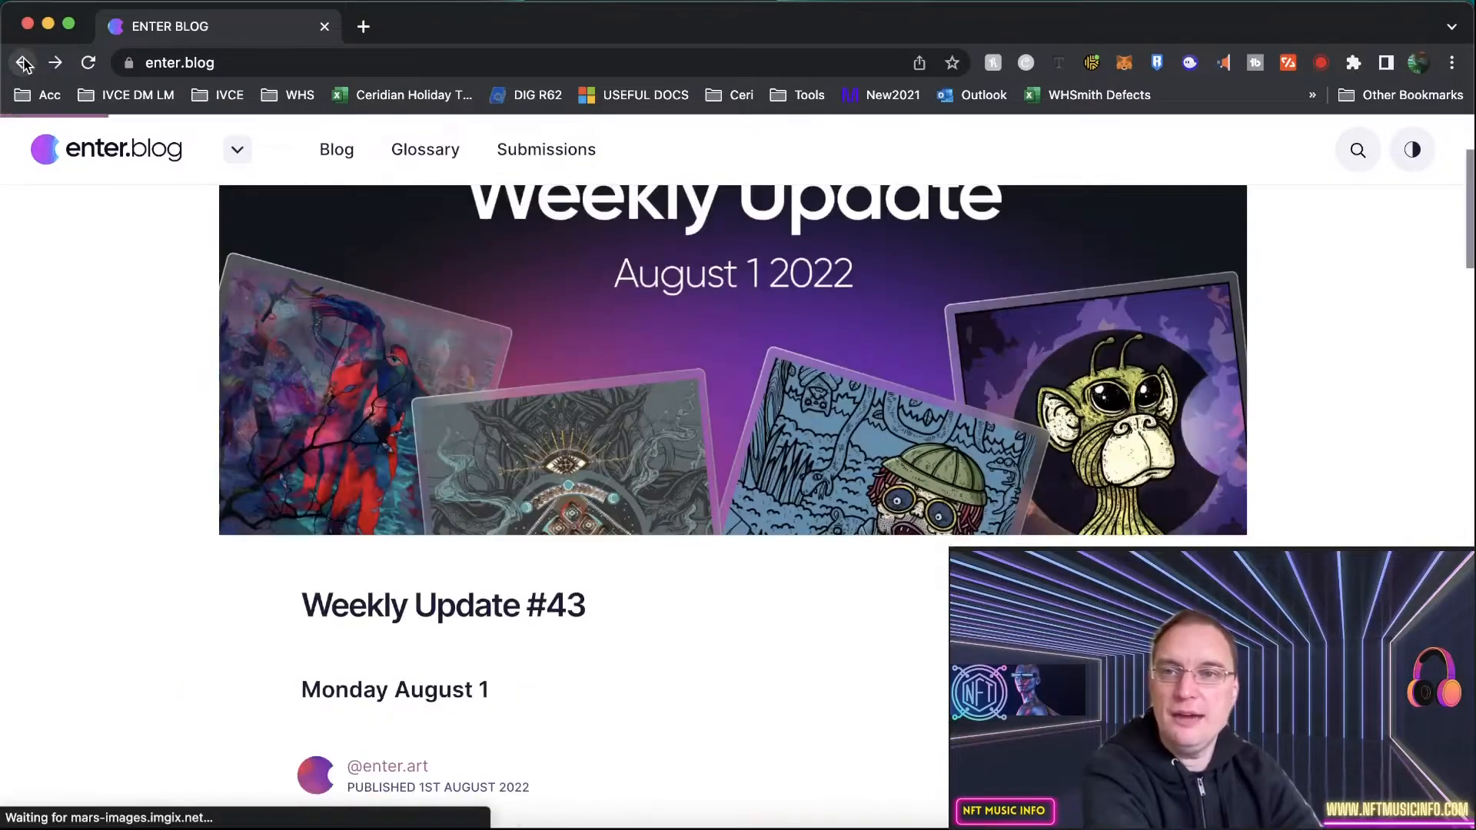
{"action": "left_click", "coordinate": [22, 63]}
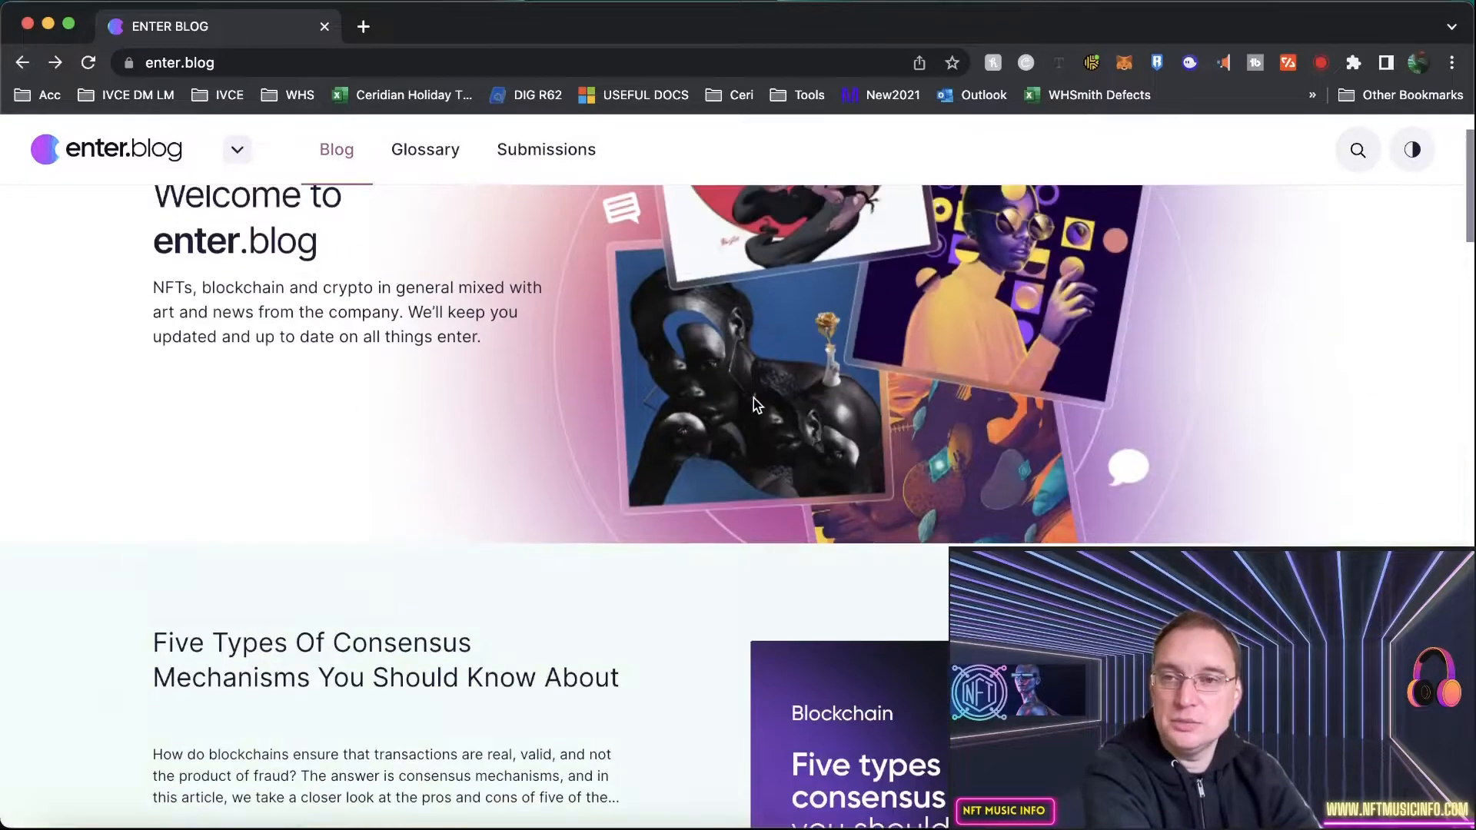
Search the blog for 'update 44'
{"action": "scroll", "scroll_direction": "up", "scroll_amount": 3}
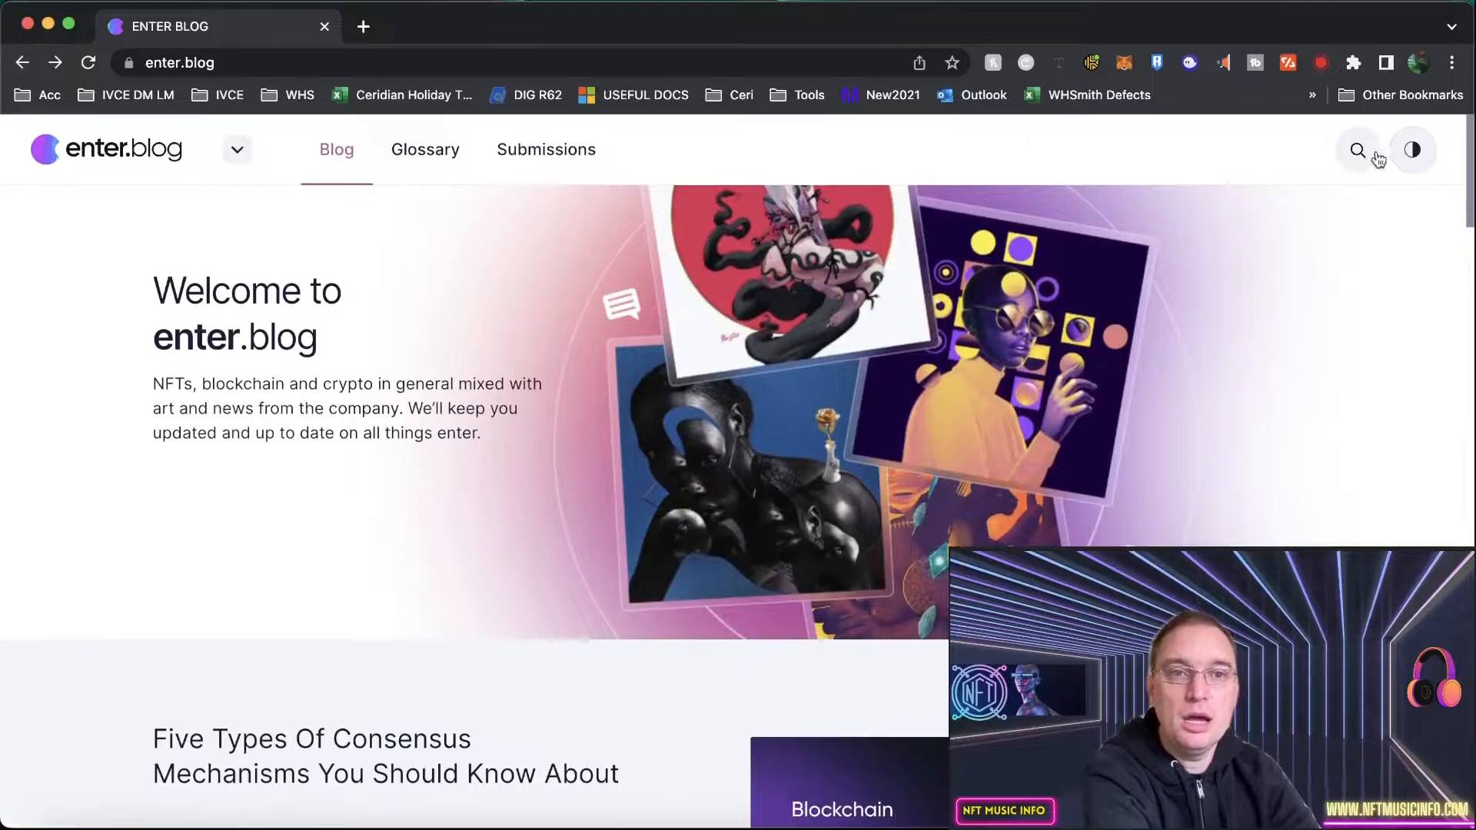
{"action": "left_click", "coordinate": [1358, 150]}
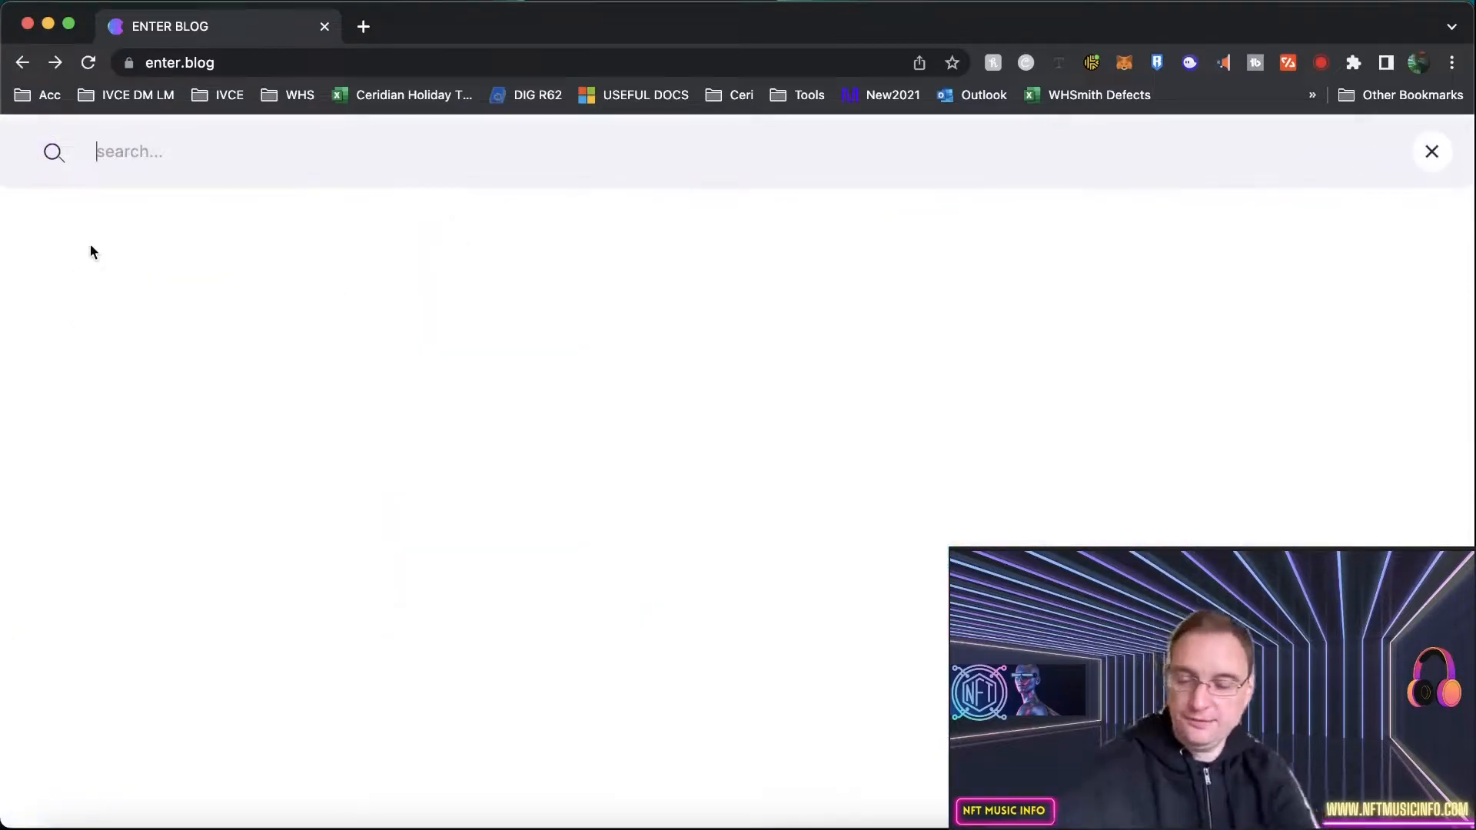
{"action": "type", "text": "update 44"}
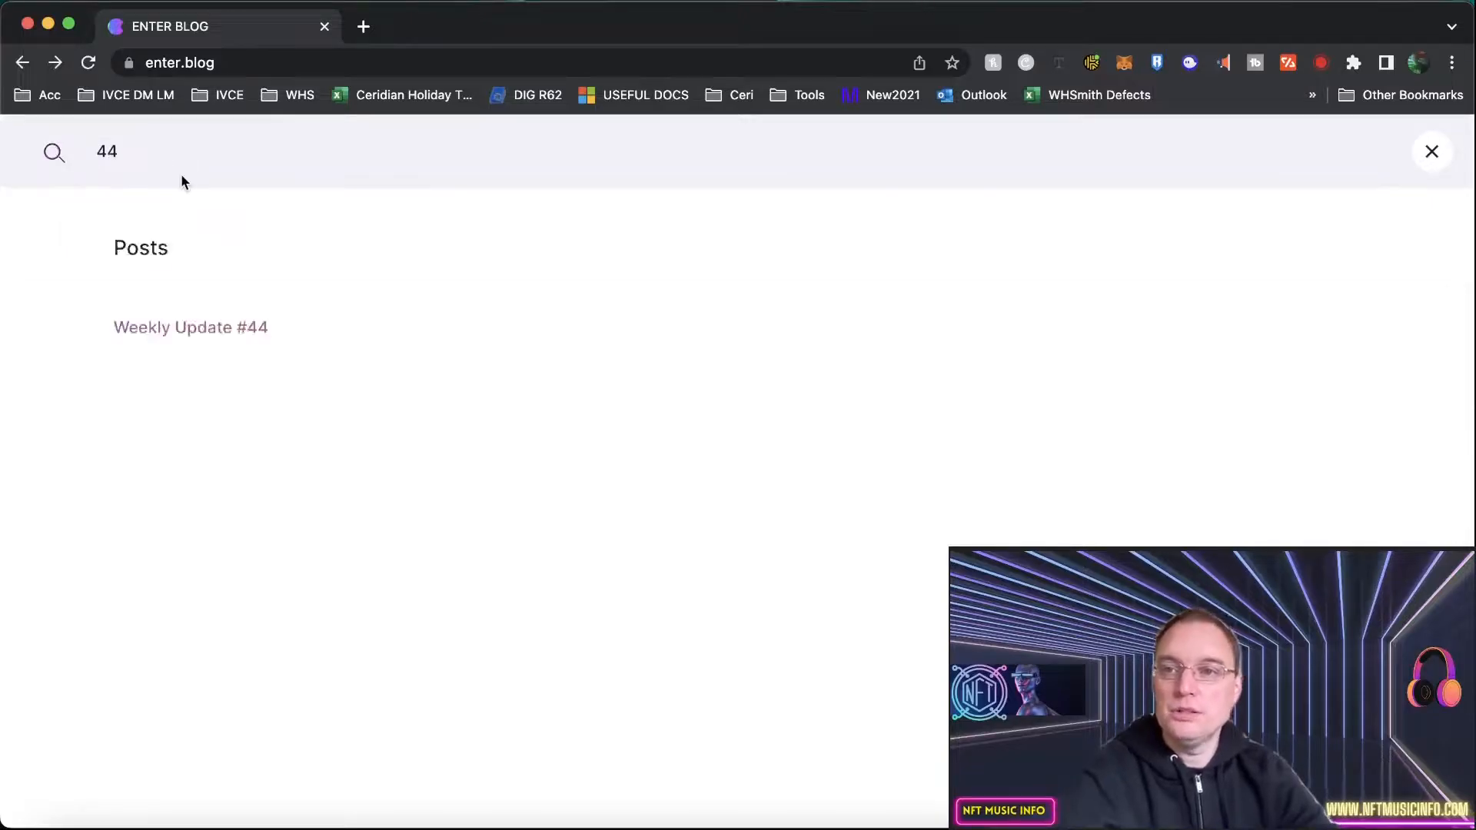
Open the Weekly Update #44 result and read 'What you can expect' down to Twitter Spaces
{"action": "left_click", "coordinate": [189, 326]}
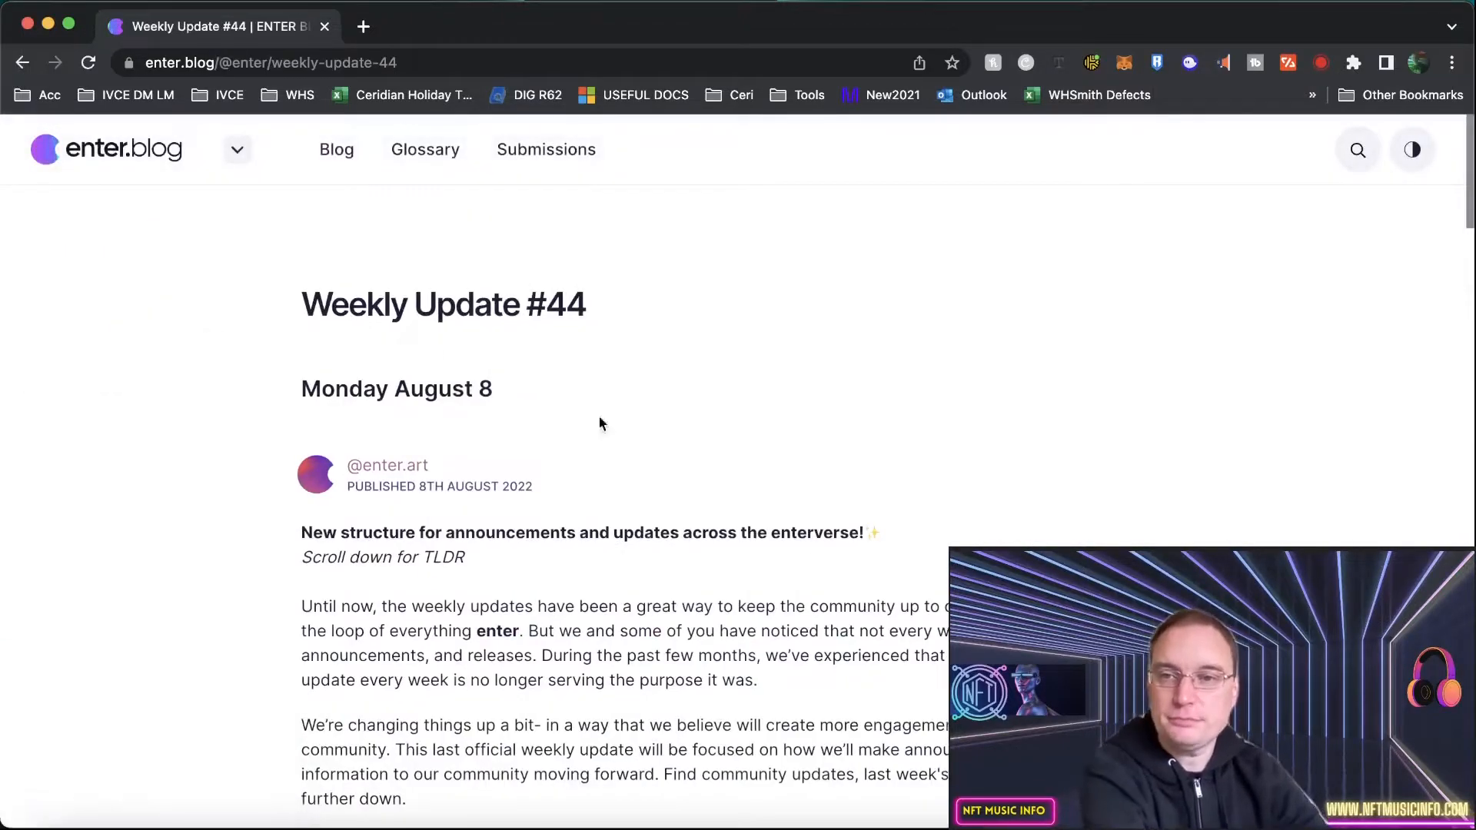
{"action": "scroll", "scroll_direction": "down", "scroll_amount": 3}
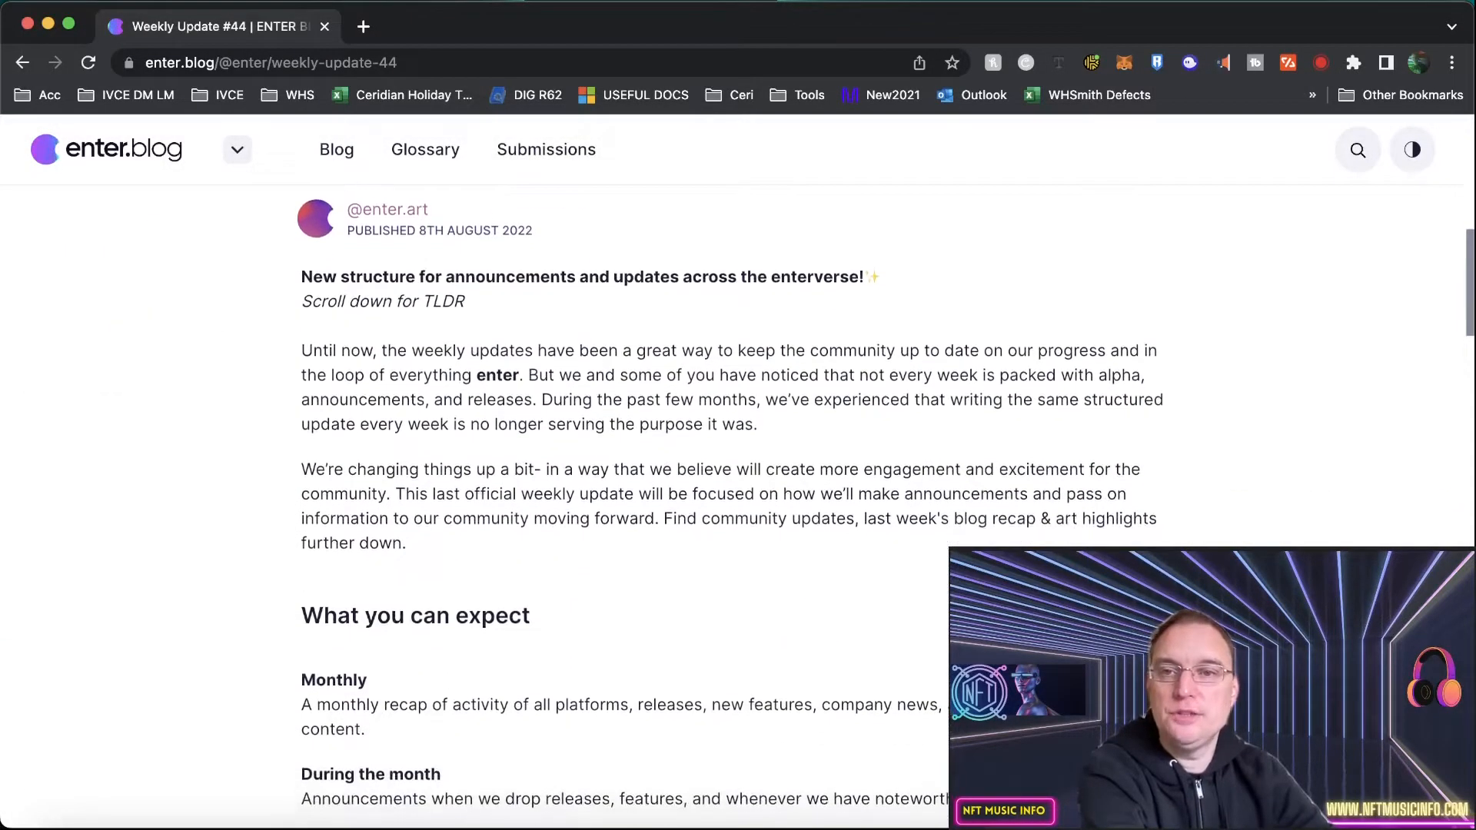
{"action": "scroll", "scroll_direction": "down", "scroll_amount": 3}
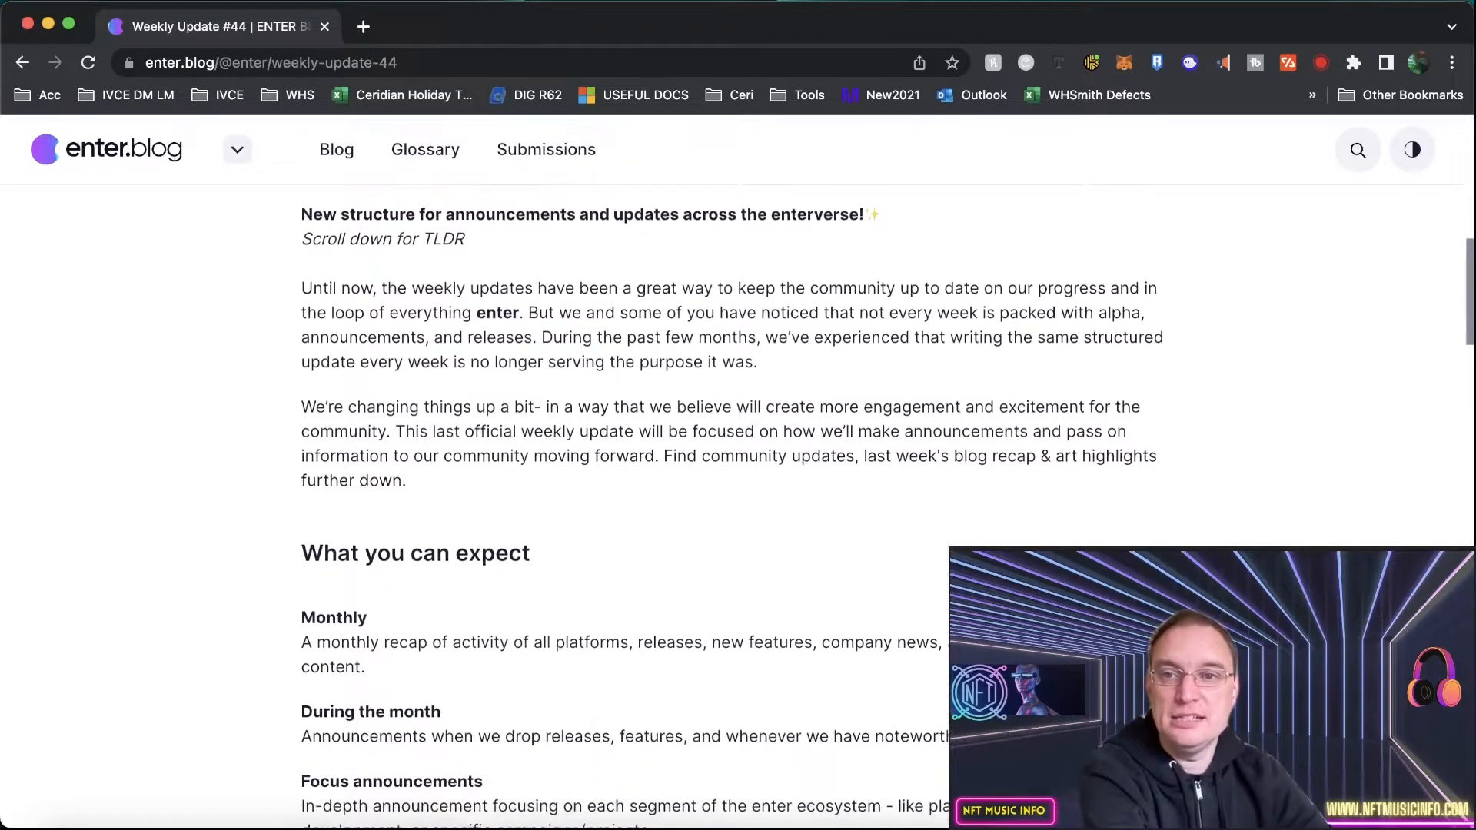
{"action": "scroll", "scroll_direction": "down", "scroll_amount": 3}
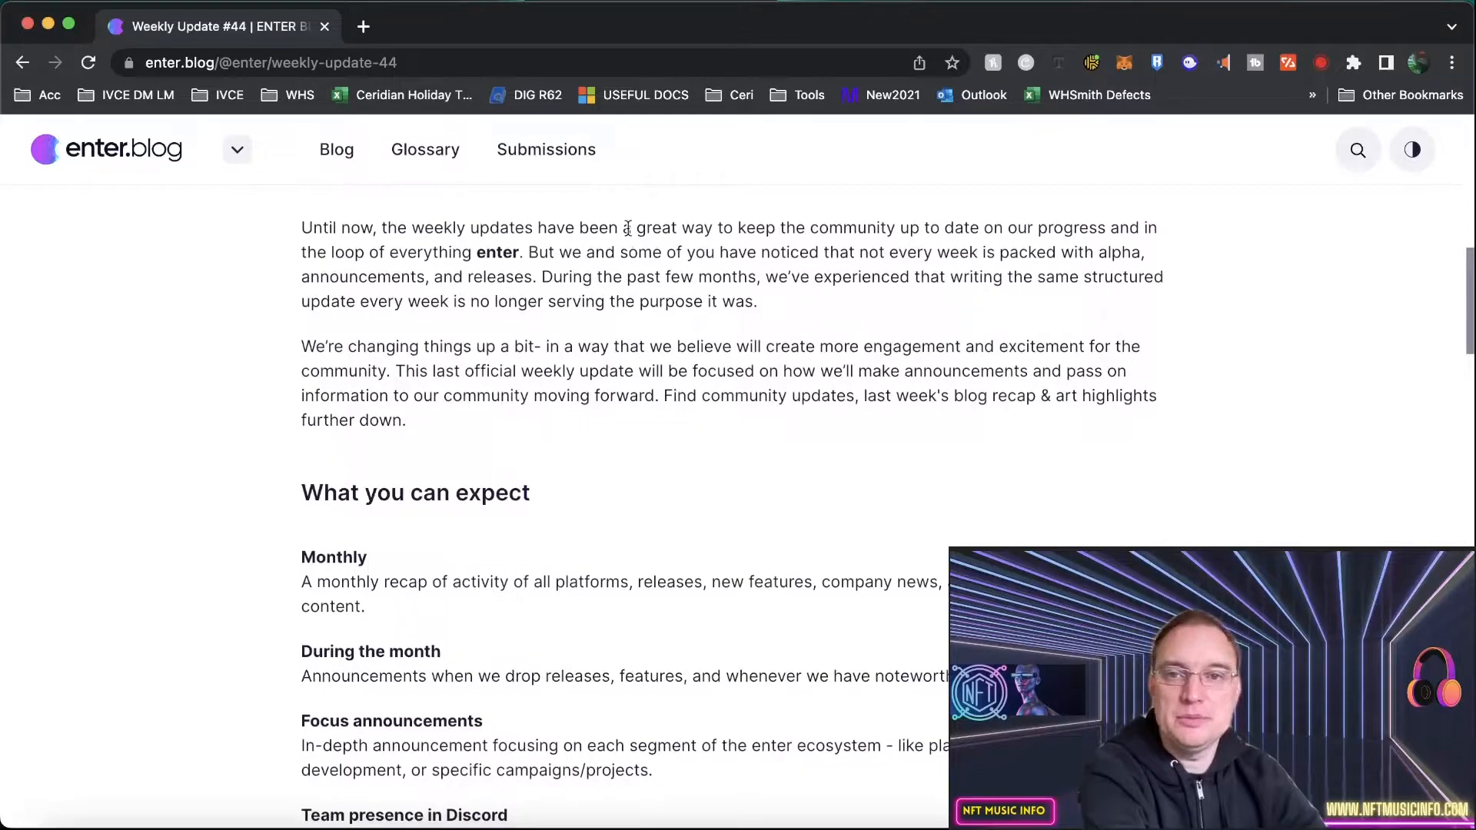
{"action": "mouse_move", "coordinate": [1021, 254]}
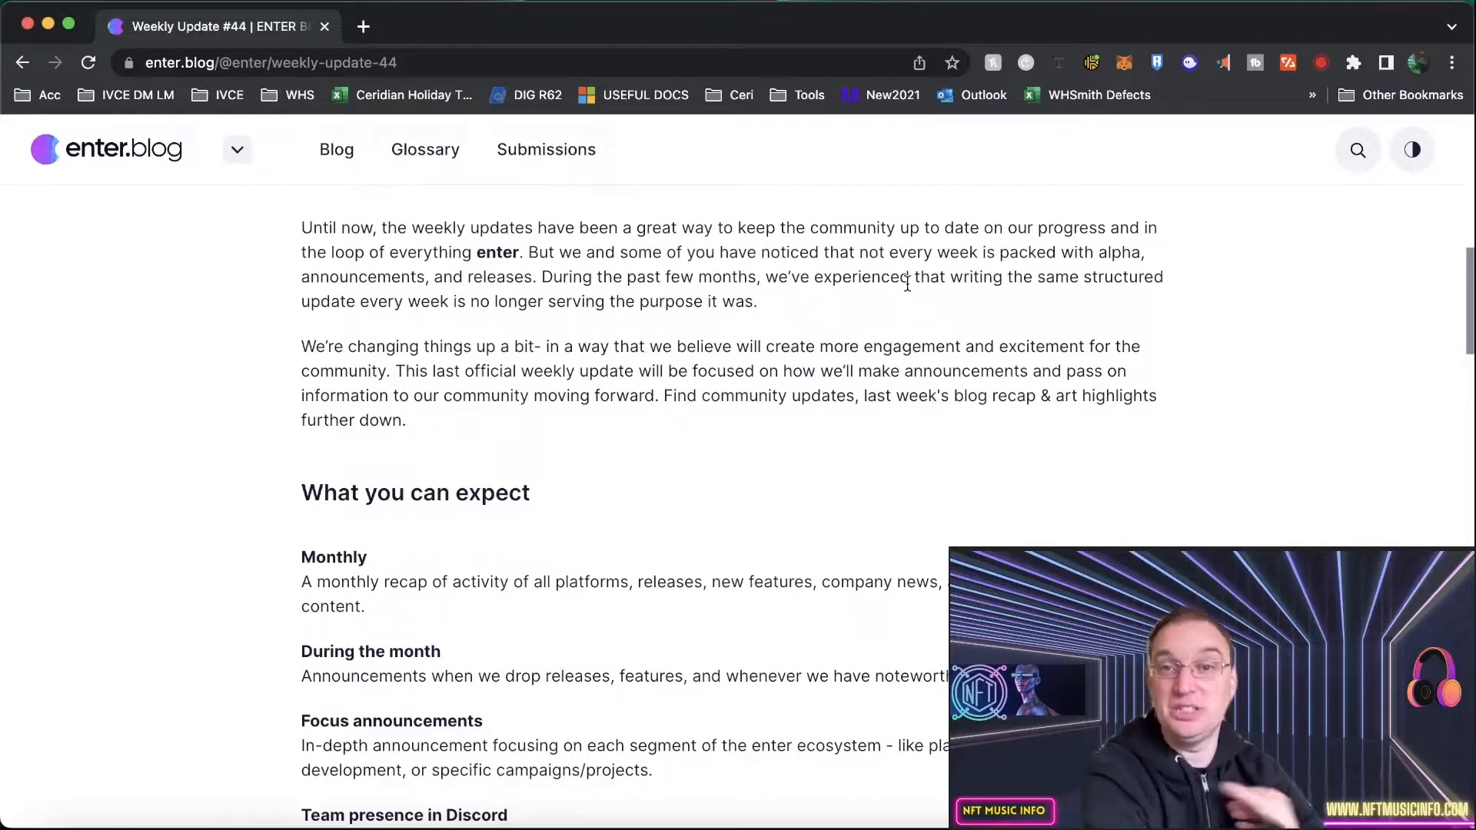
{"action": "scroll", "scroll_direction": "down", "scroll_amount": 3}
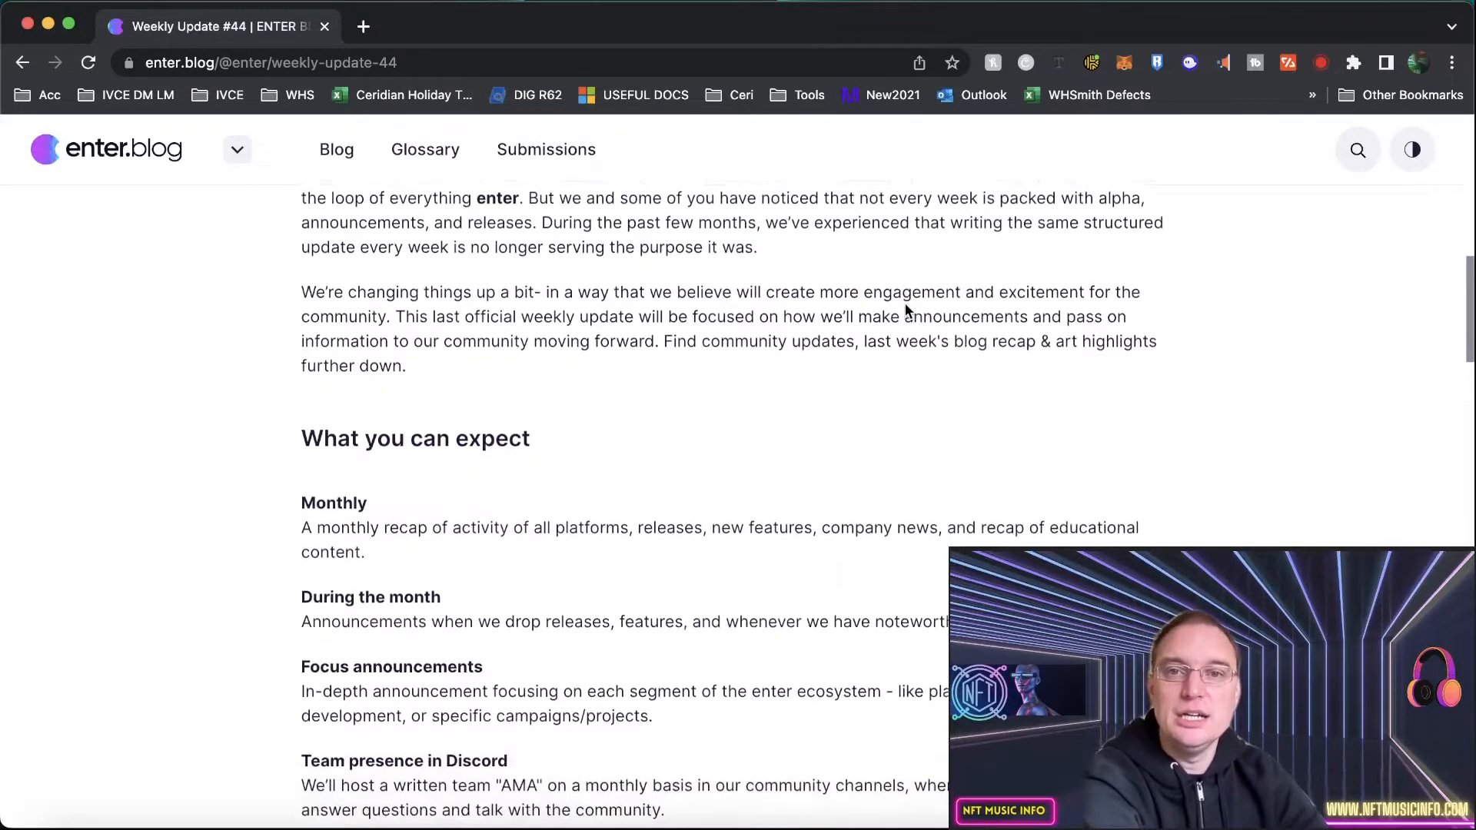
{"action": "scroll", "scroll_direction": "down", "scroll_amount": 3}
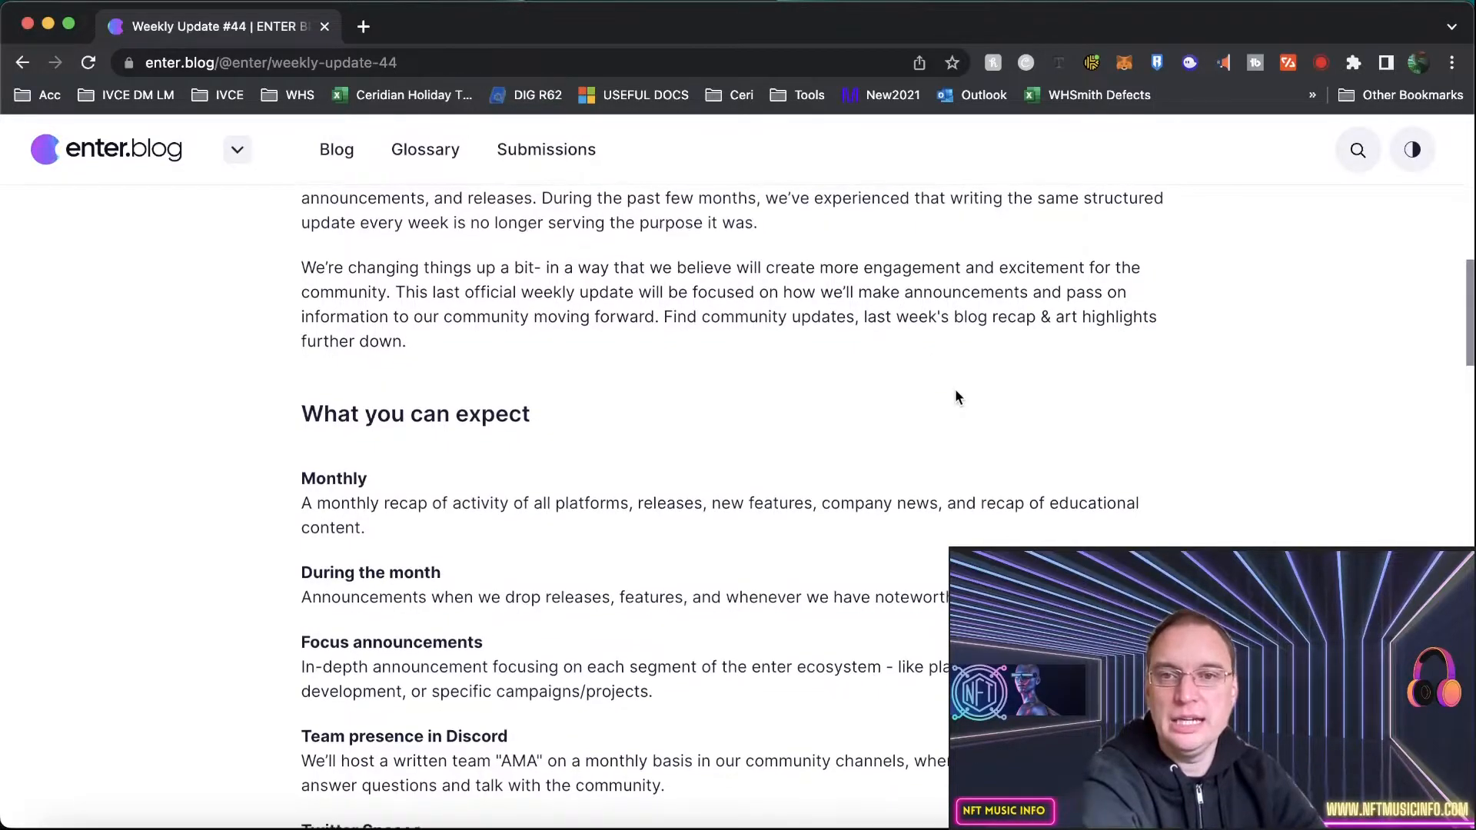
{"action": "scroll", "scroll_direction": "down", "scroll_amount": 3}
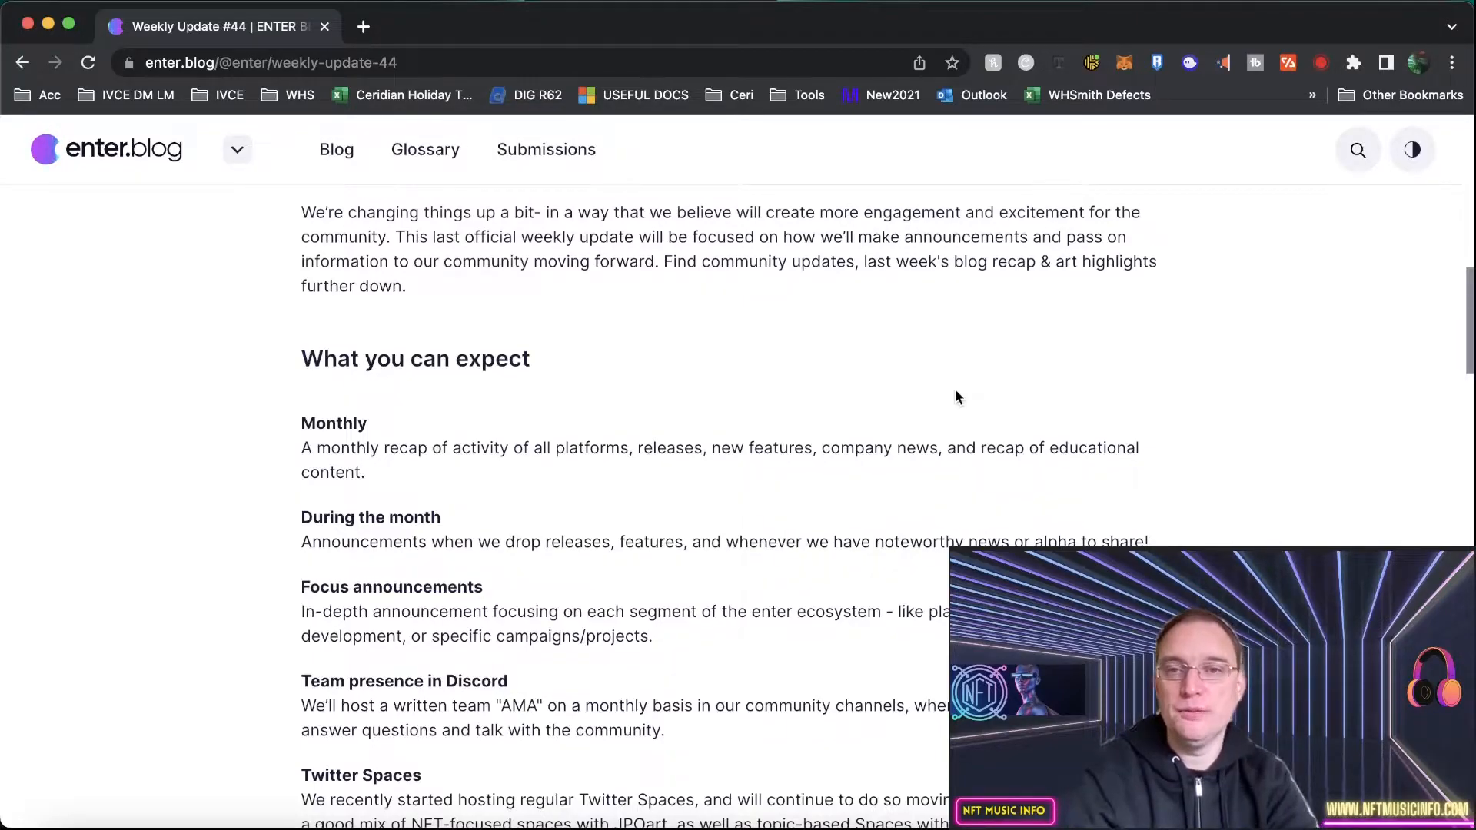
Read past the ideas.enter.help announcement and TLDR to the Development update's enter.market section
{"action": "scroll", "scroll_direction": "down", "scroll_amount": 3}
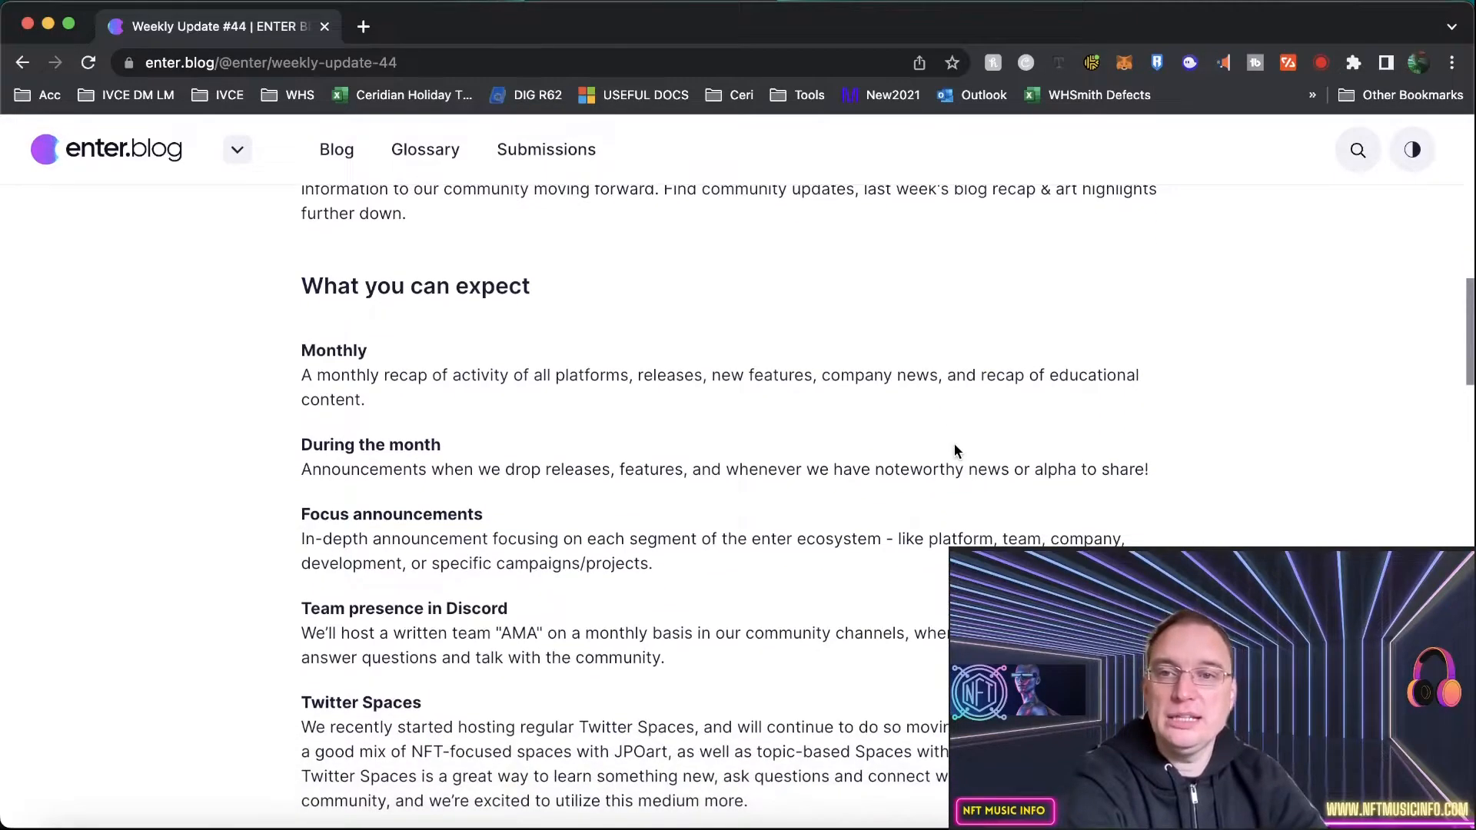
{"action": "scroll", "scroll_direction": "down", "scroll_amount": 3}
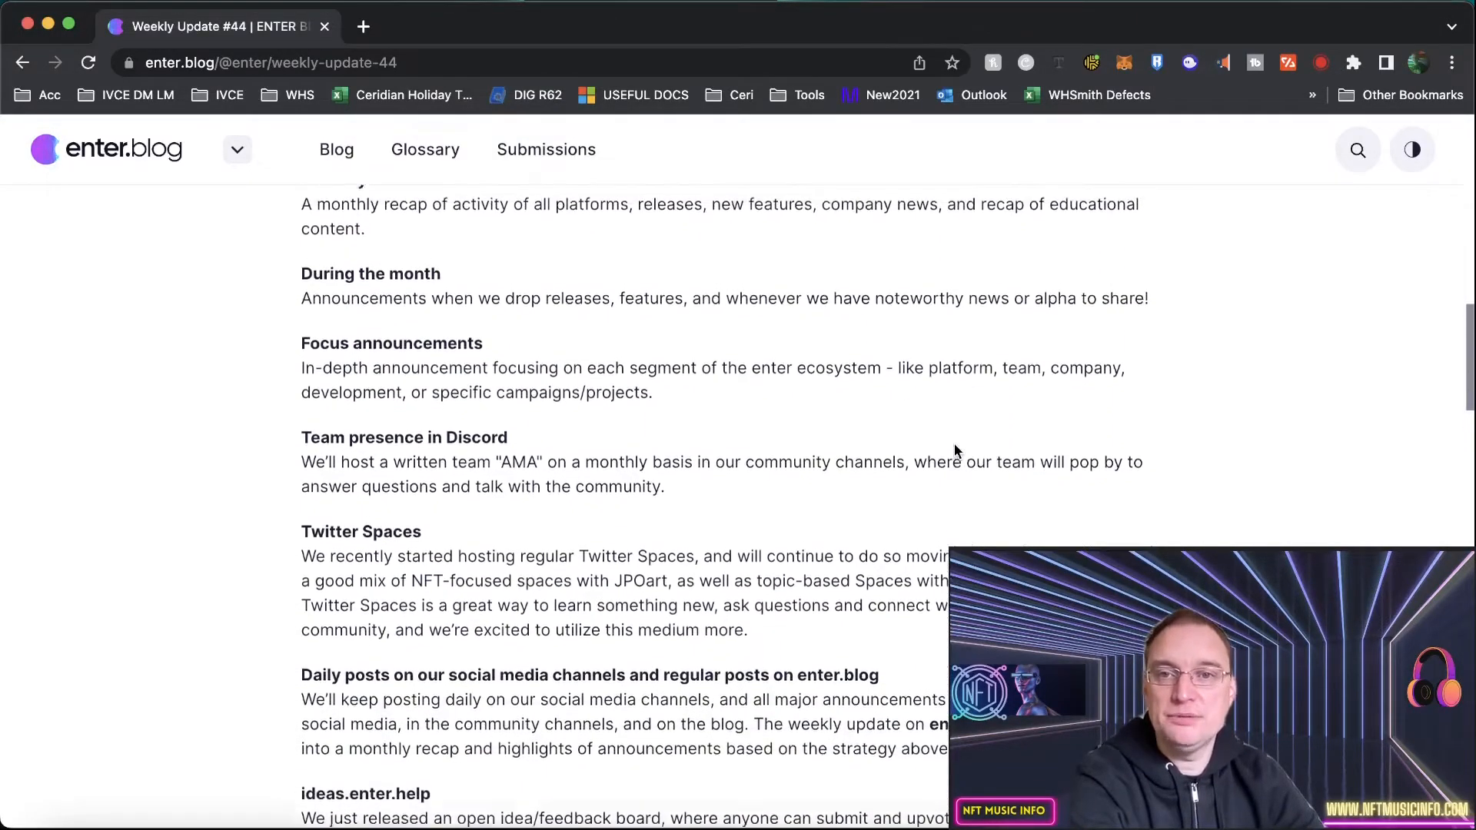
{"action": "scroll", "scroll_direction": "down", "scroll_amount": 3}
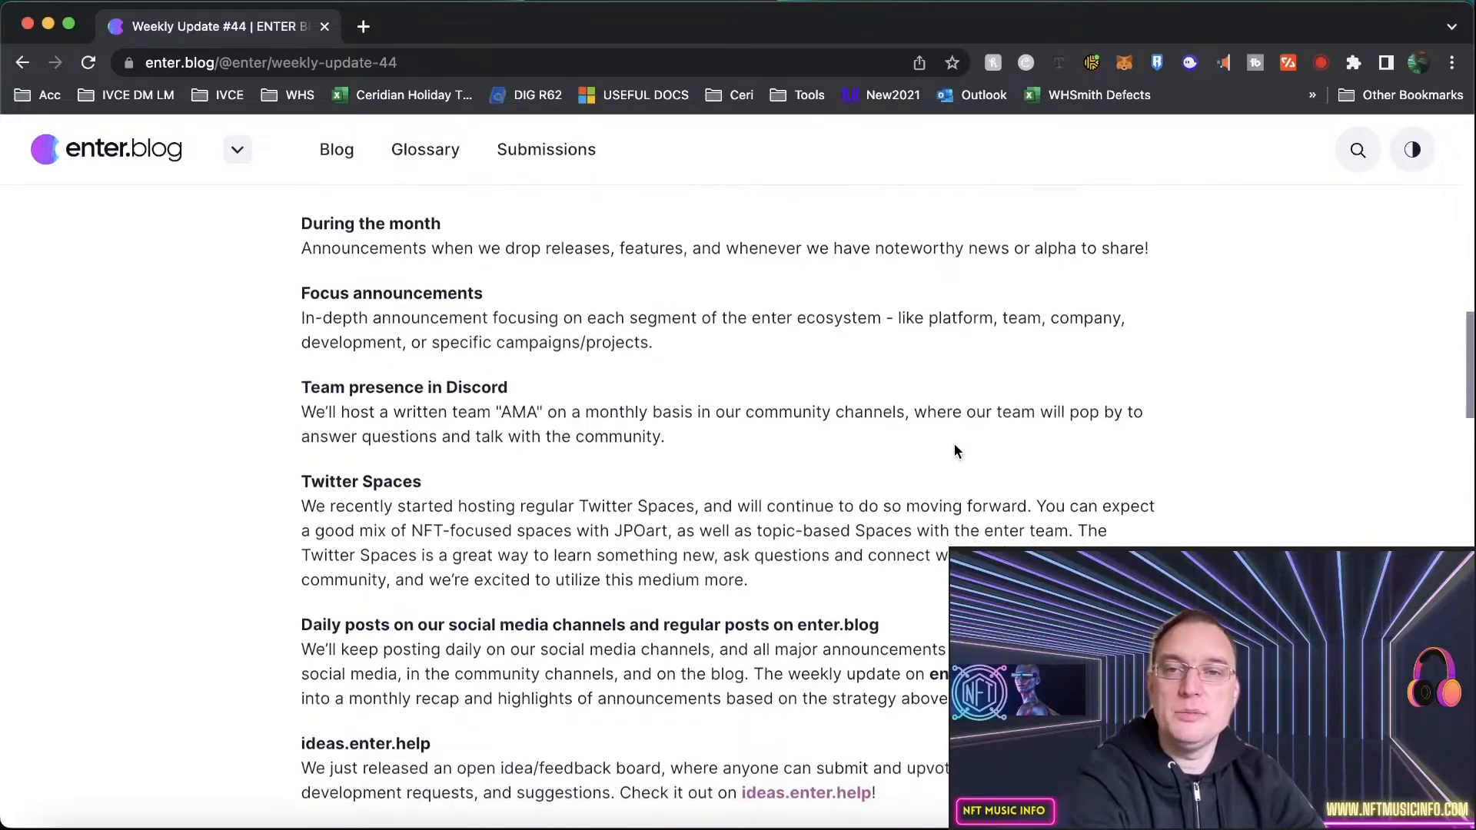
{"action": "scroll", "scroll_direction": "down", "scroll_amount": 3}
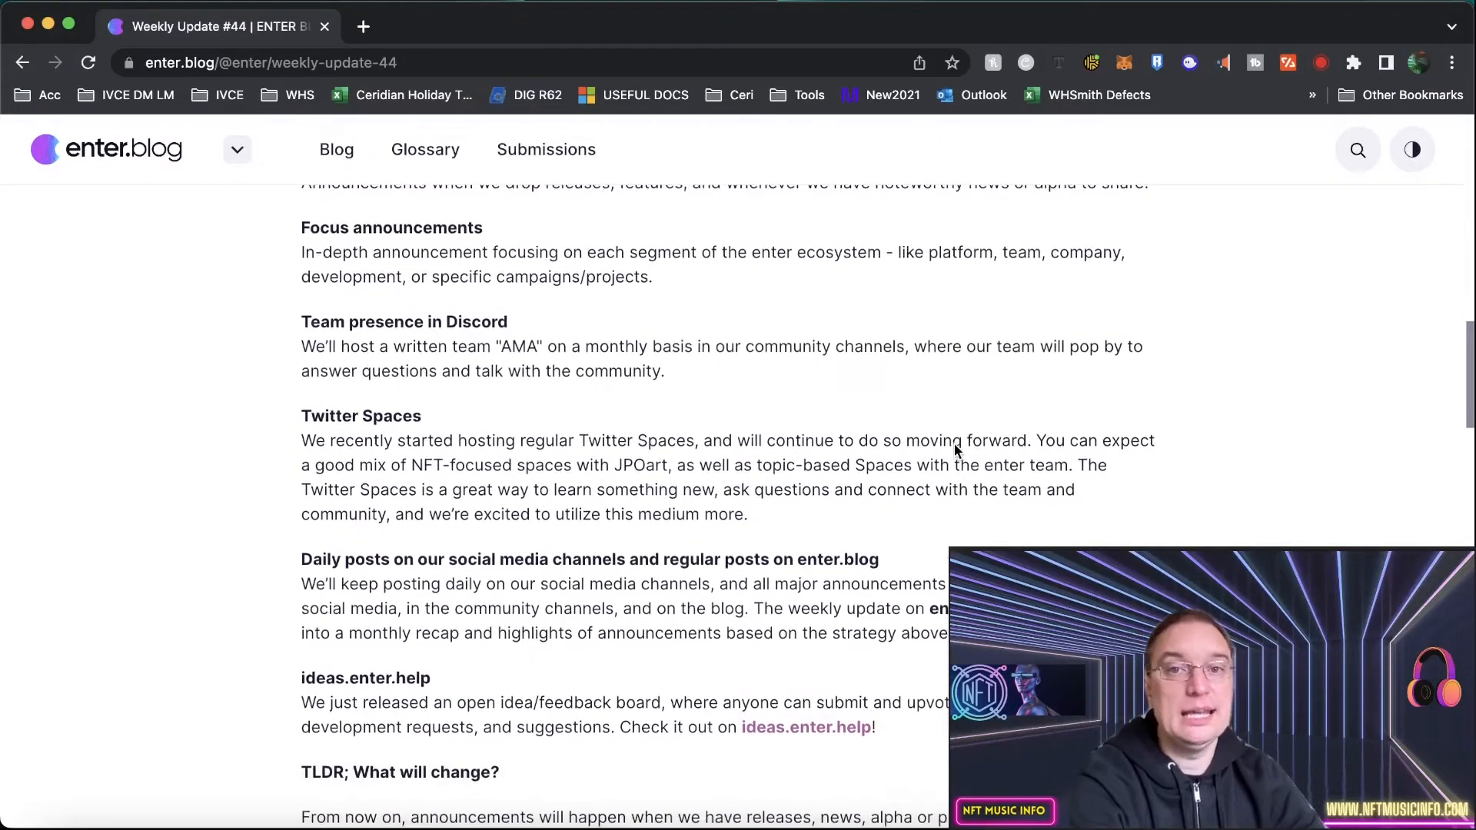
{"action": "scroll", "scroll_direction": "down", "scroll_amount": 3}
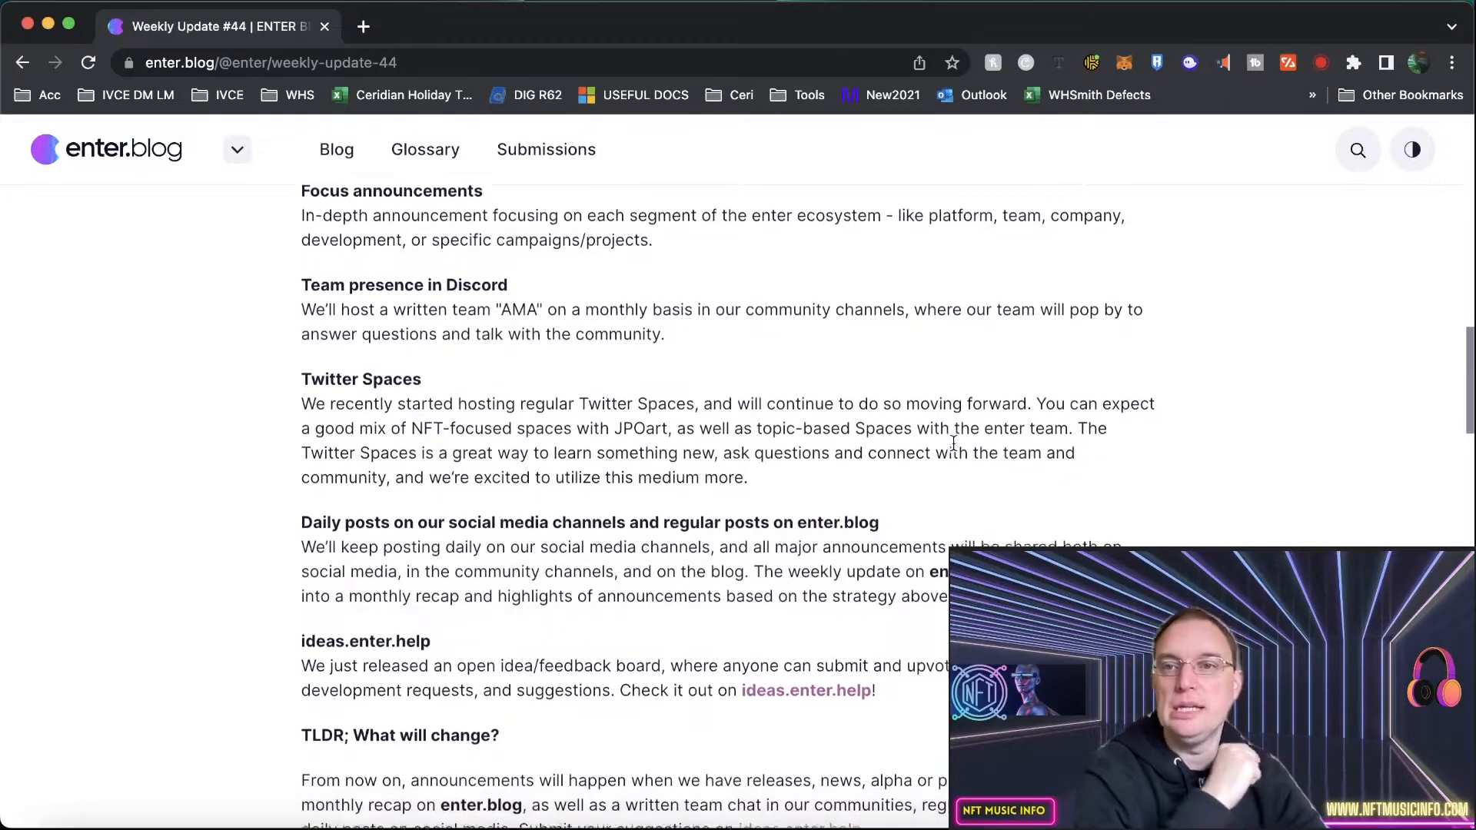
{"action": "scroll", "scroll_direction": "down", "scroll_amount": 3}
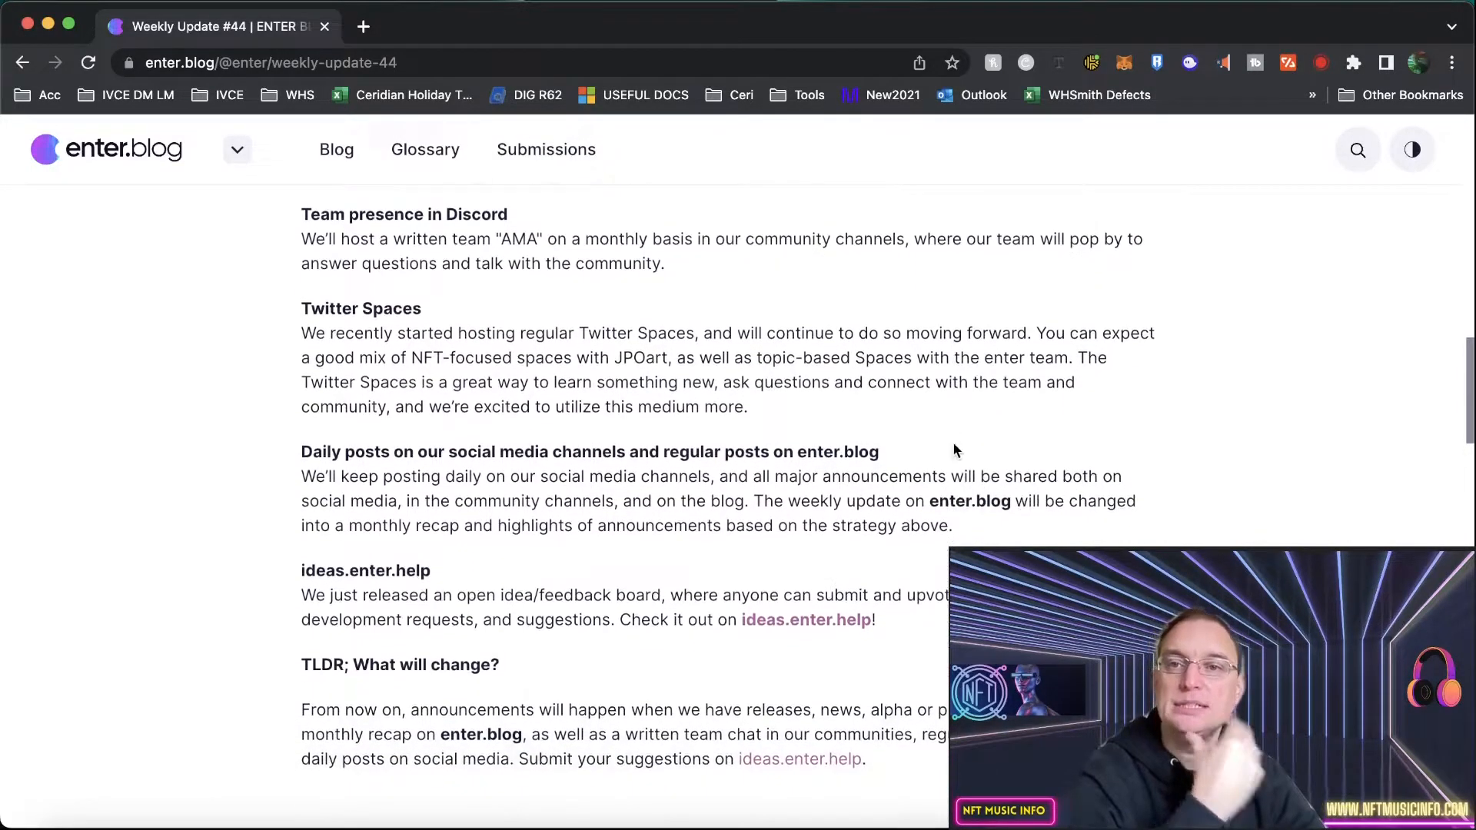
{"action": "scroll", "scroll_direction": "down", "scroll_amount": 3}
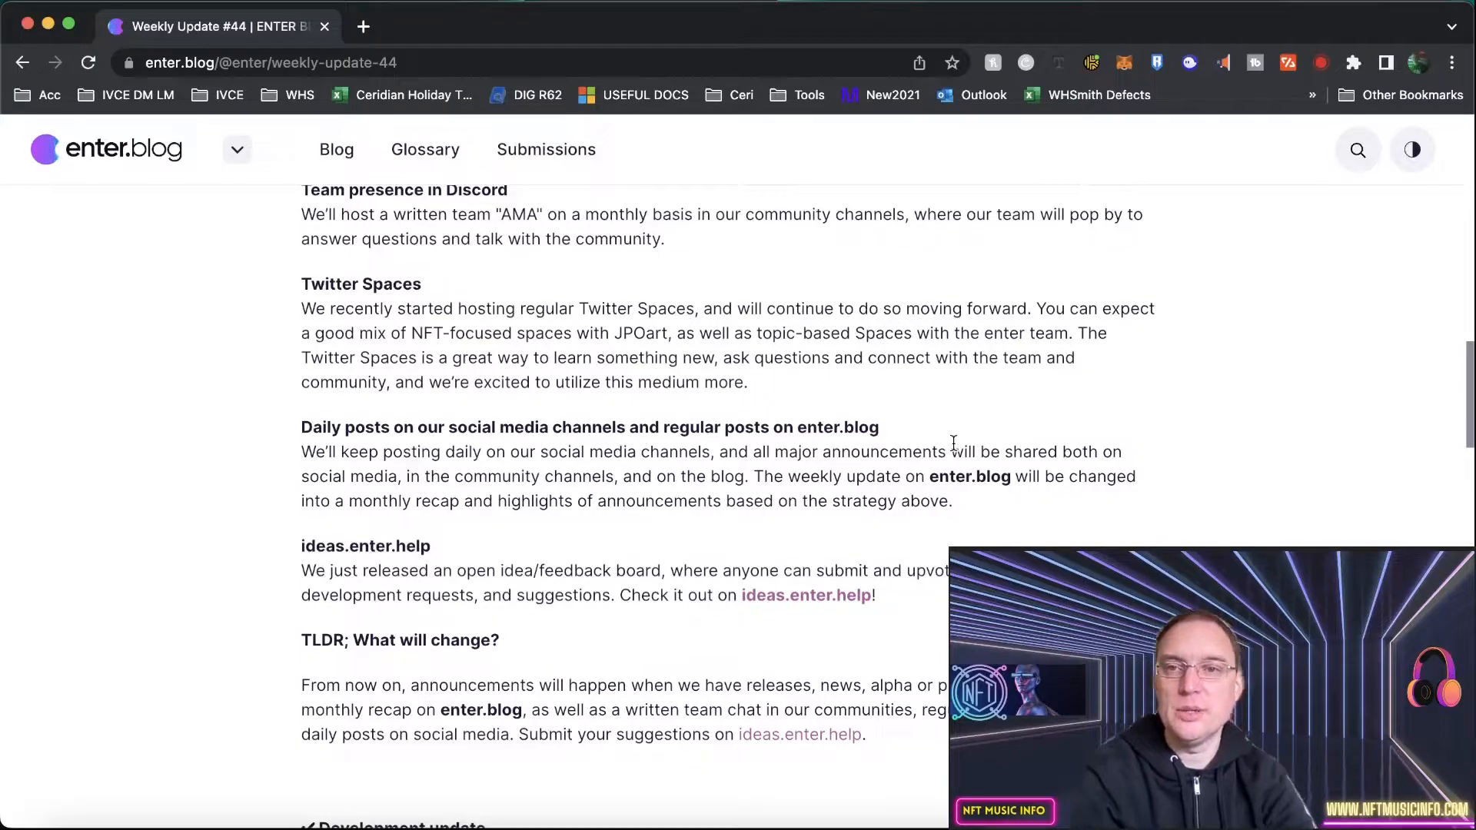
{"action": "mouse_move", "coordinate": [892, 415]}
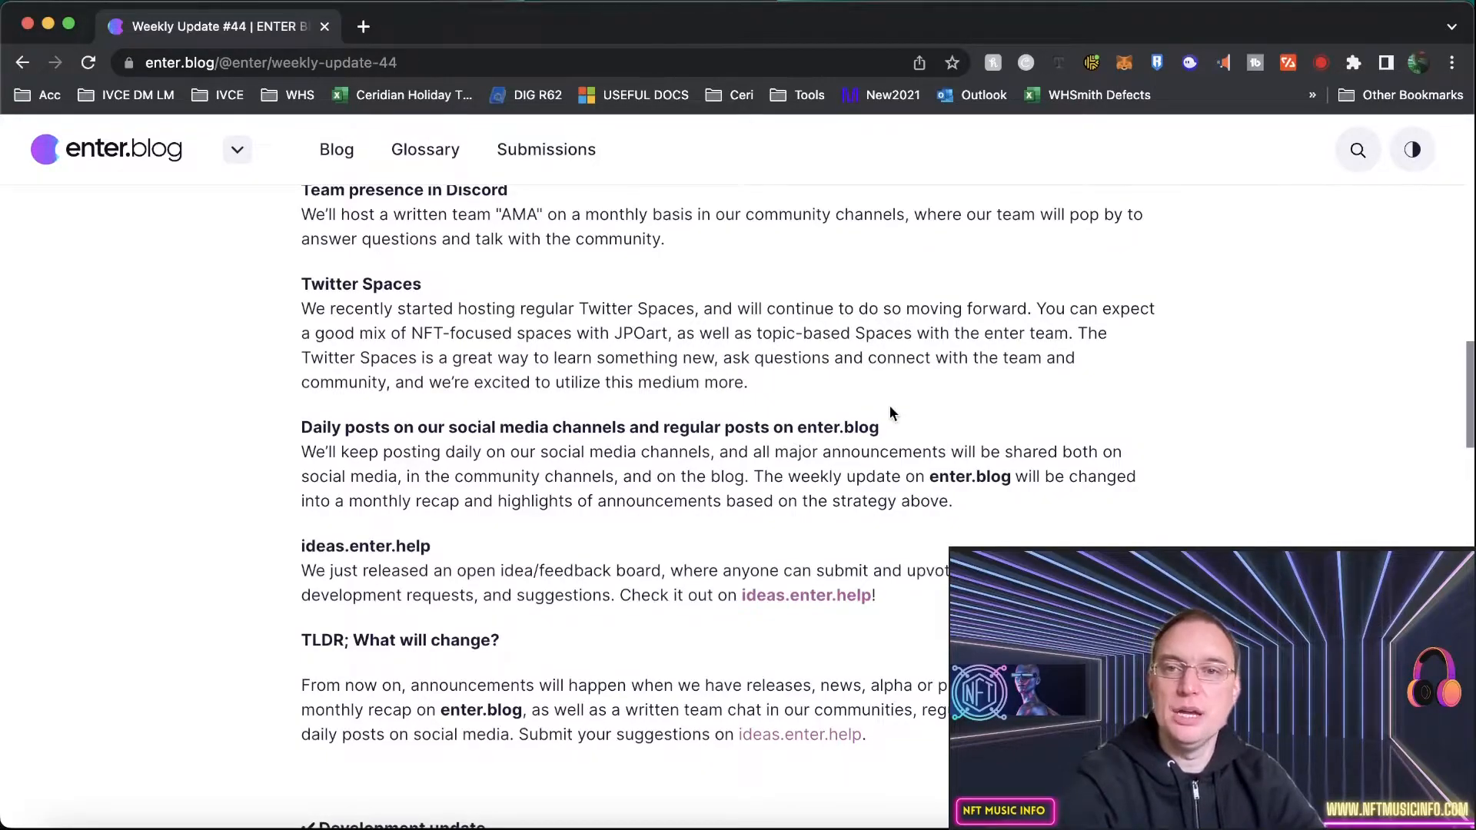
{"action": "scroll", "scroll_direction": "down", "scroll_amount": 3}
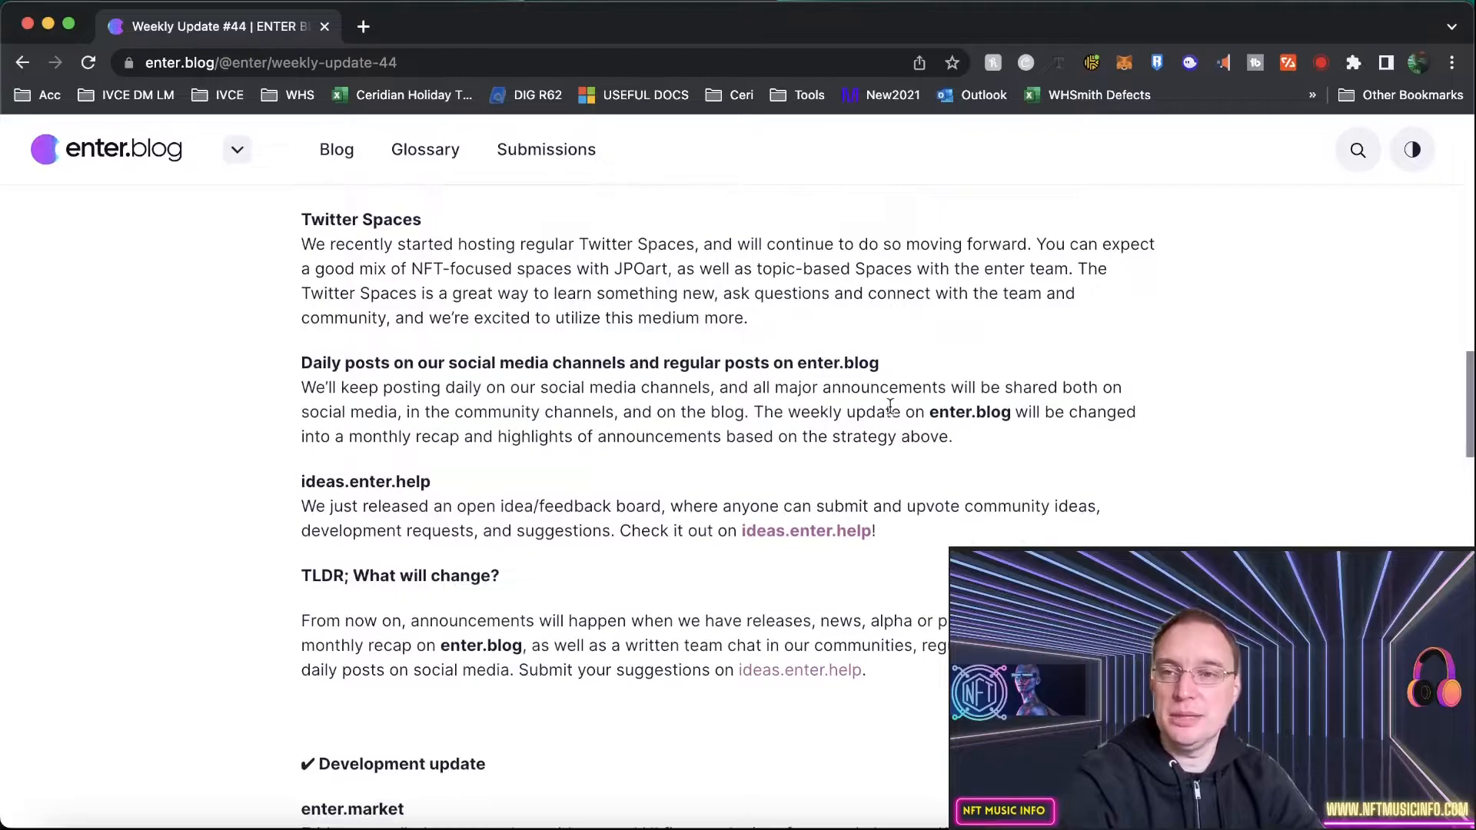
{"action": "scroll", "scroll_direction": "down", "scroll_amount": 3}
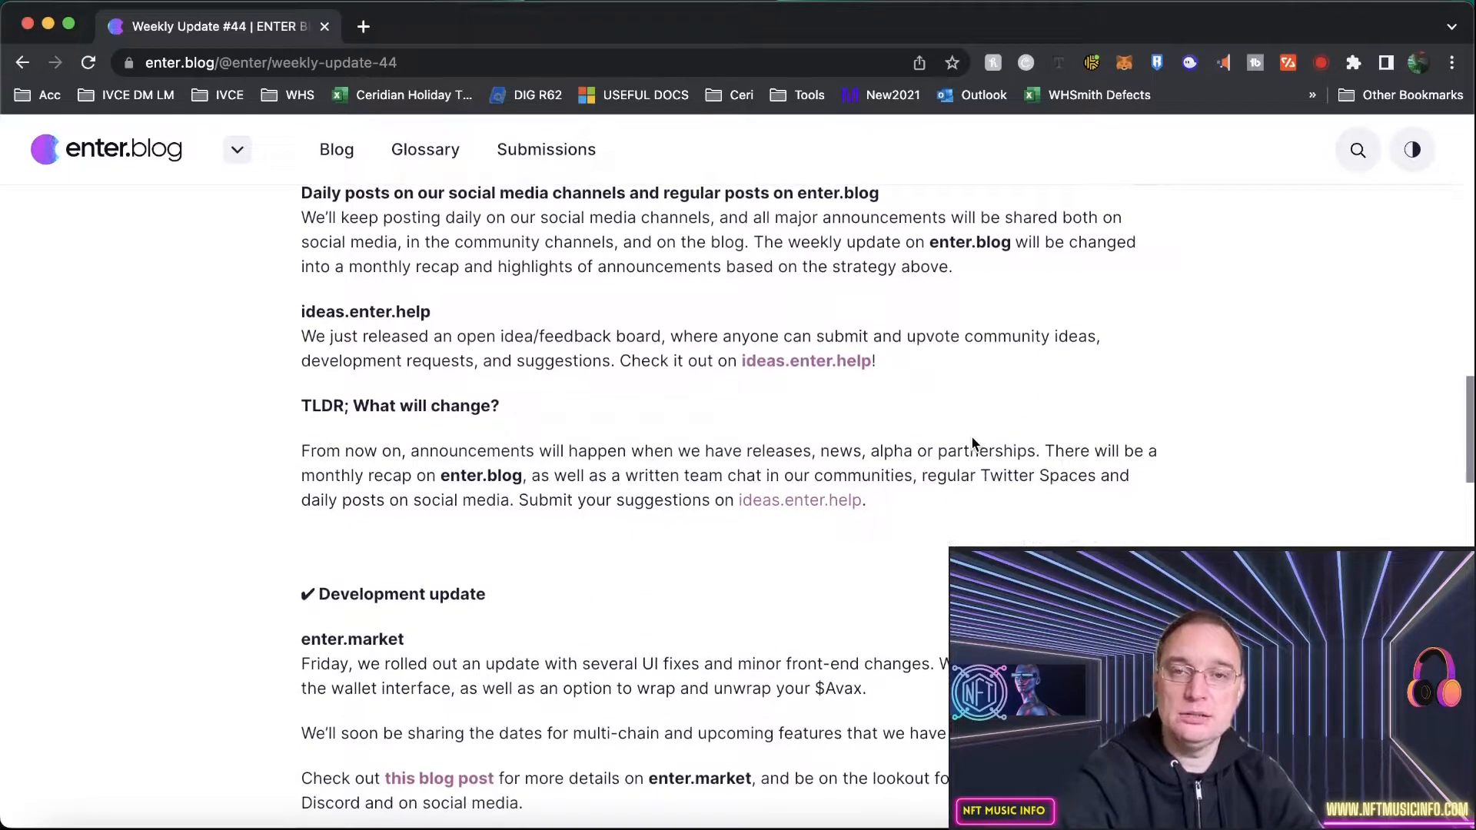
{"action": "mouse_move", "coordinate": [976, 441]}
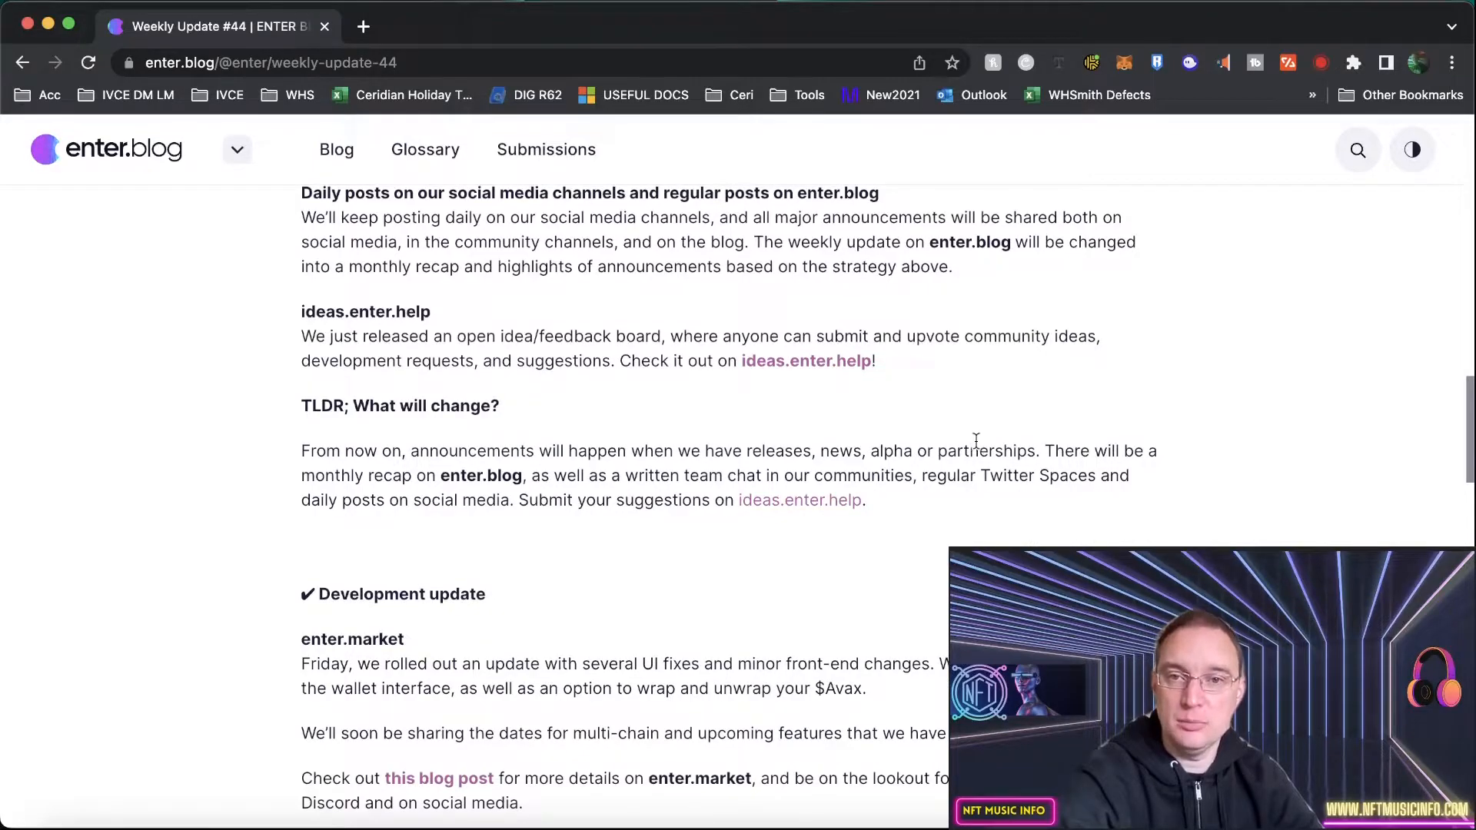
{"action": "scroll", "scroll_direction": "down", "scroll_amount": 3}
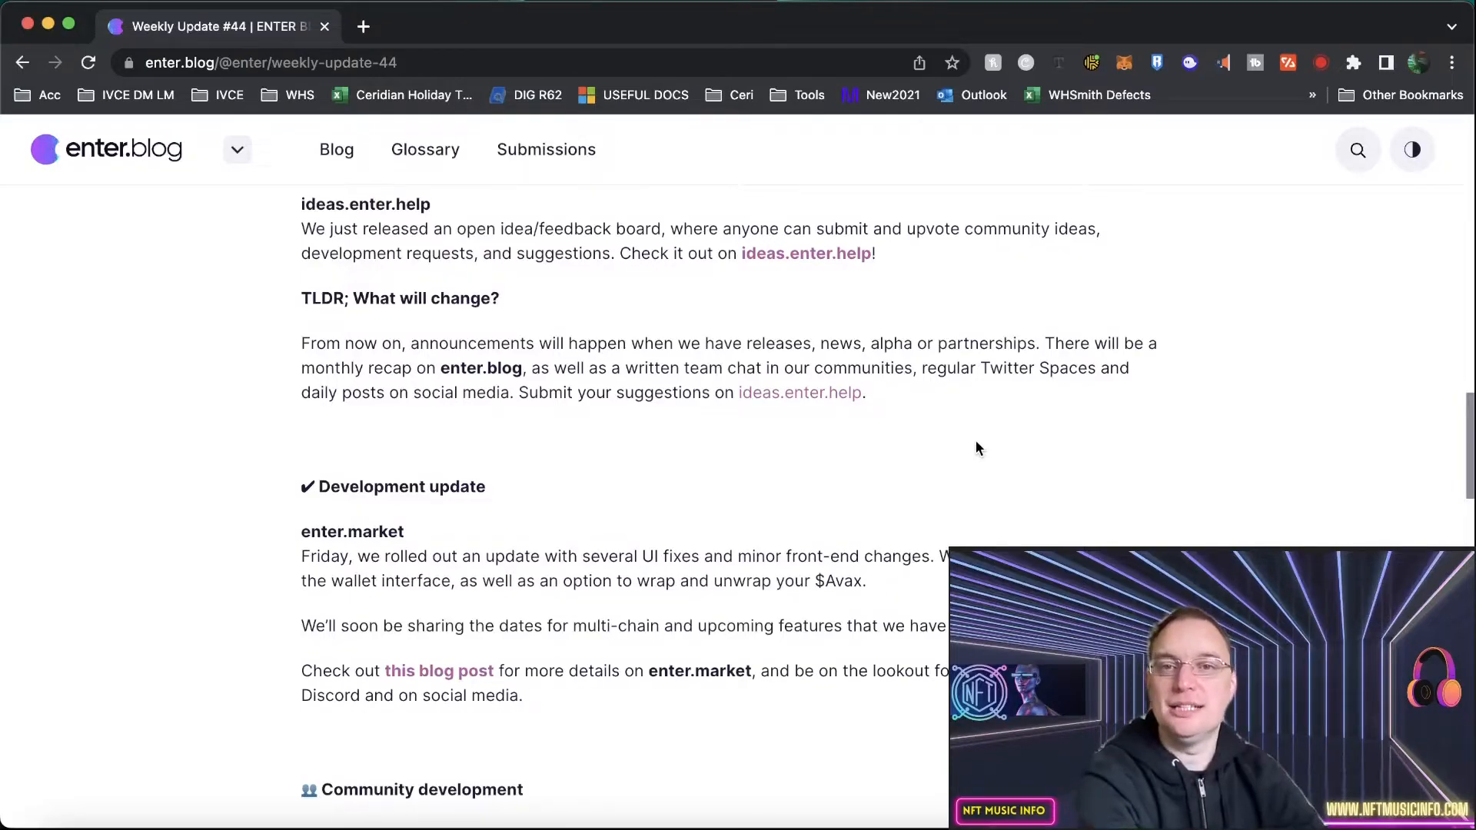
{"action": "mouse_move", "coordinate": [805, 253]}
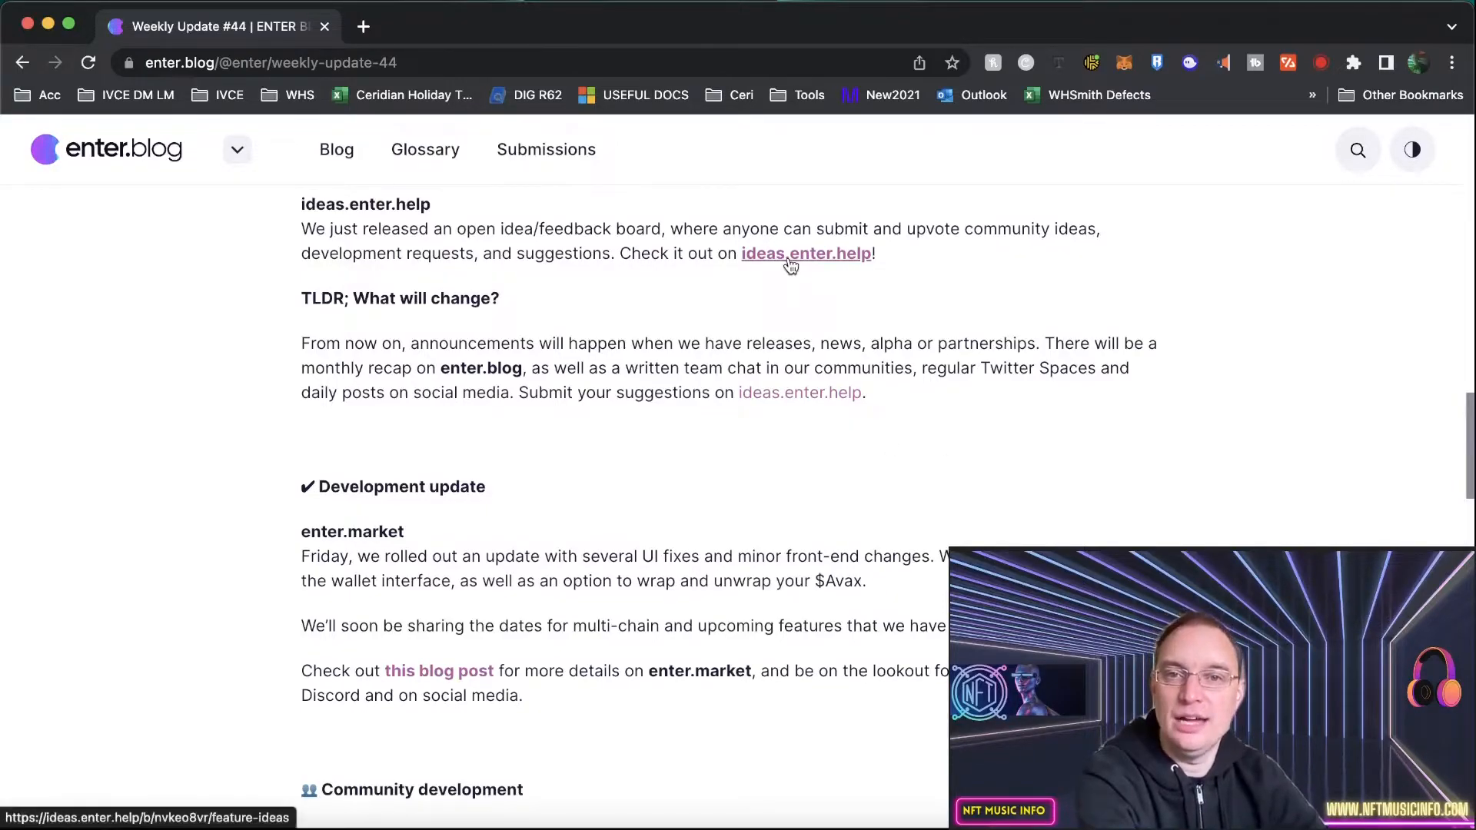
{"action": "mouse_move", "coordinate": [885, 393]}
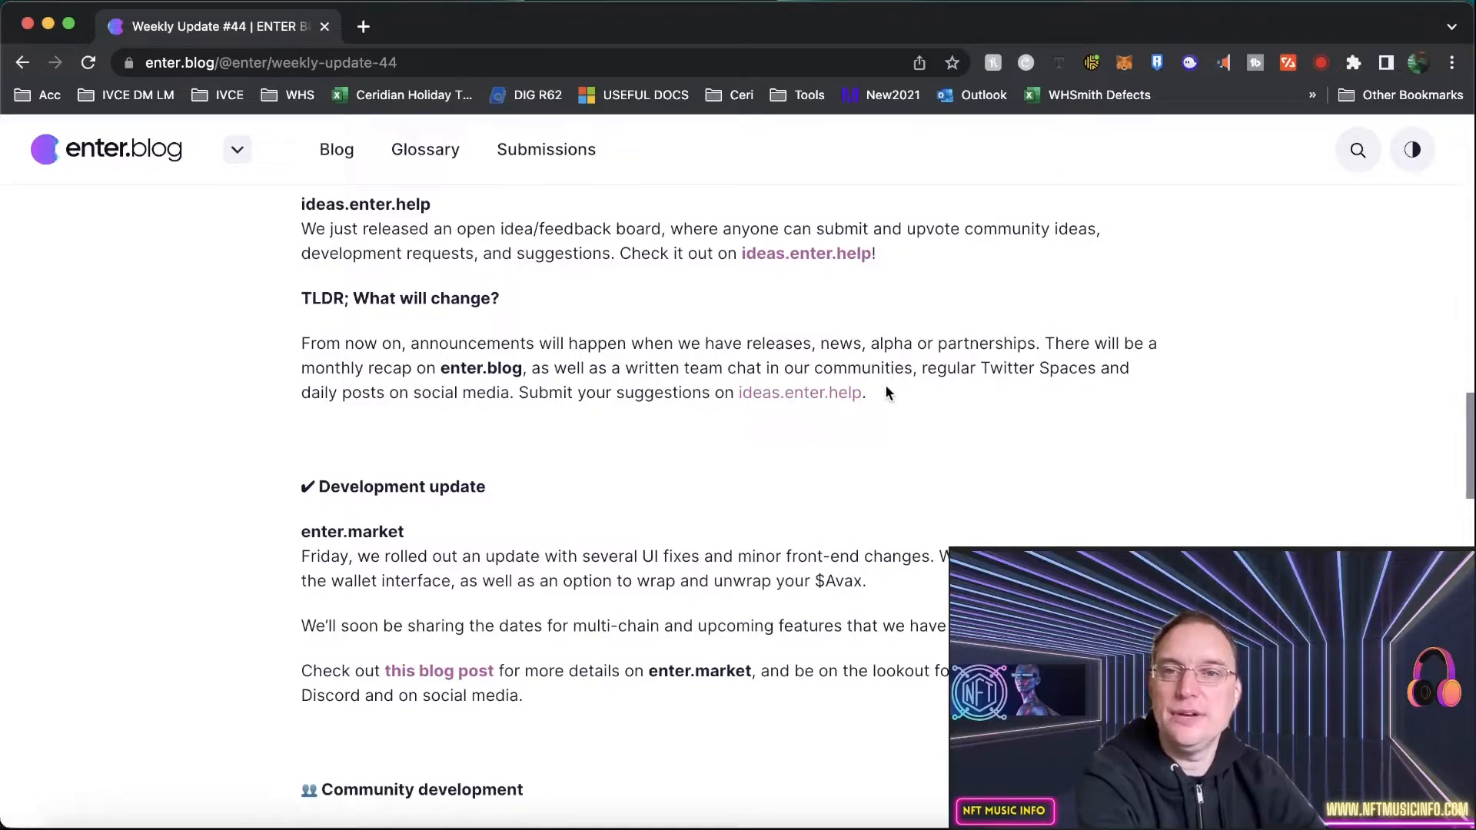
Open the ideas.enter.help link and browse the trending development ideas list
{"action": "left_click", "coordinate": [799, 393]}
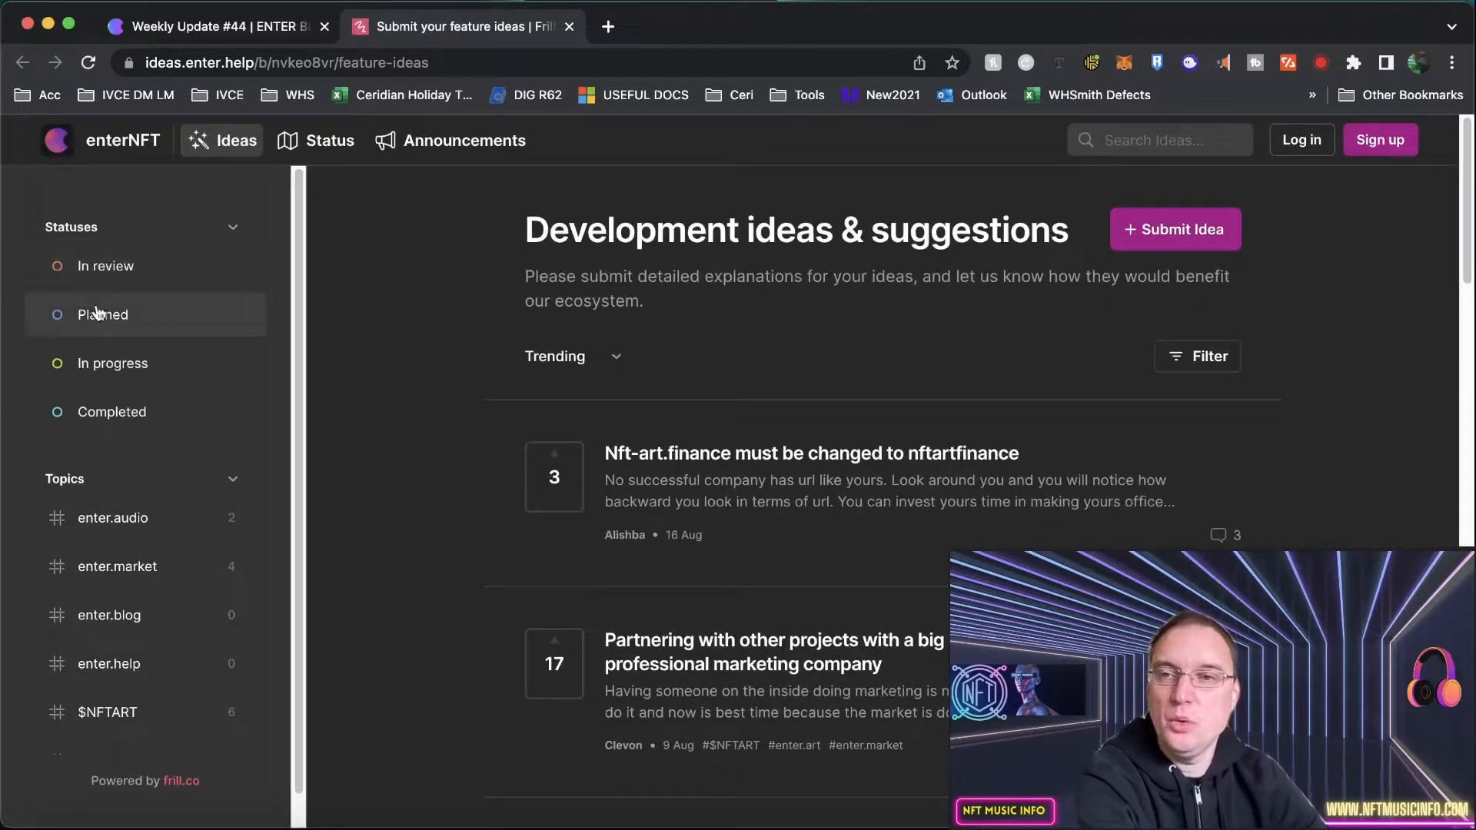
{"action": "mouse_move", "coordinate": [111, 364]}
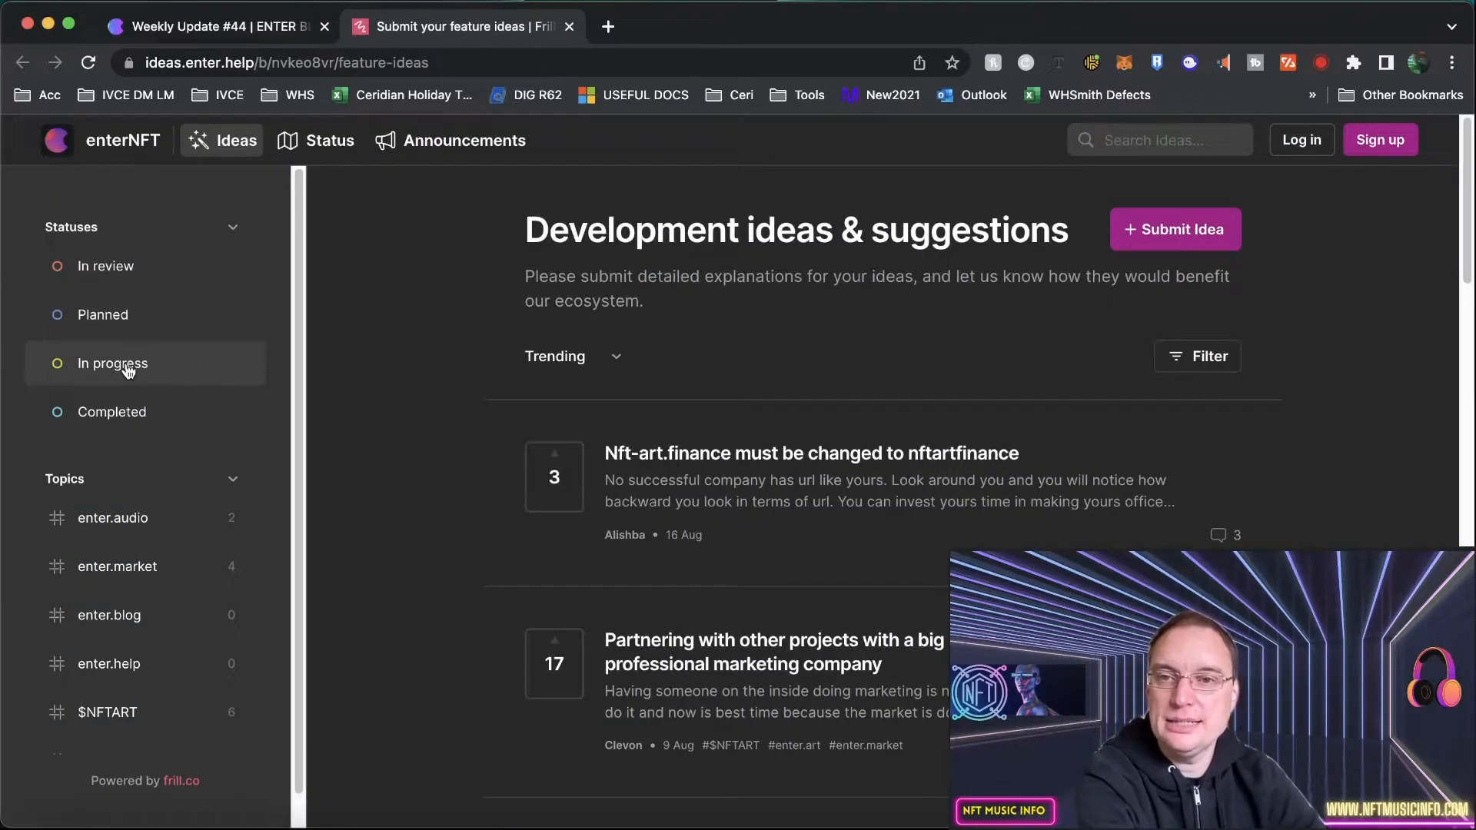
{"action": "mouse_move", "coordinate": [107, 712]}
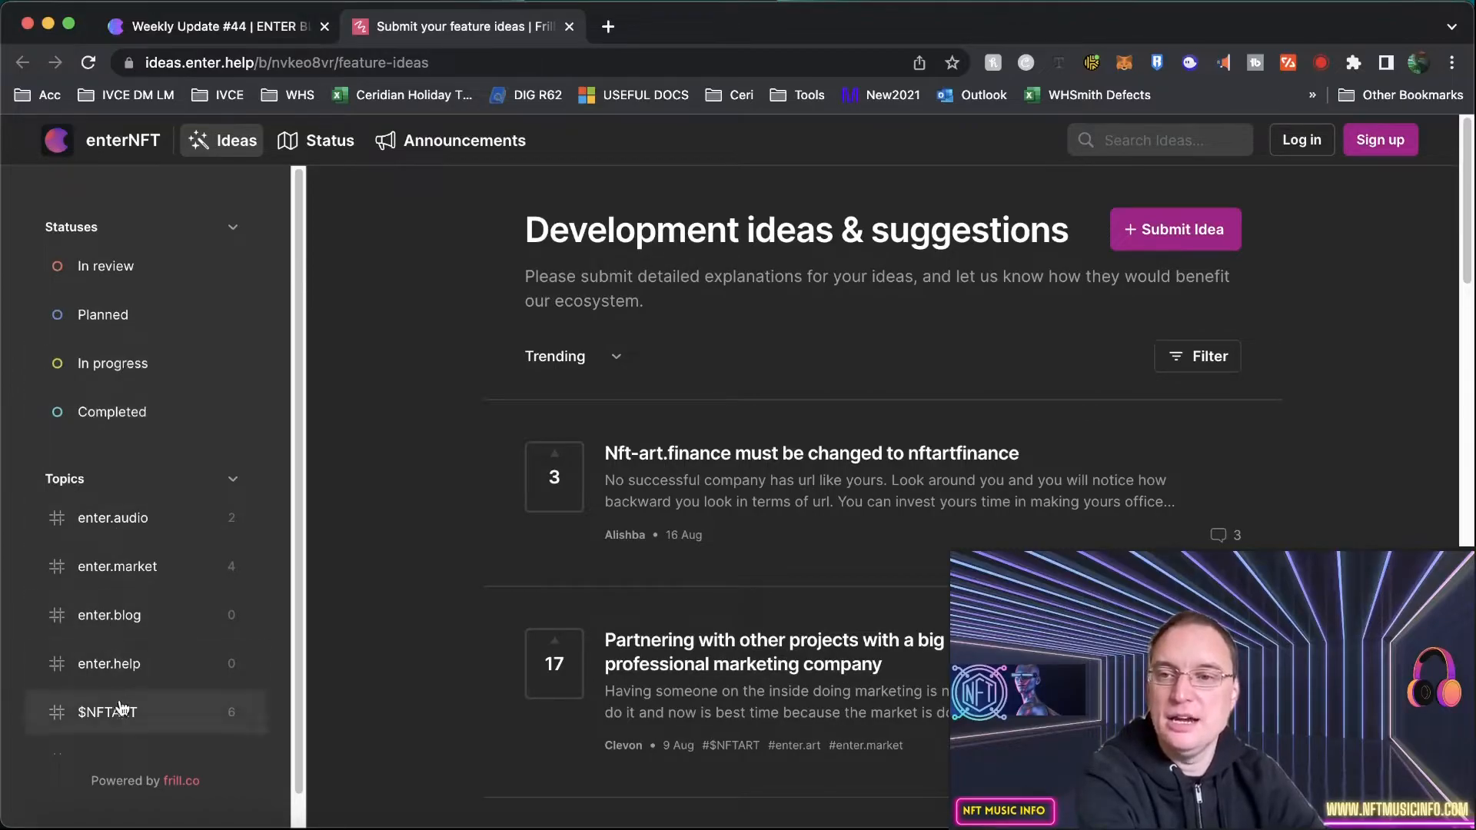
{"action": "mouse_move", "coordinate": [421, 116]}
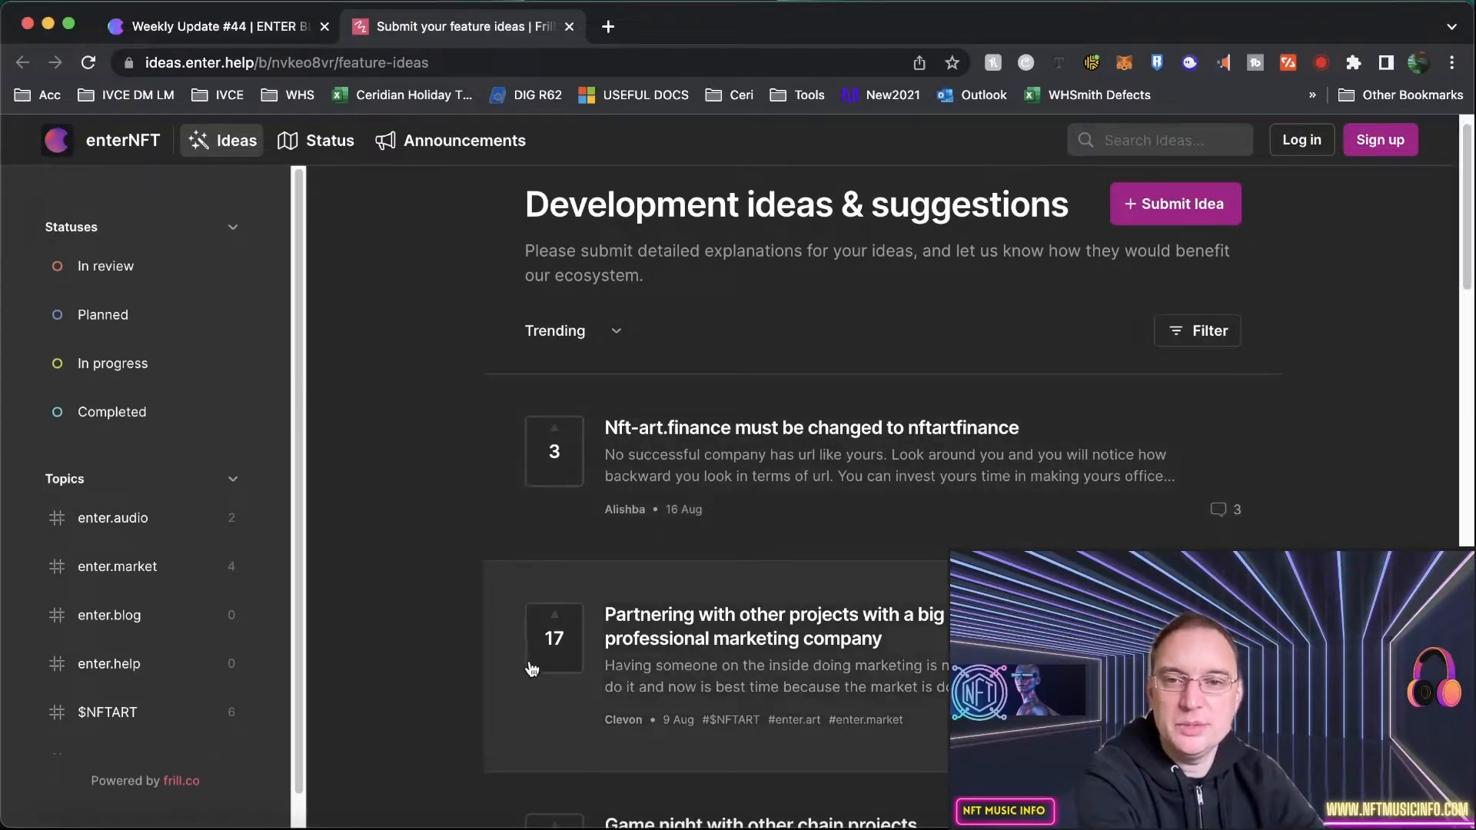
{"action": "mouse_move", "coordinate": [1354, 454]}
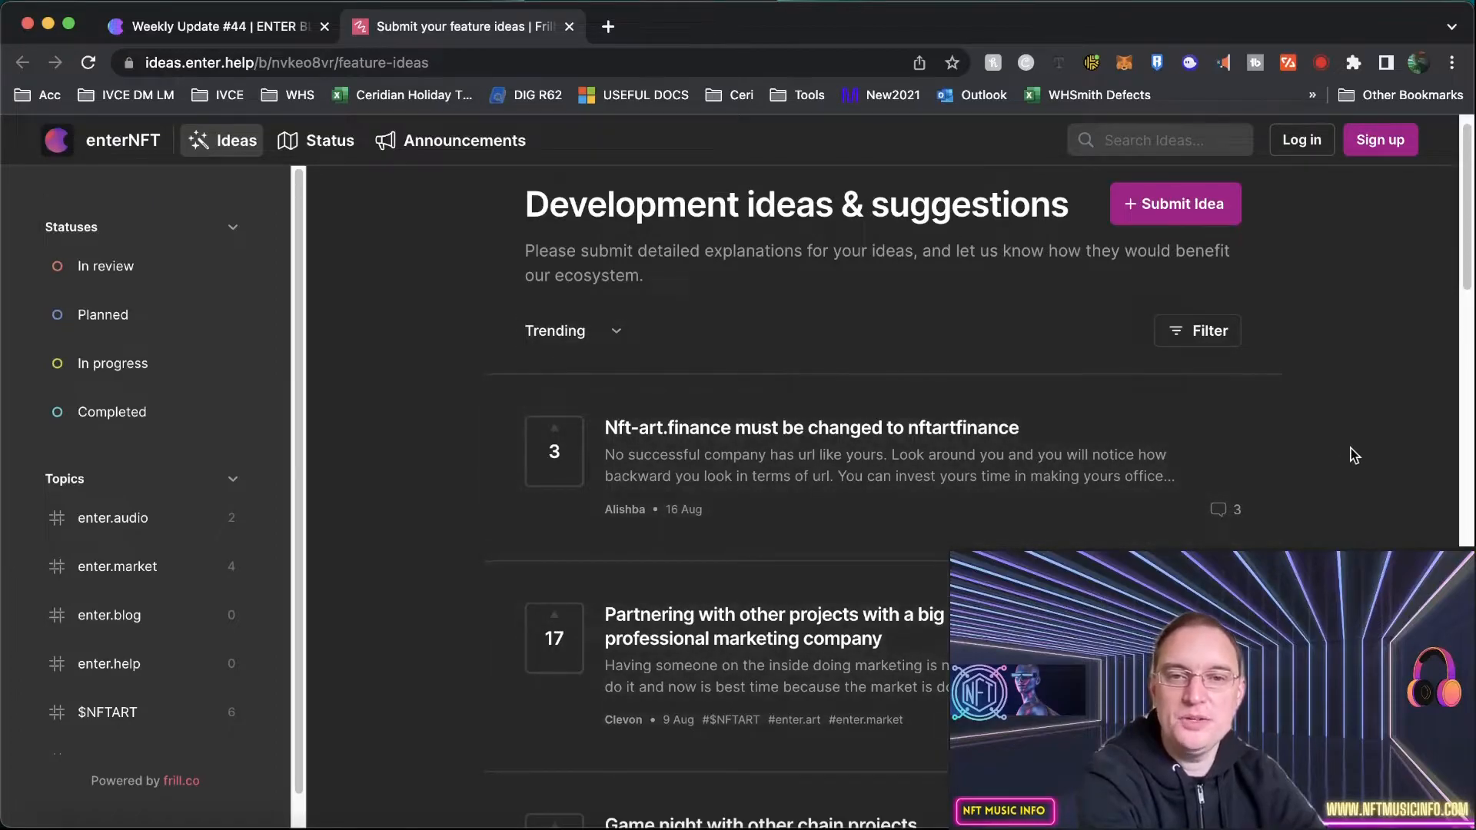
{"action": "scroll", "scroll_direction": "down", "scroll_amount": 3}
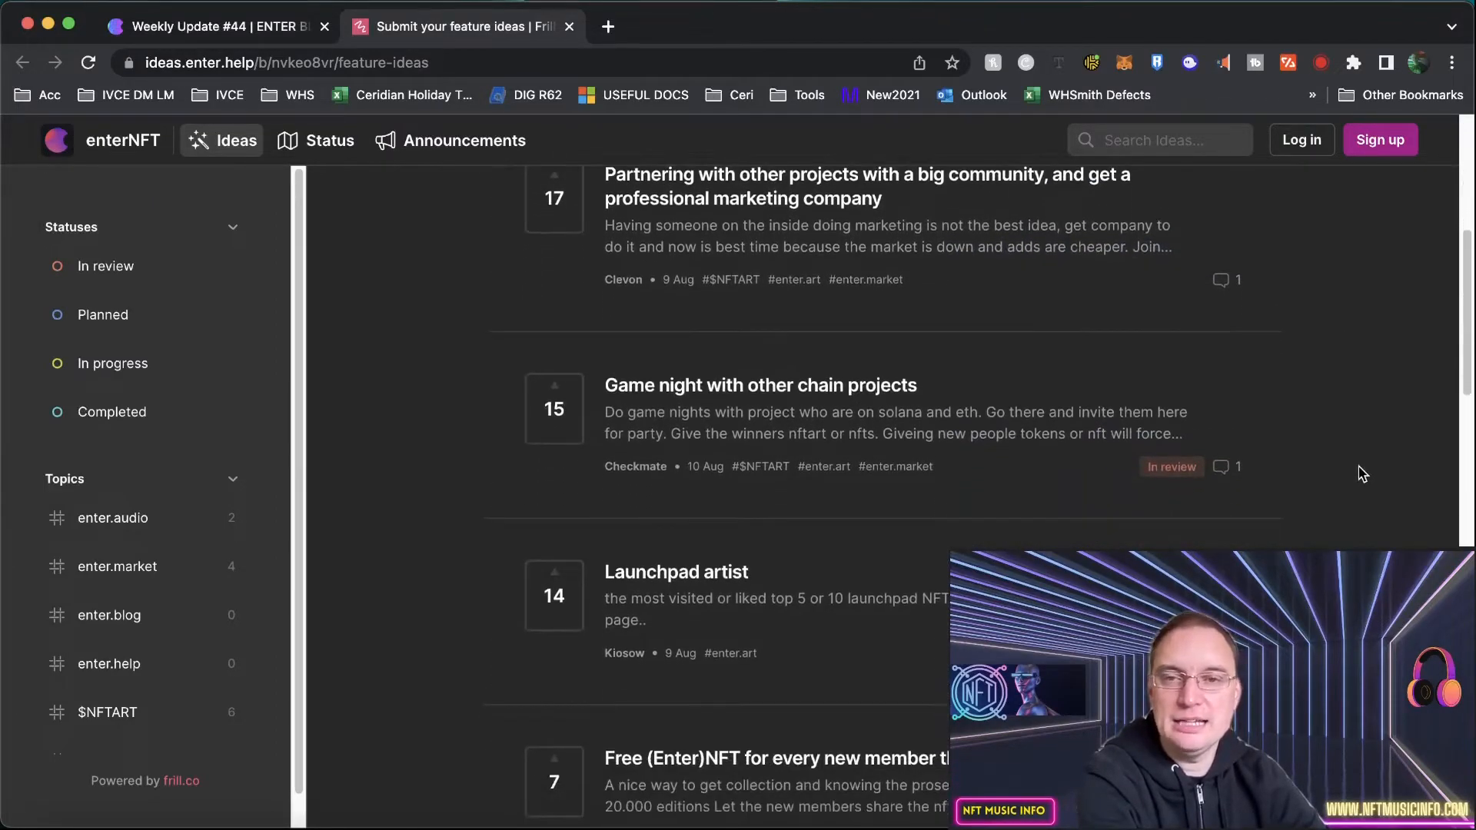
{"action": "scroll", "scroll_direction": "down", "scroll_amount": 3}
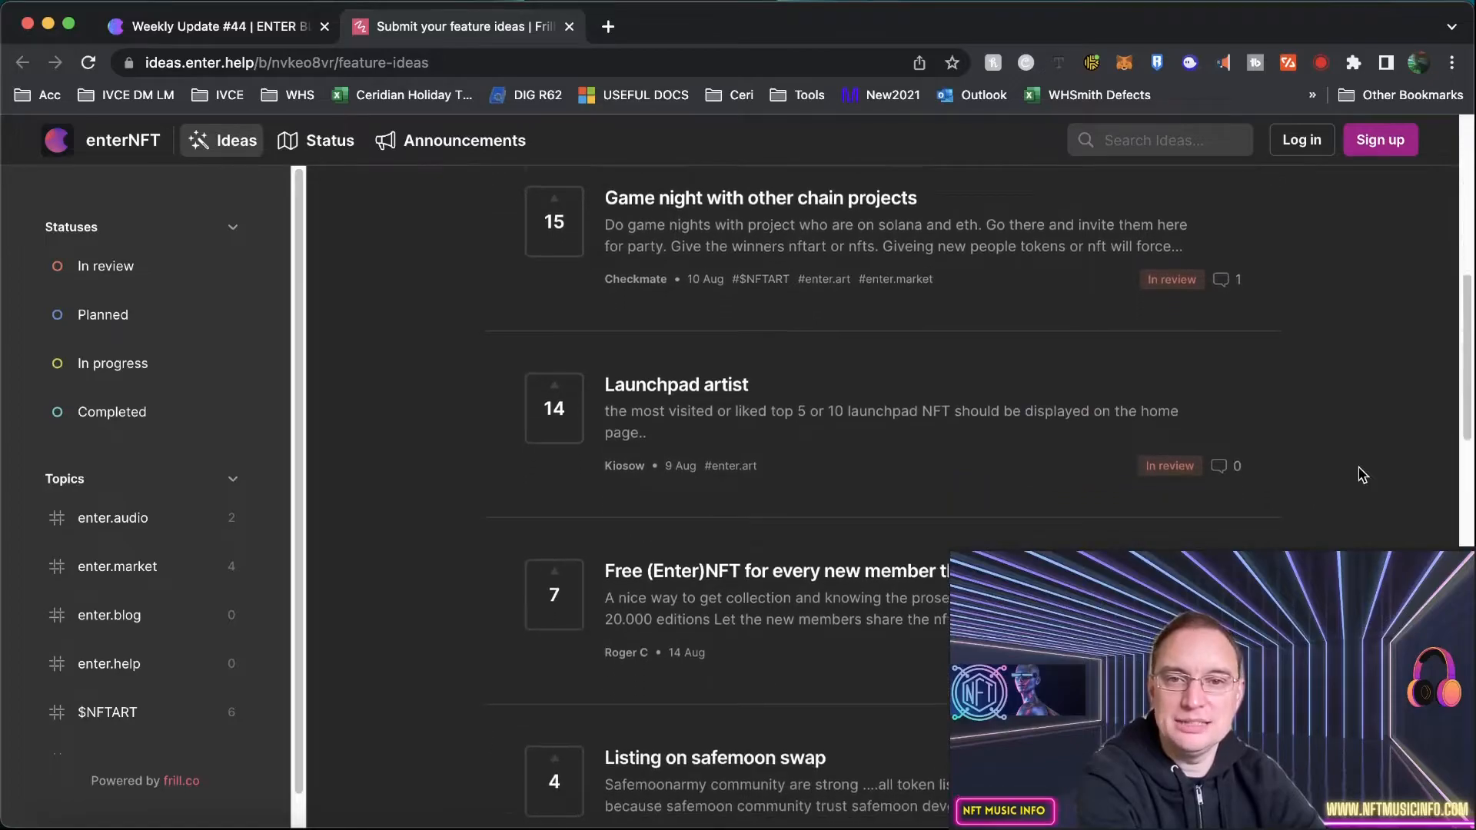
{"action": "scroll", "scroll_direction": "up", "scroll_amount": 3}
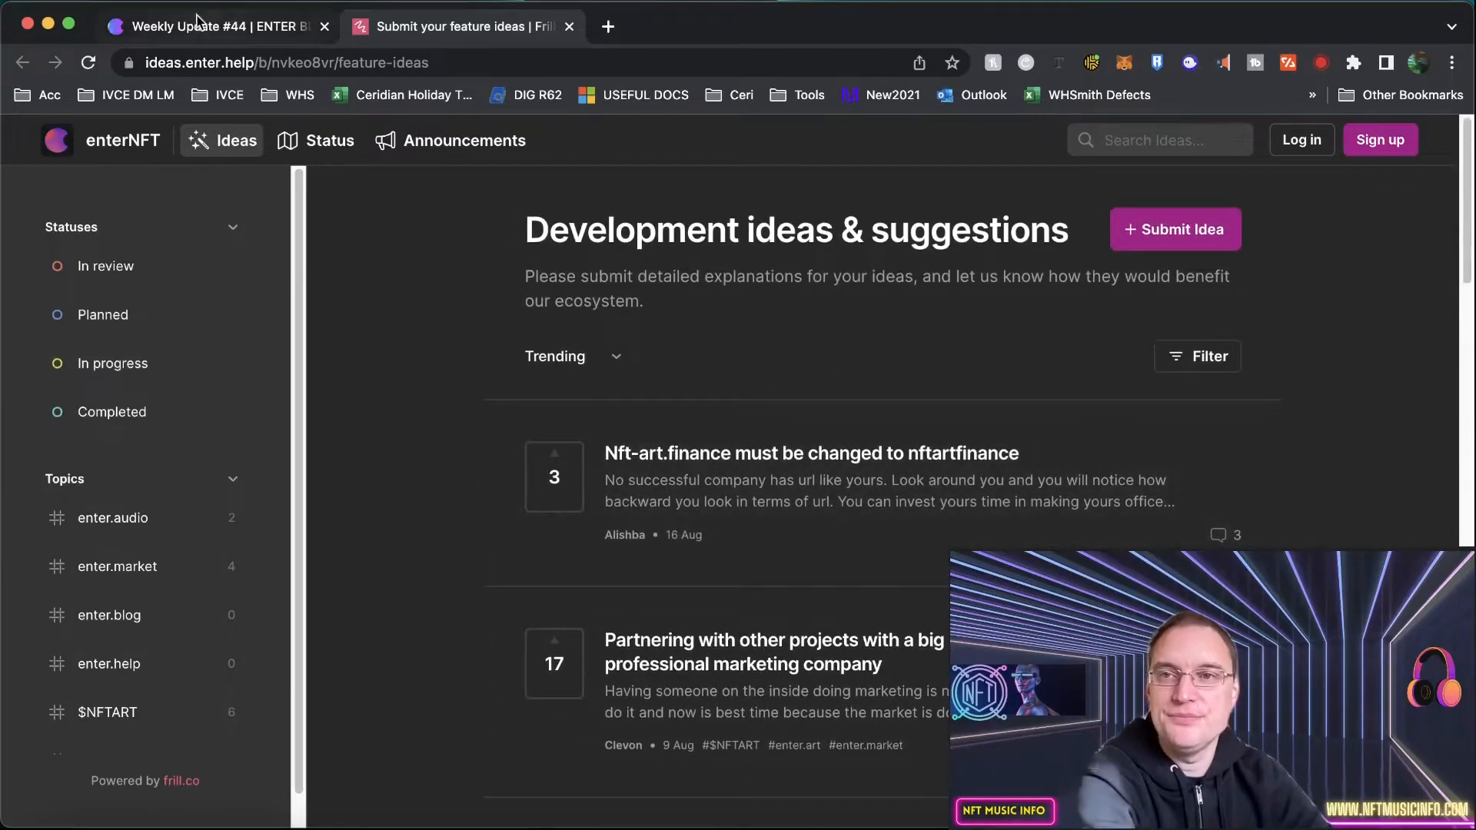
Return to Weekly Update #44 and open the linked enter.market Beta on Avalanche post
{"action": "left_click", "coordinate": [217, 25]}
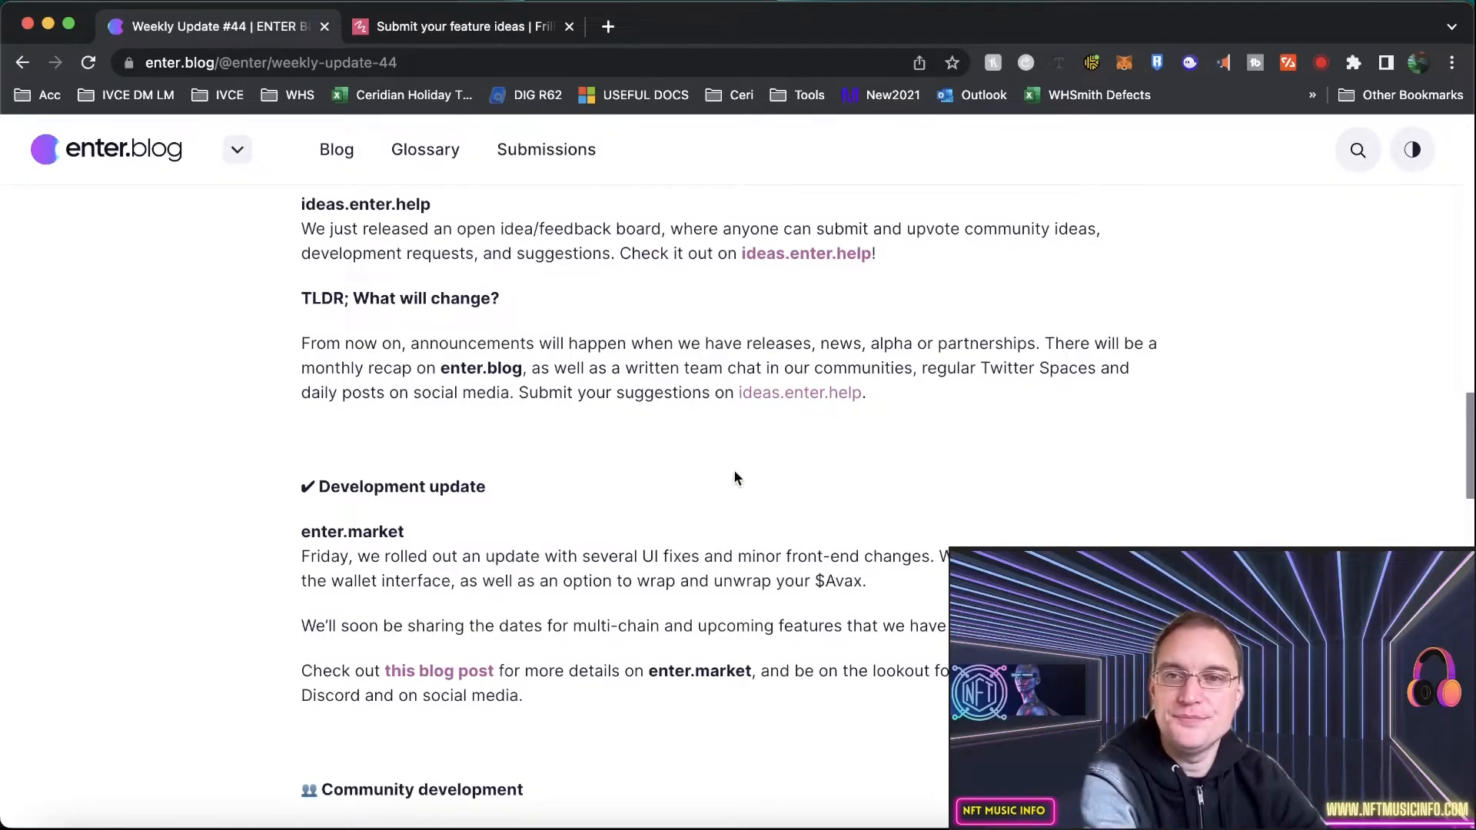
{"action": "scroll", "scroll_direction": "down", "scroll_amount": 3}
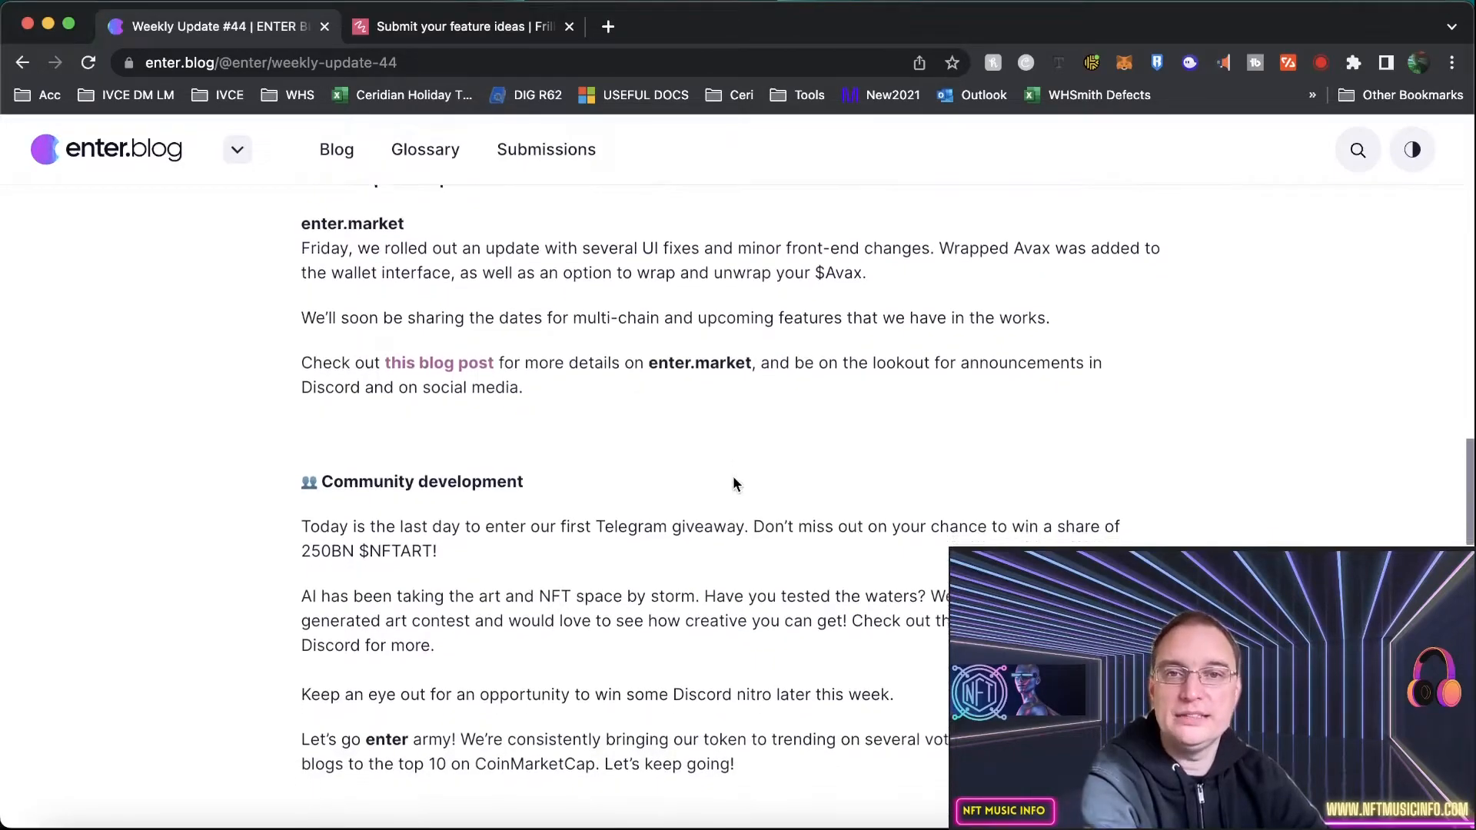
{"action": "scroll", "scroll_direction": "down", "scroll_amount": 3}
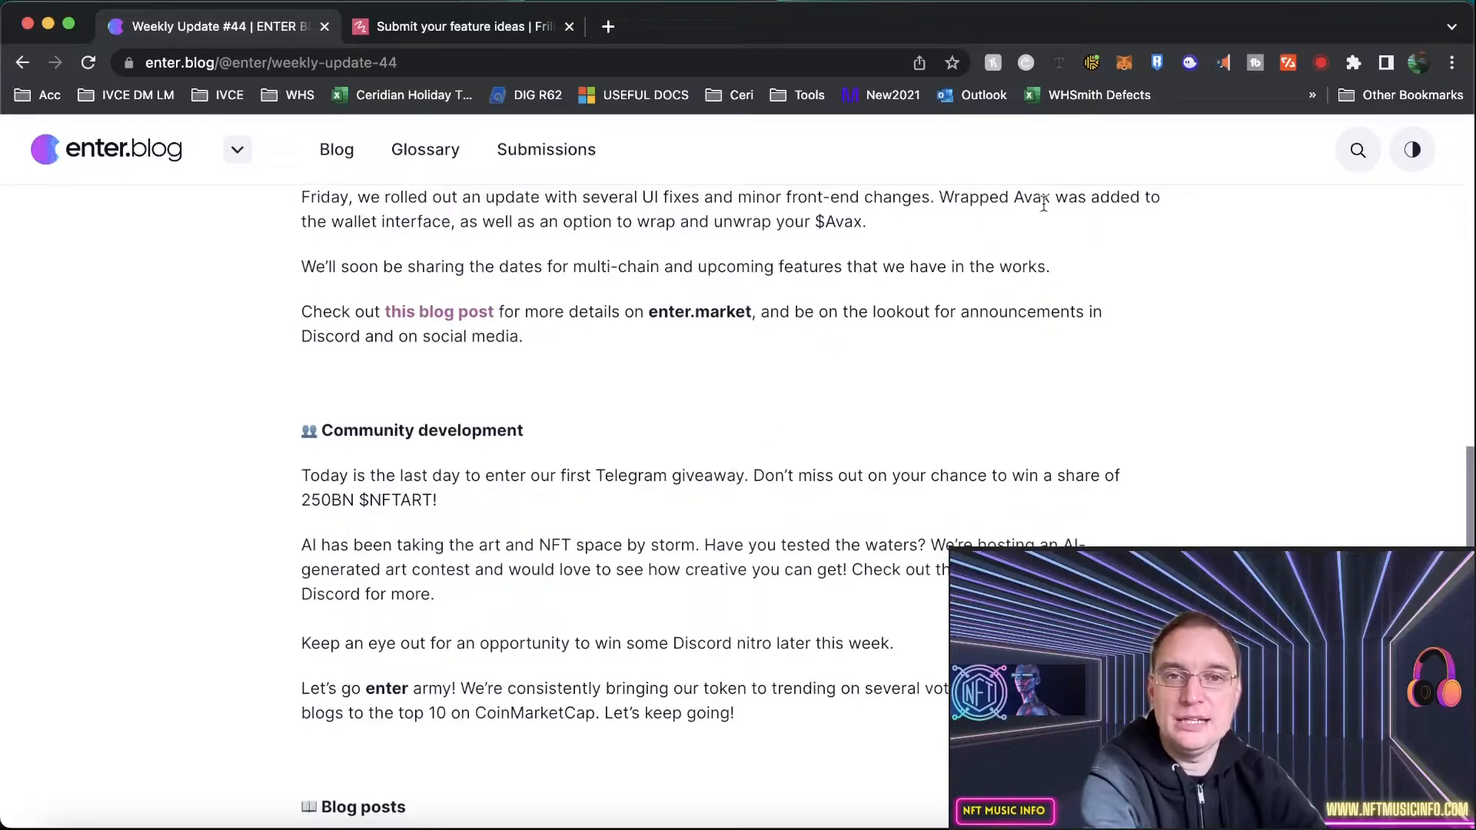
{"action": "mouse_move", "coordinate": [292, 266]}
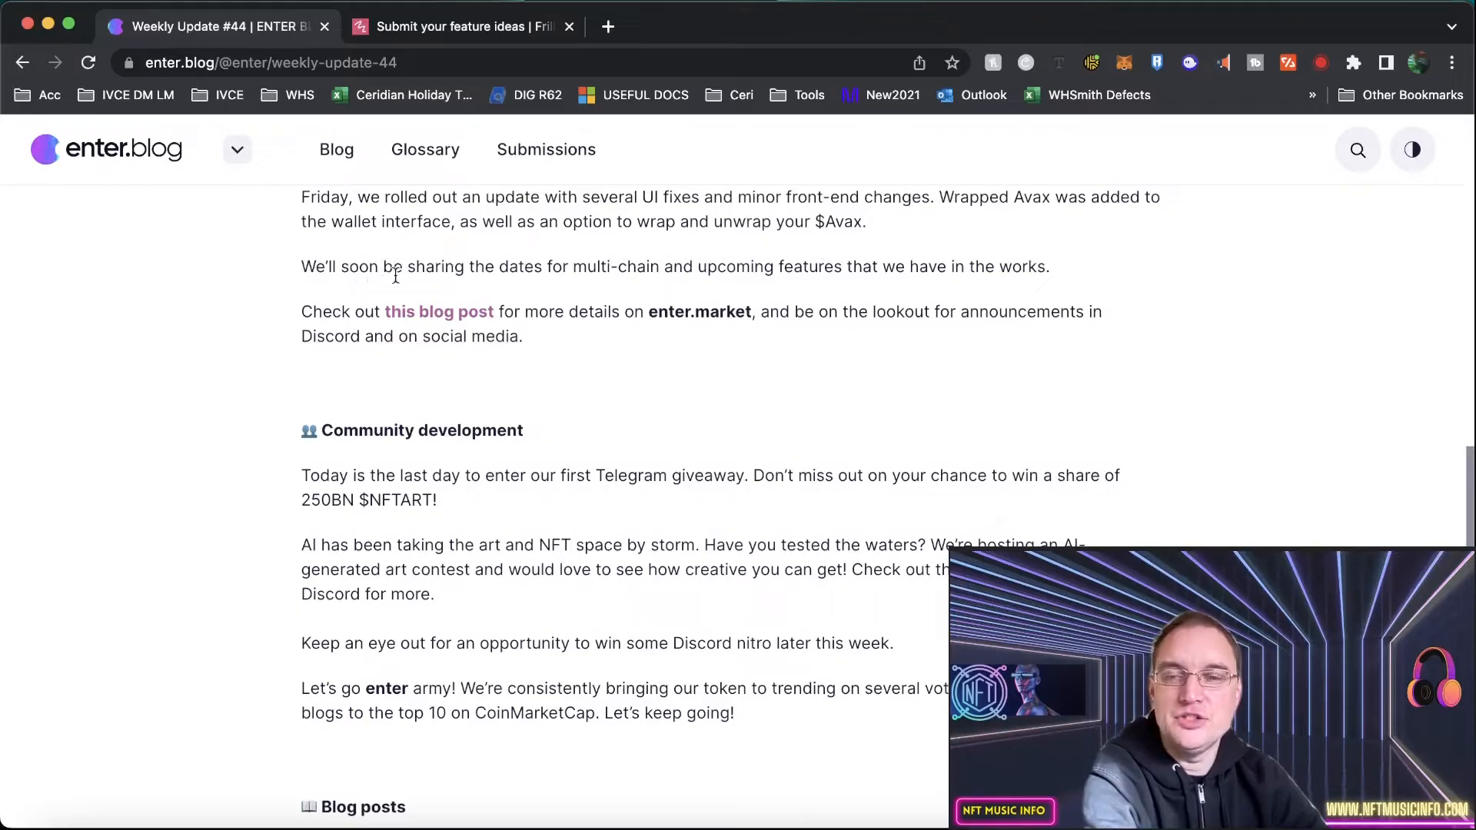
{"action": "mouse_move", "coordinate": [770, 261]}
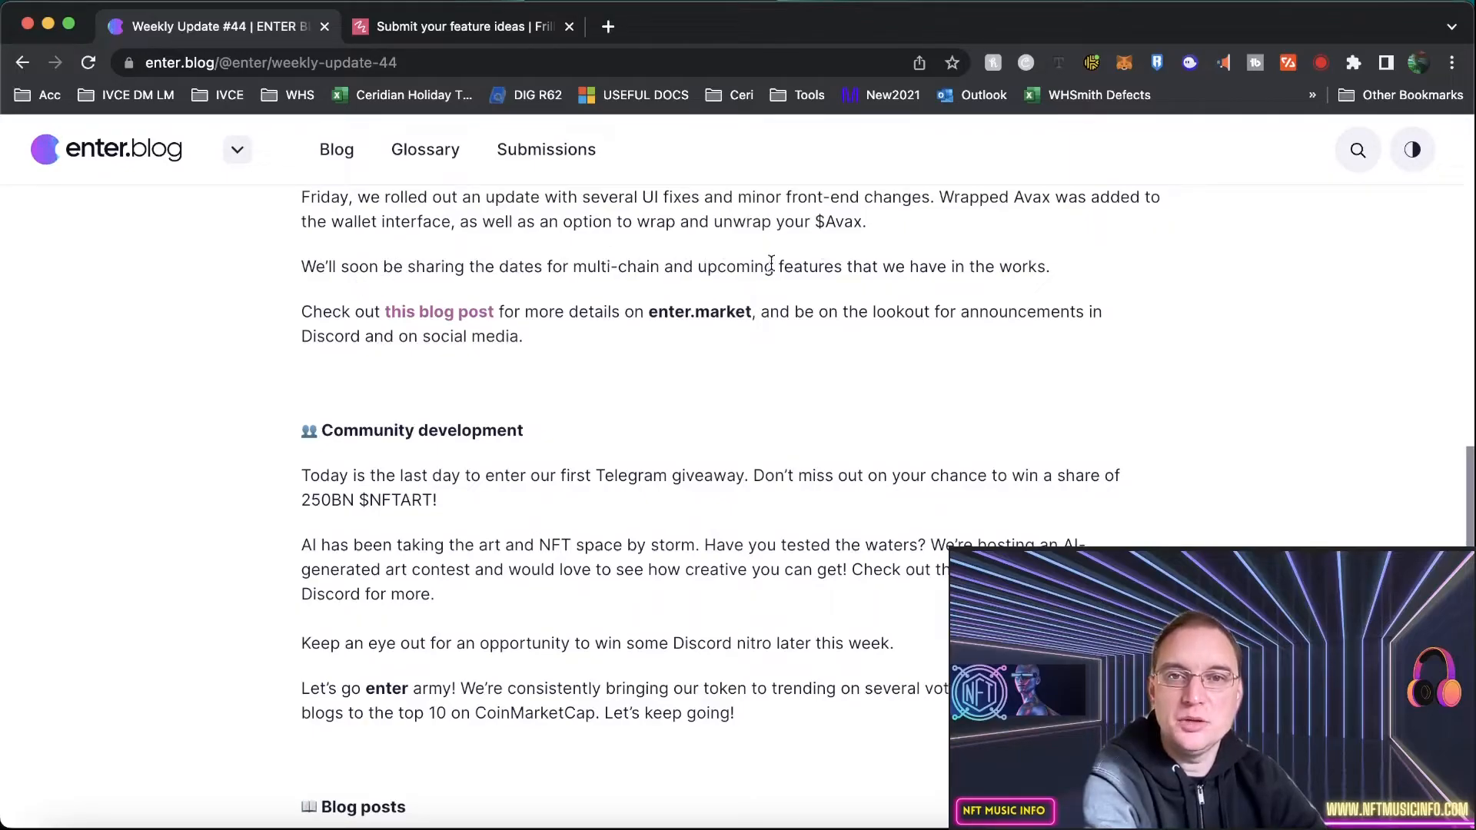
{"action": "mouse_move", "coordinate": [487, 396]}
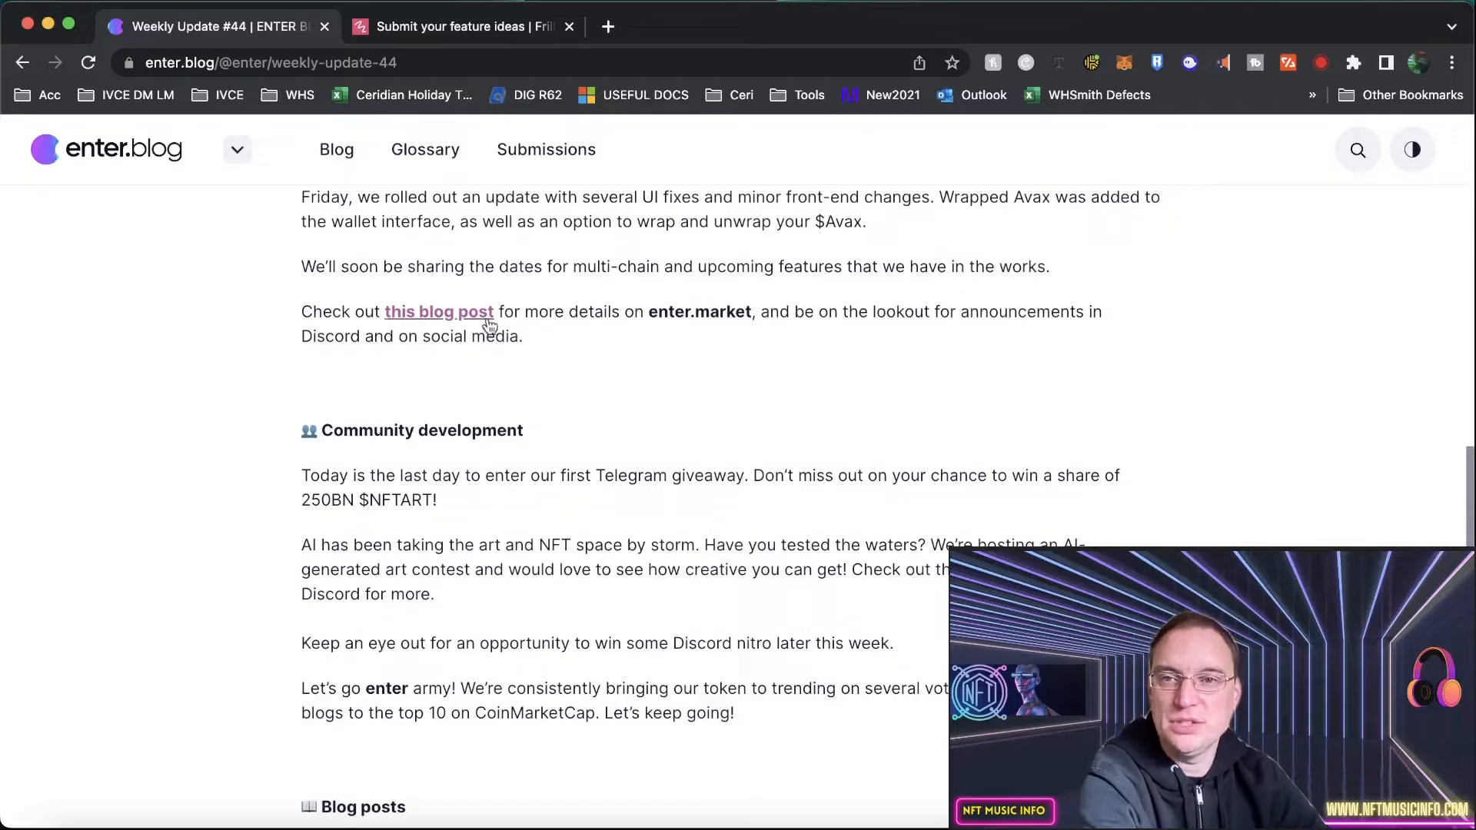
{"action": "mouse_move", "coordinate": [469, 323]}
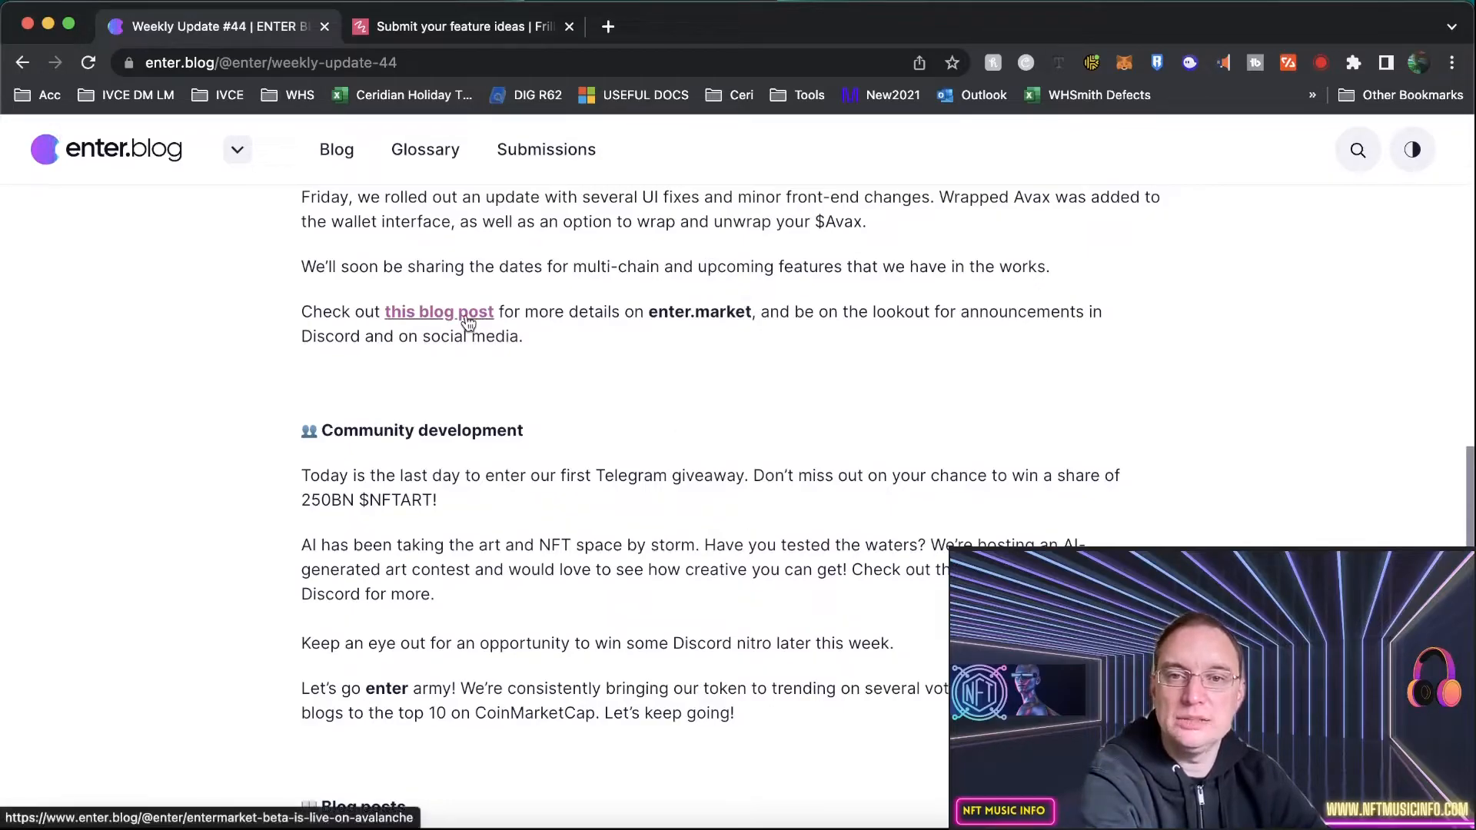
{"action": "scroll", "scroll_direction": "down", "scroll_amount": 3}
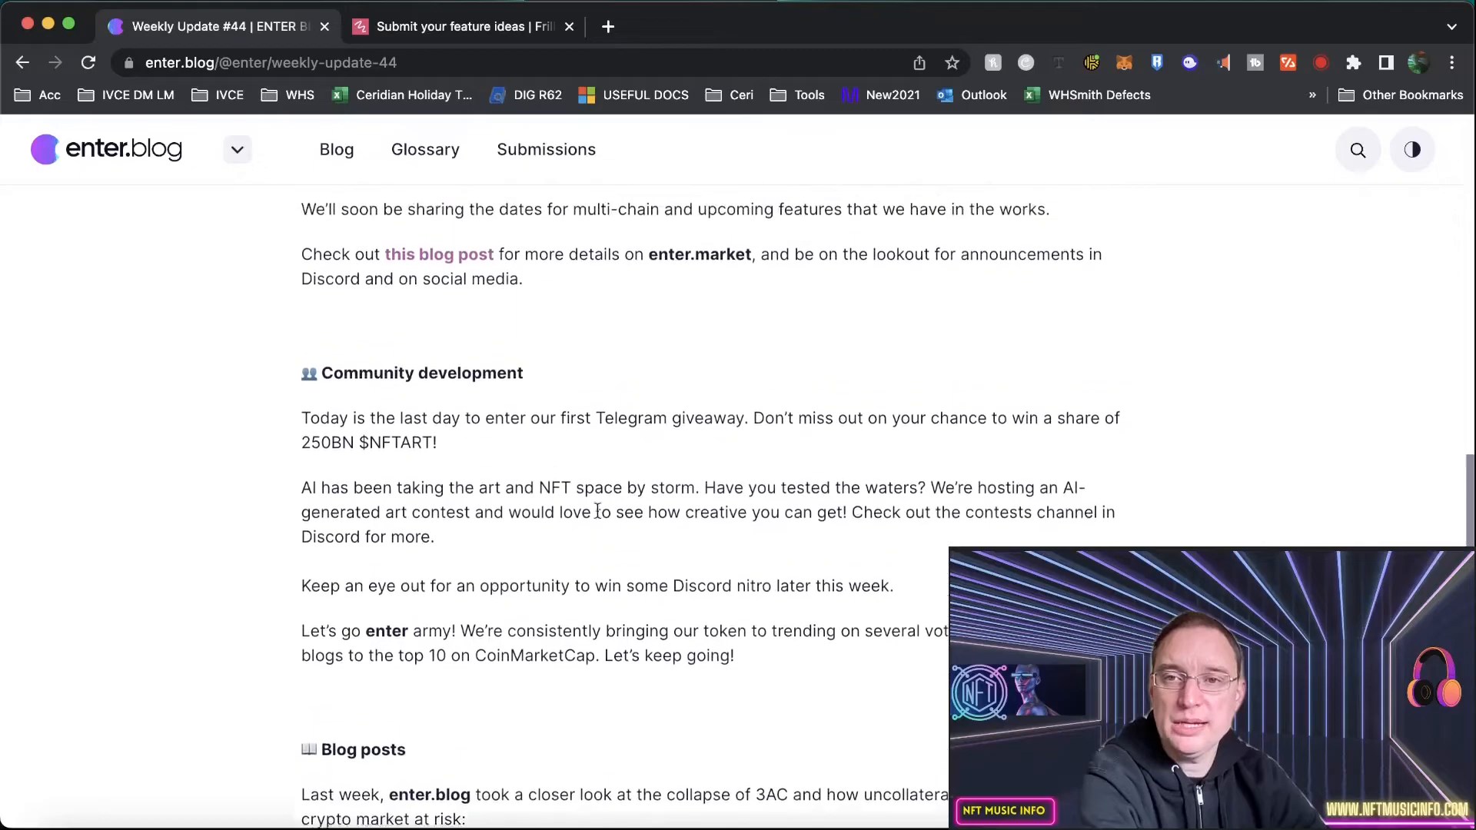
{"action": "scroll", "scroll_direction": "up", "scroll_amount": 3}
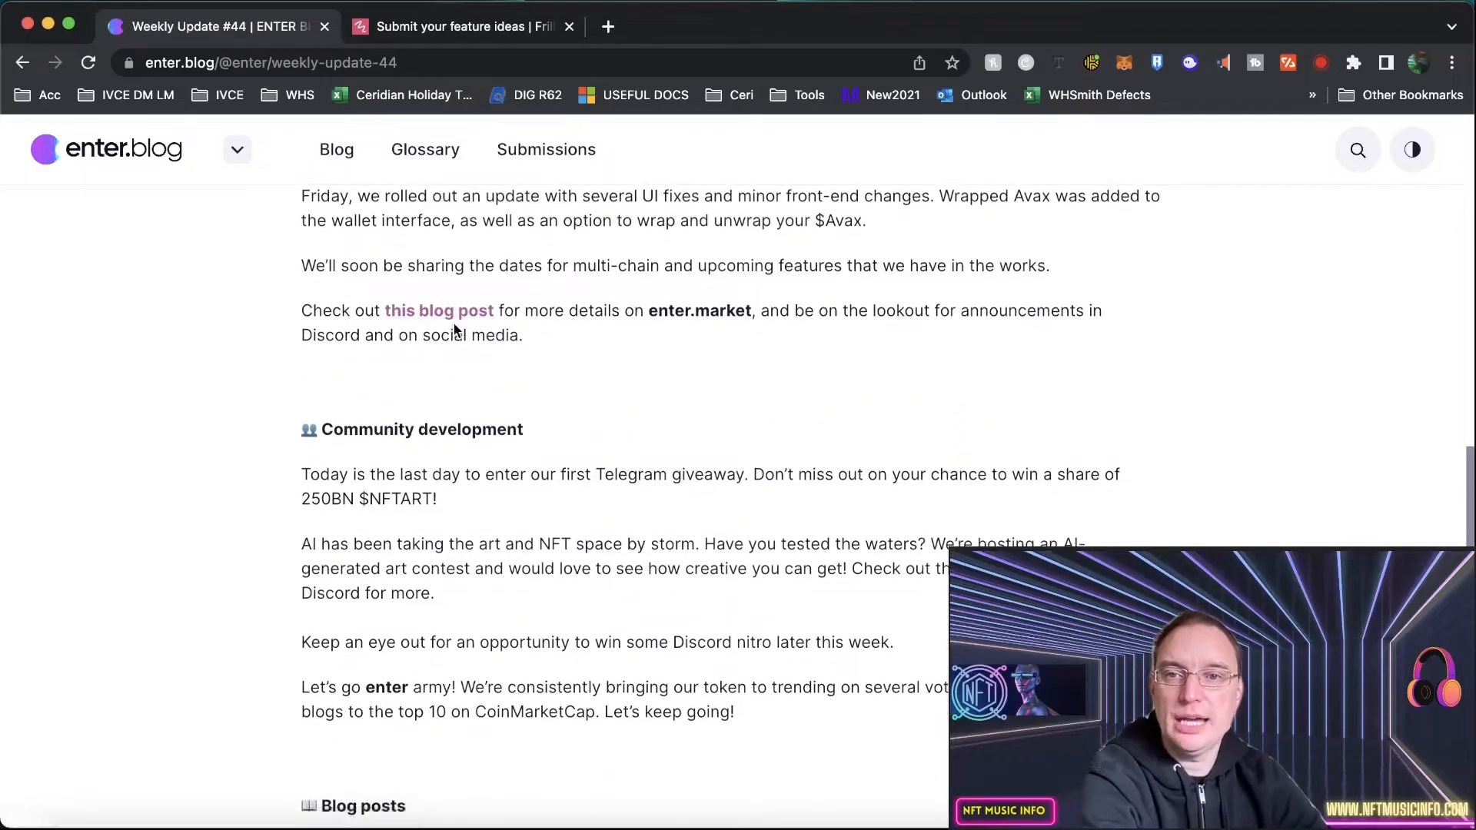
{"action": "left_click", "coordinate": [437, 311]}
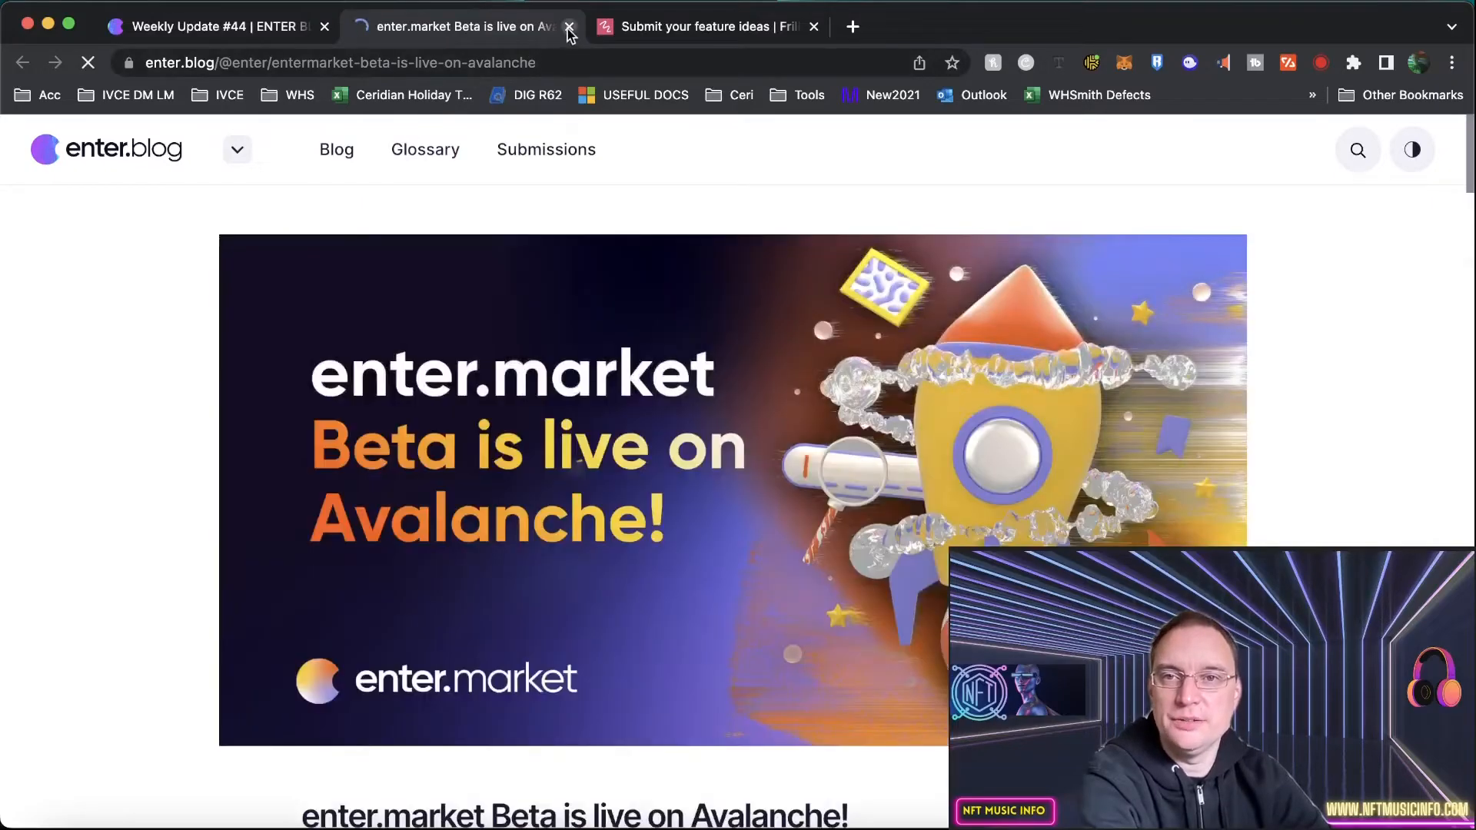
{"action": "left_click", "coordinate": [567, 26]}
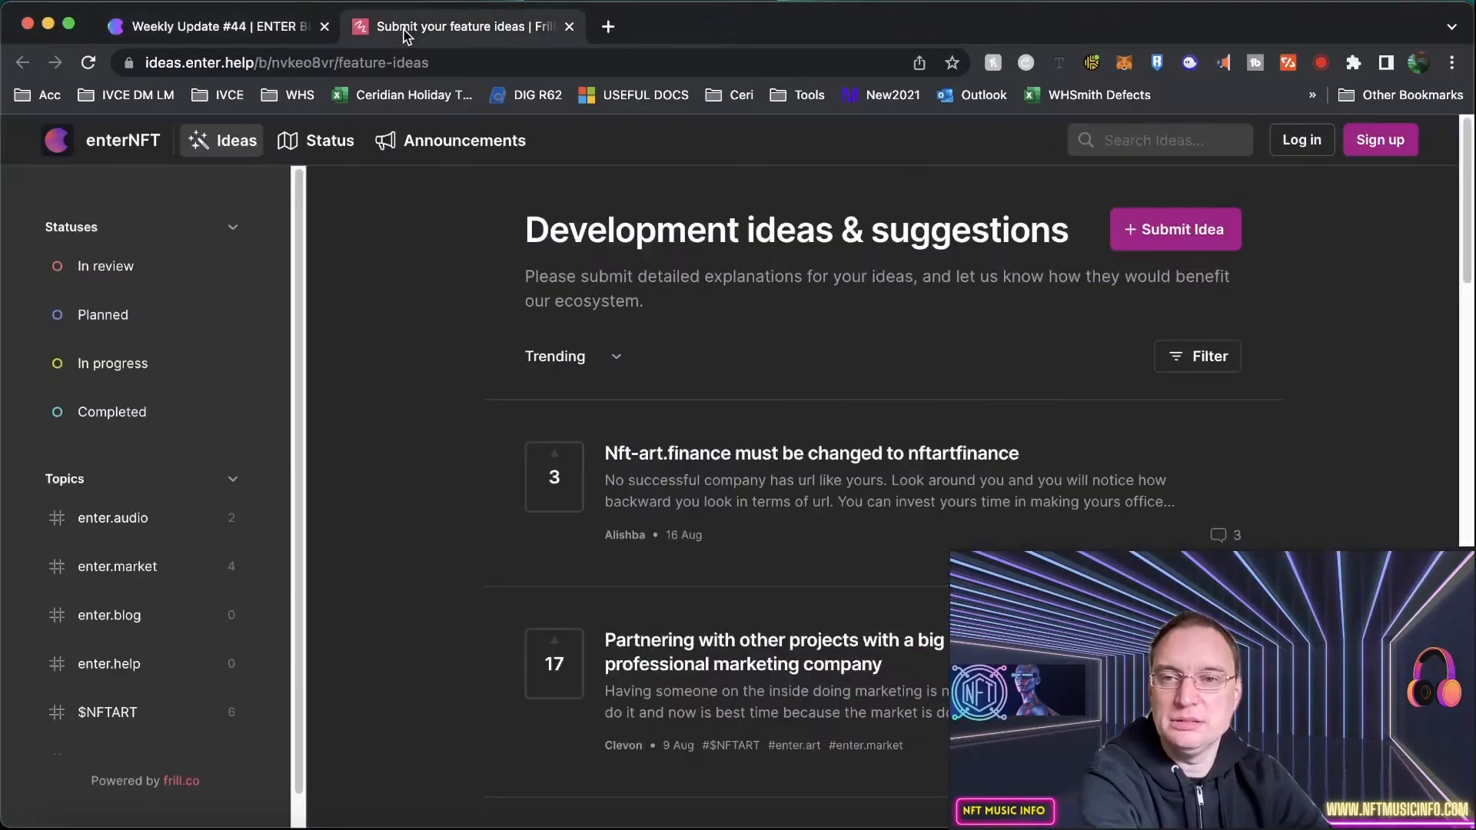
{"action": "mouse_move", "coordinate": [341, 429]}
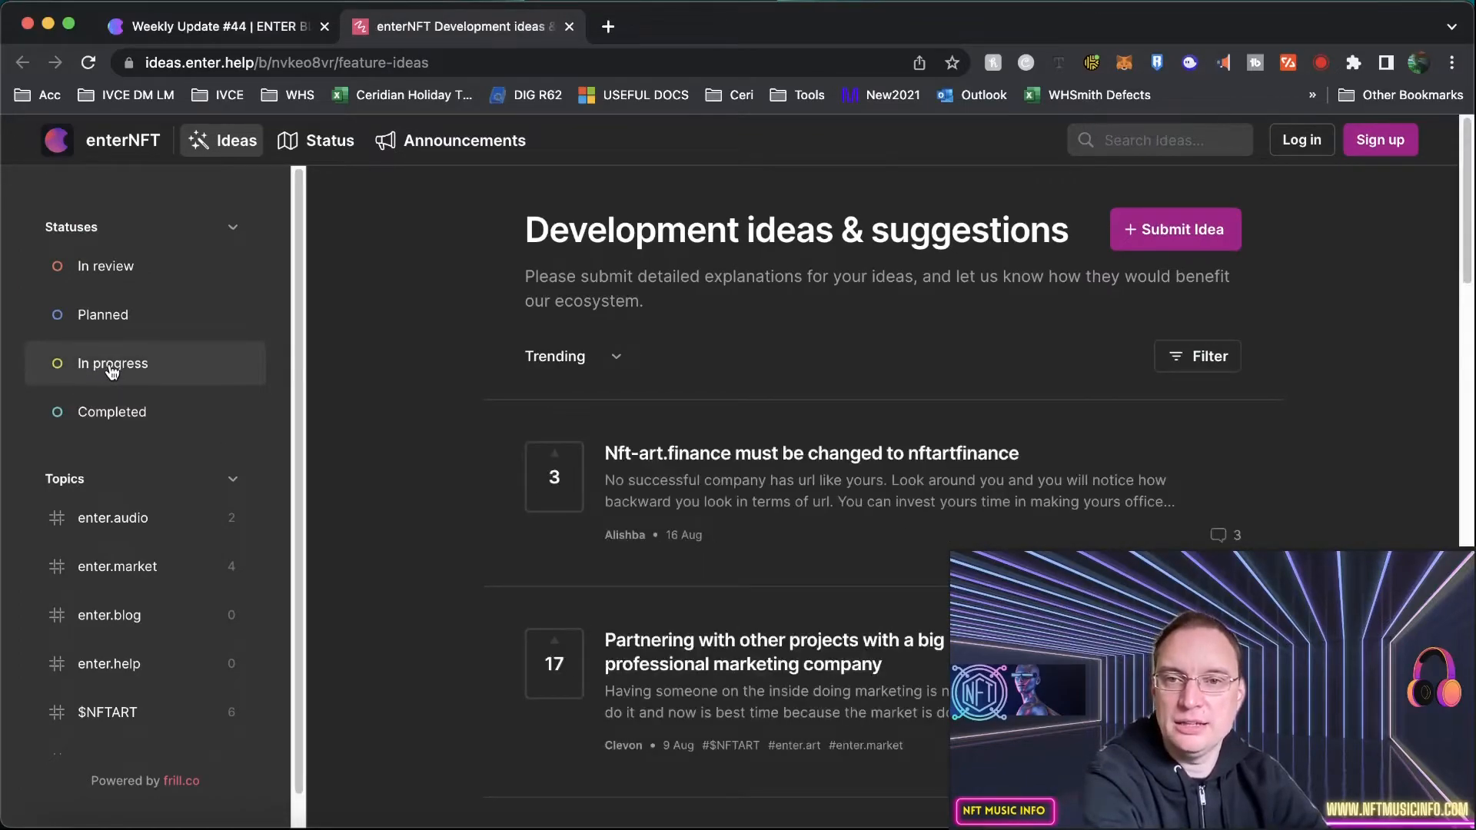
{"action": "mouse_move", "coordinate": [717, 415]}
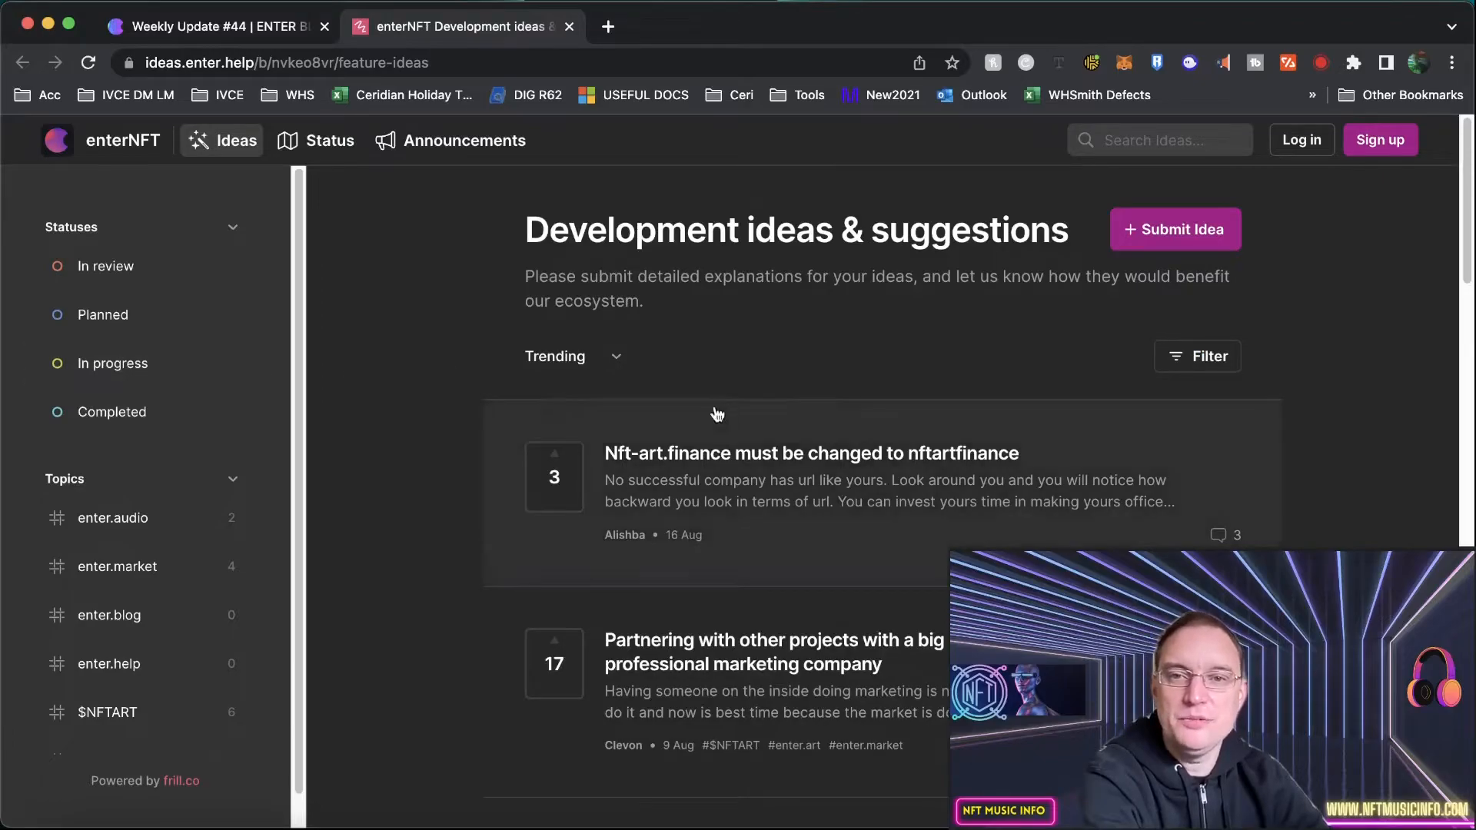
{"action": "mouse_move", "coordinate": [899, 460]}
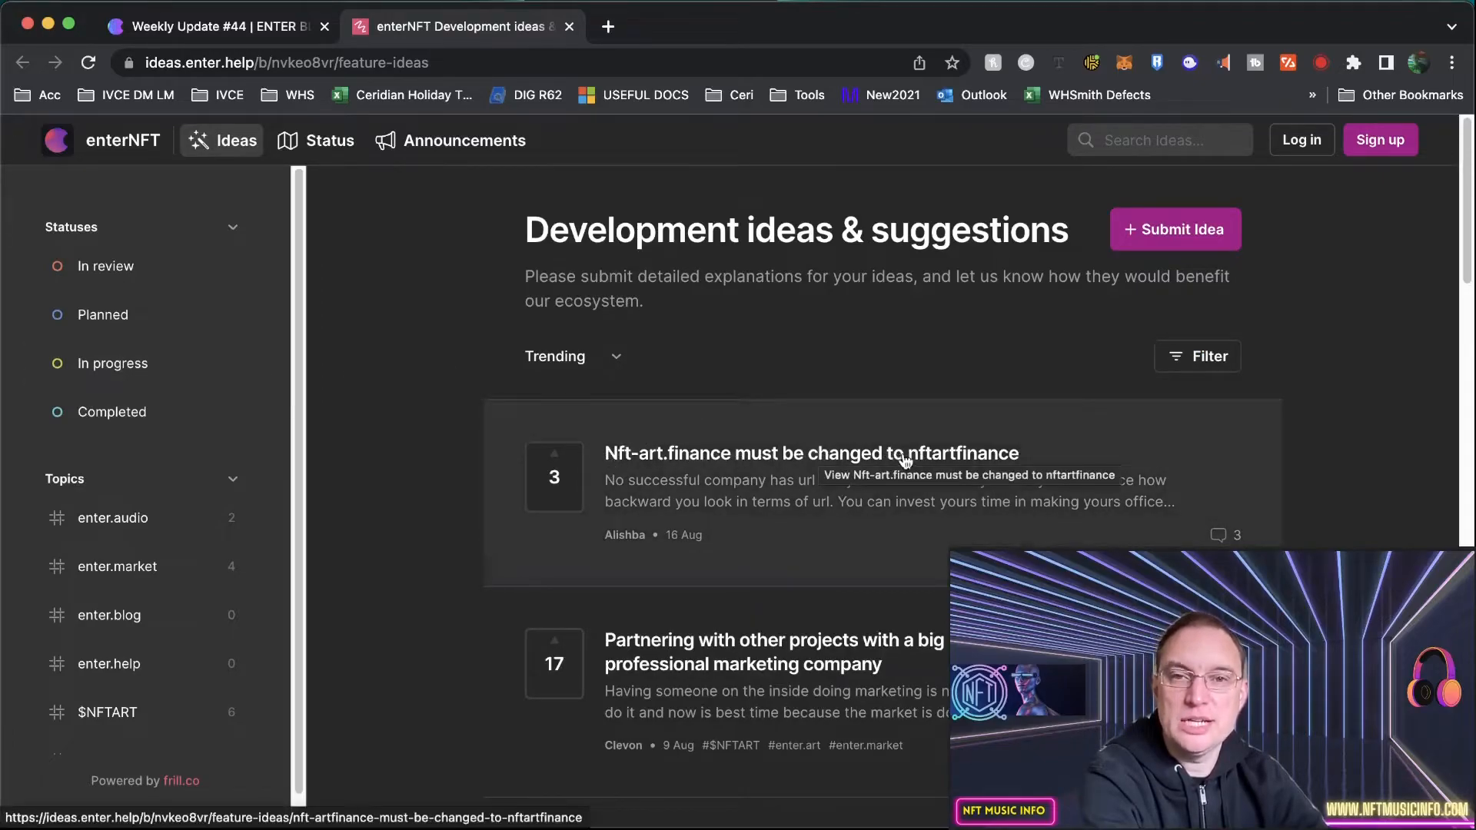
{"action": "scroll", "scroll_direction": "down", "scroll_amount": 3}
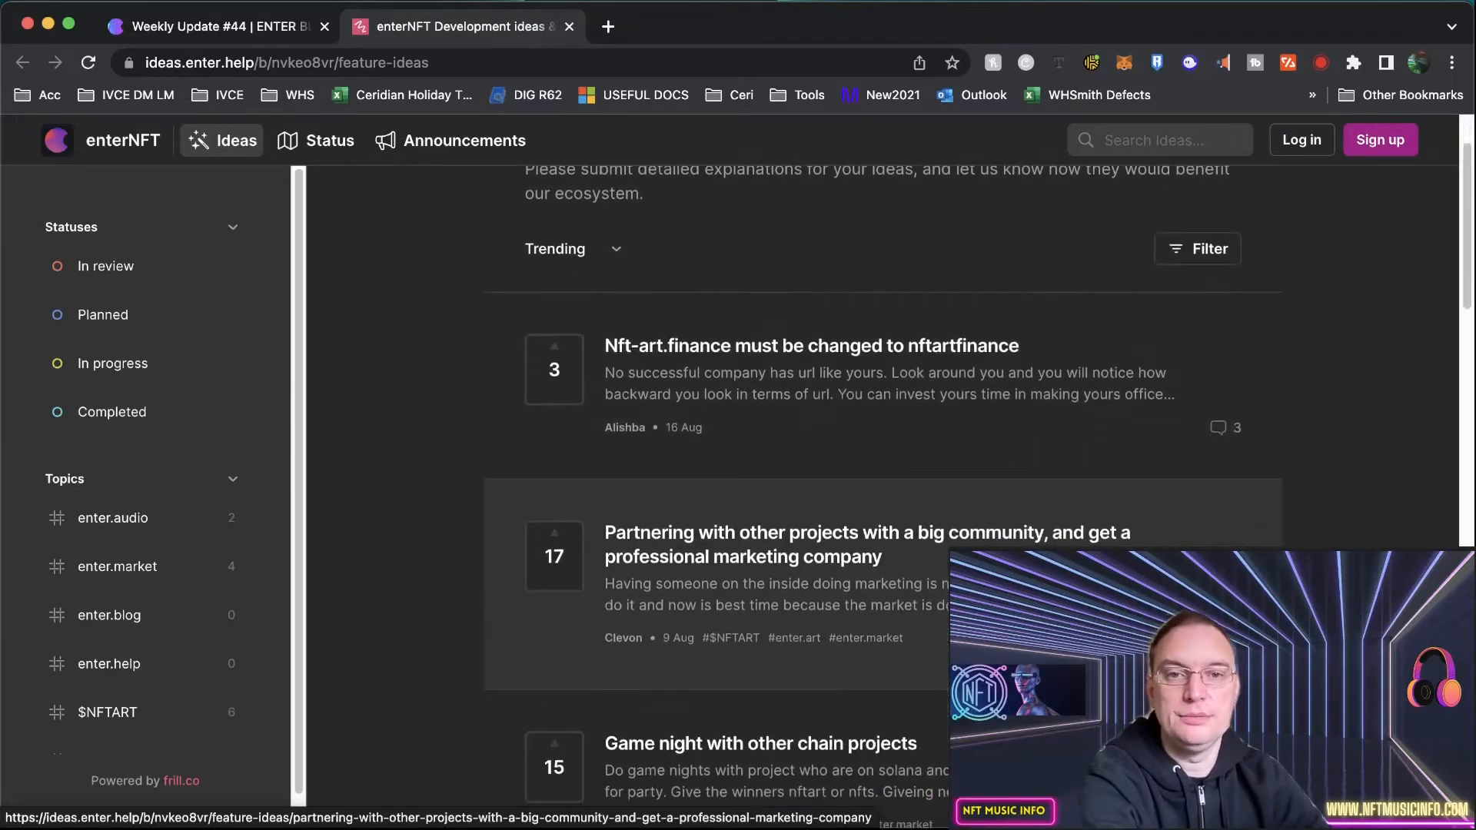
{"action": "scroll", "scroll_direction": "down", "scroll_amount": 3}
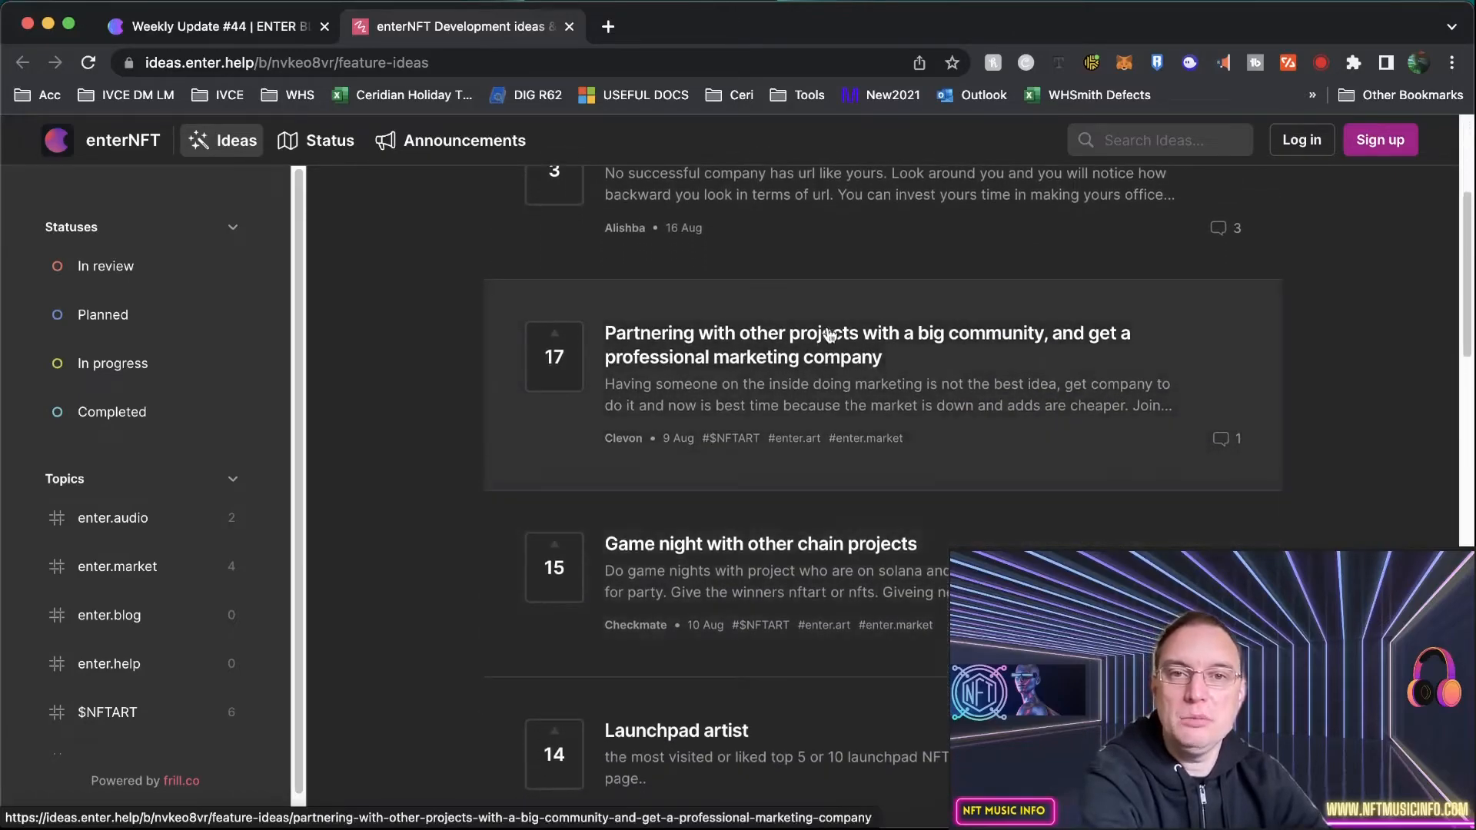
{"action": "mouse_move", "coordinate": [645, 462]}
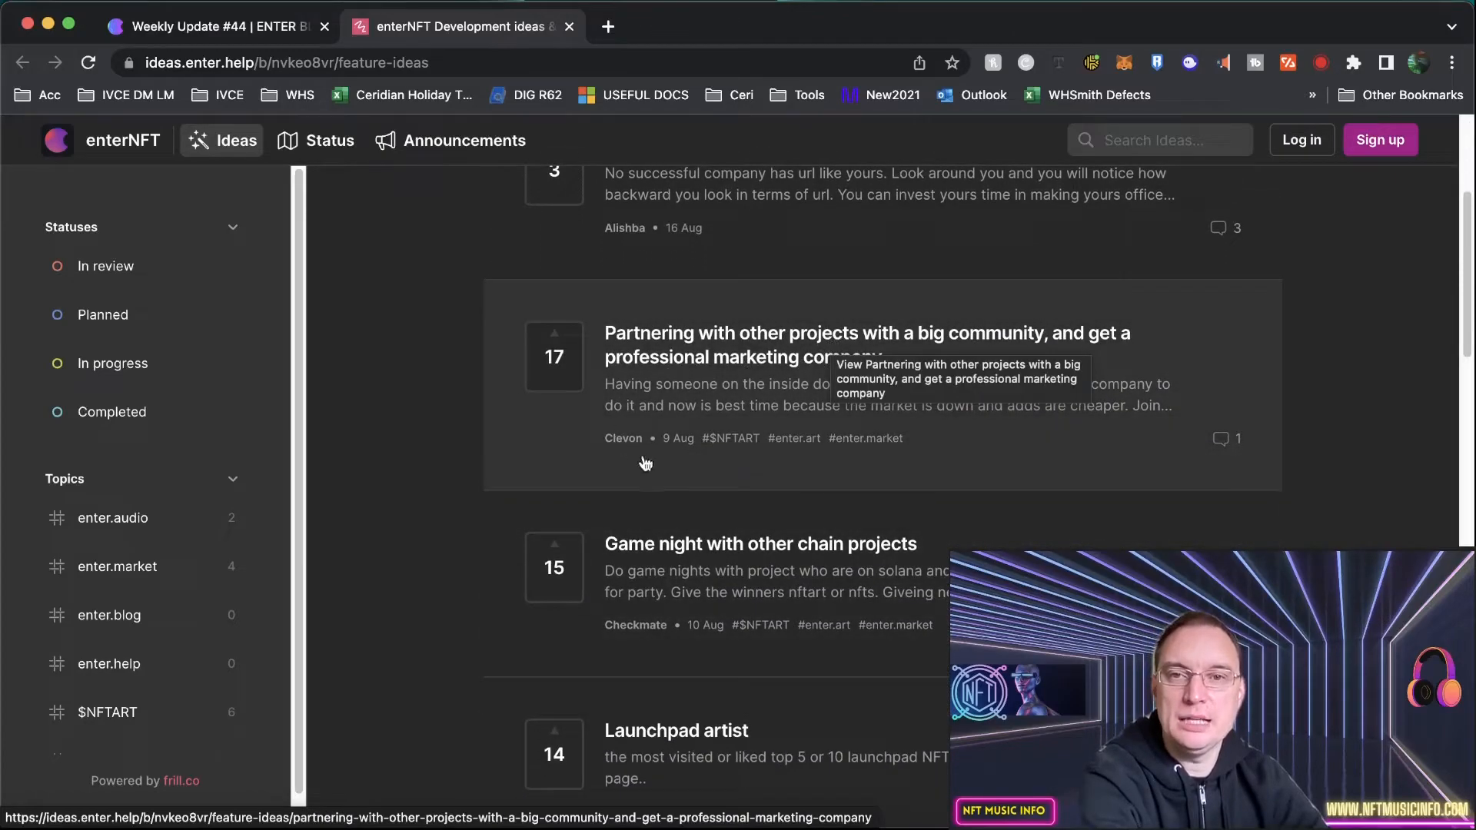
{"action": "mouse_move", "coordinate": [1332, 406]}
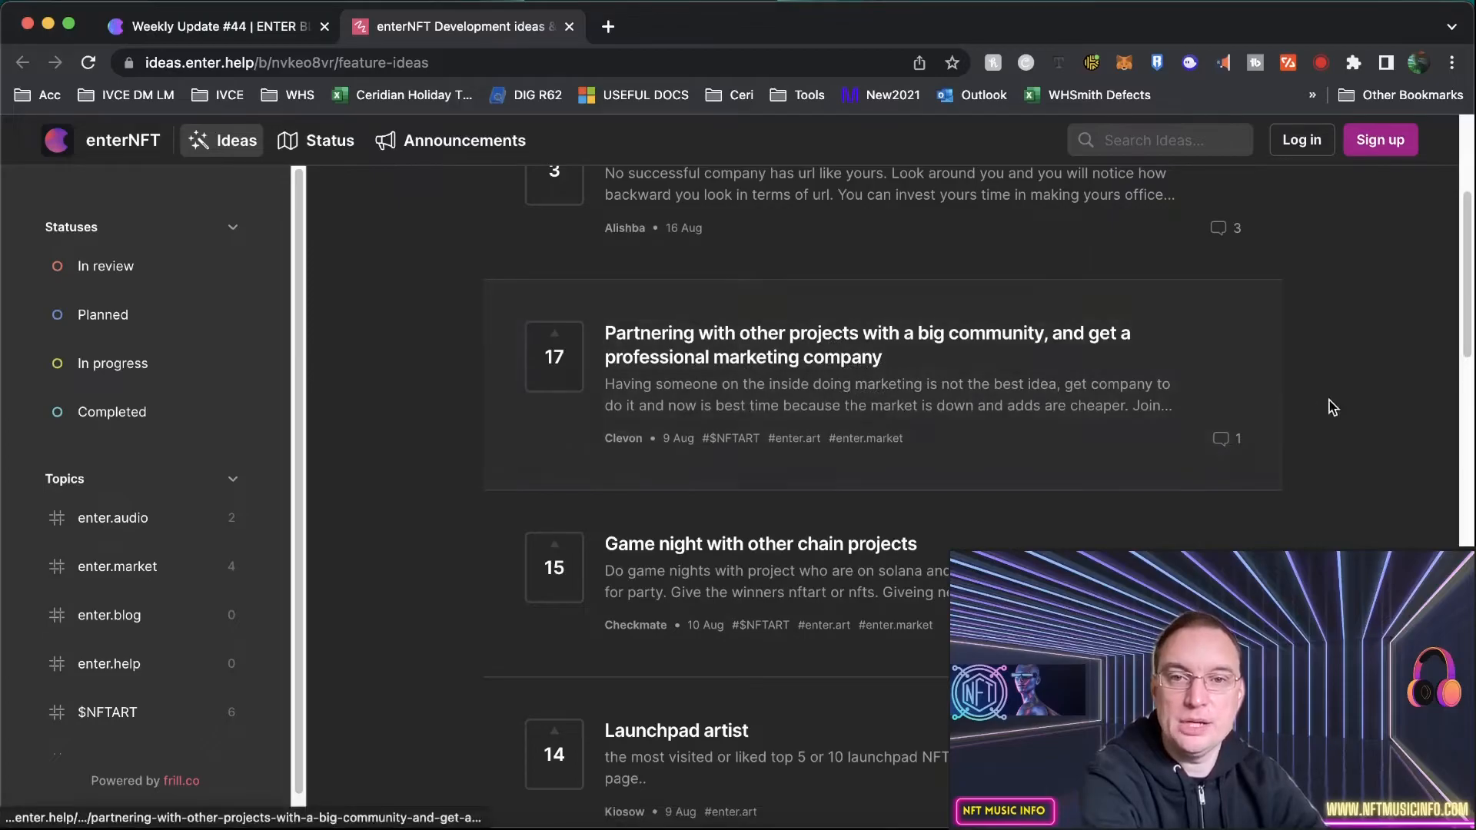
{"action": "scroll", "scroll_direction": "down", "scroll_amount": 3}
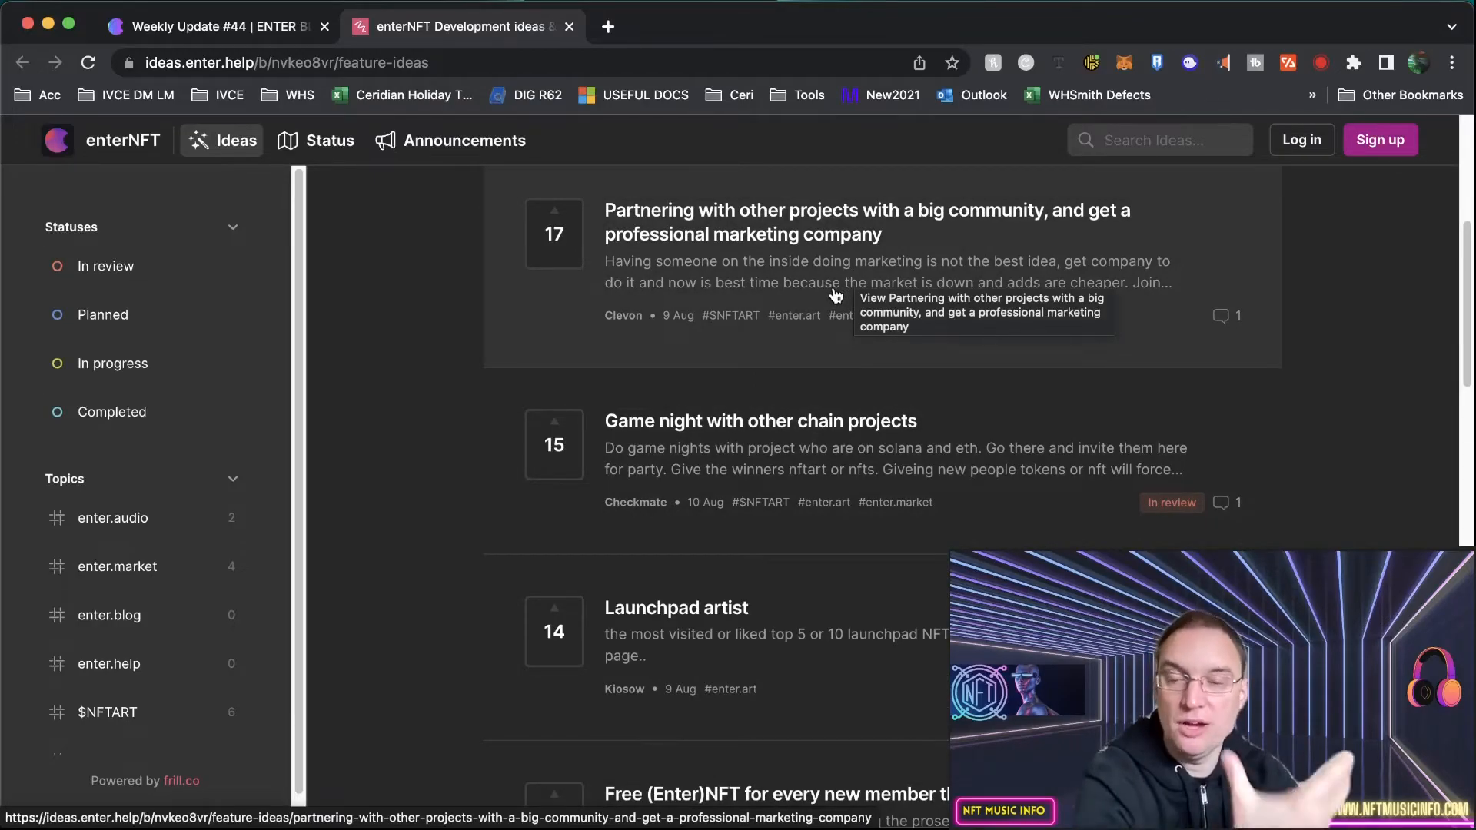
{"action": "scroll", "scroll_direction": "down", "scroll_amount": 3}
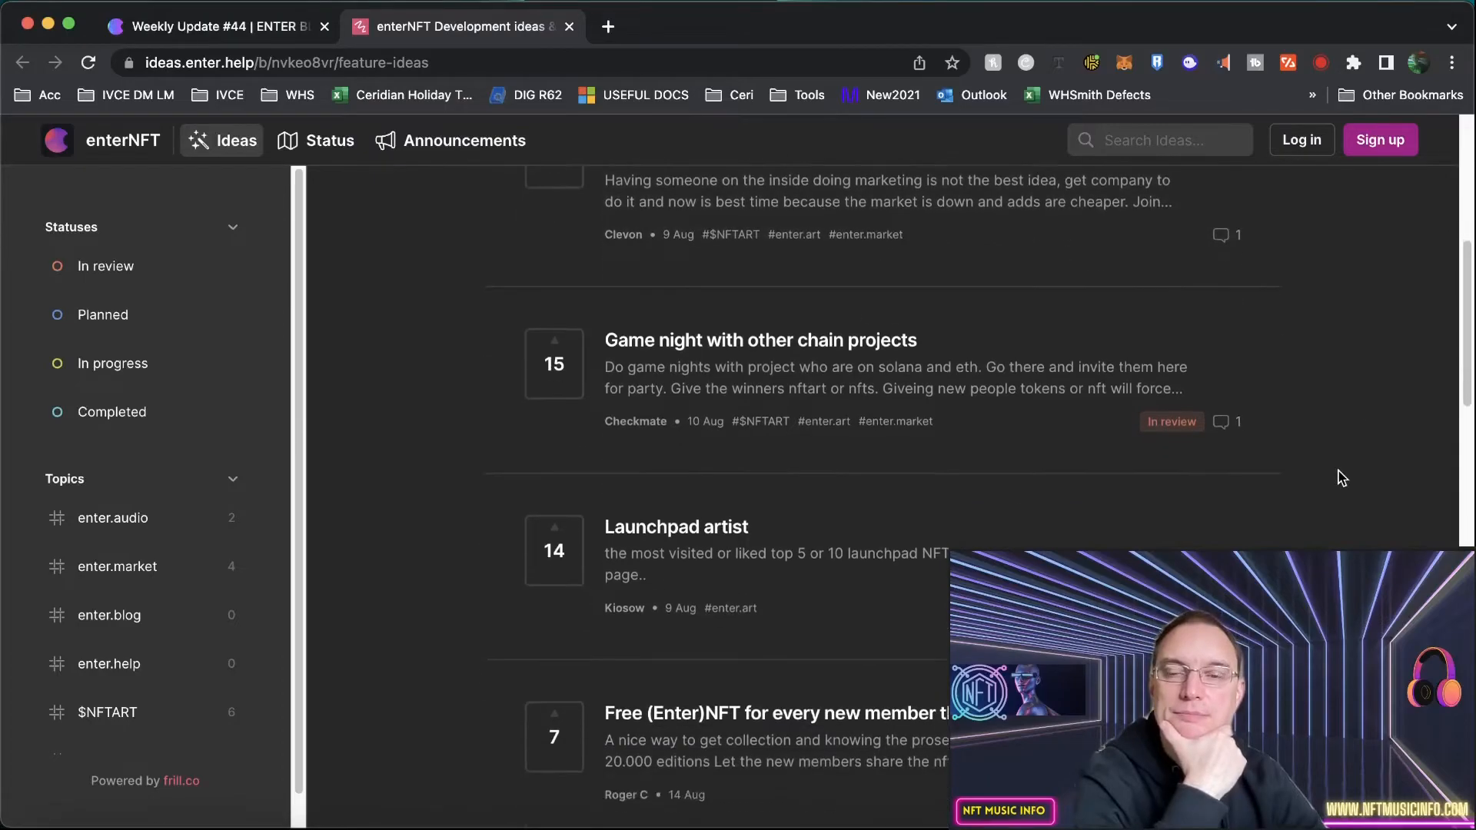
{"action": "scroll", "scroll_direction": "down", "scroll_amount": 3}
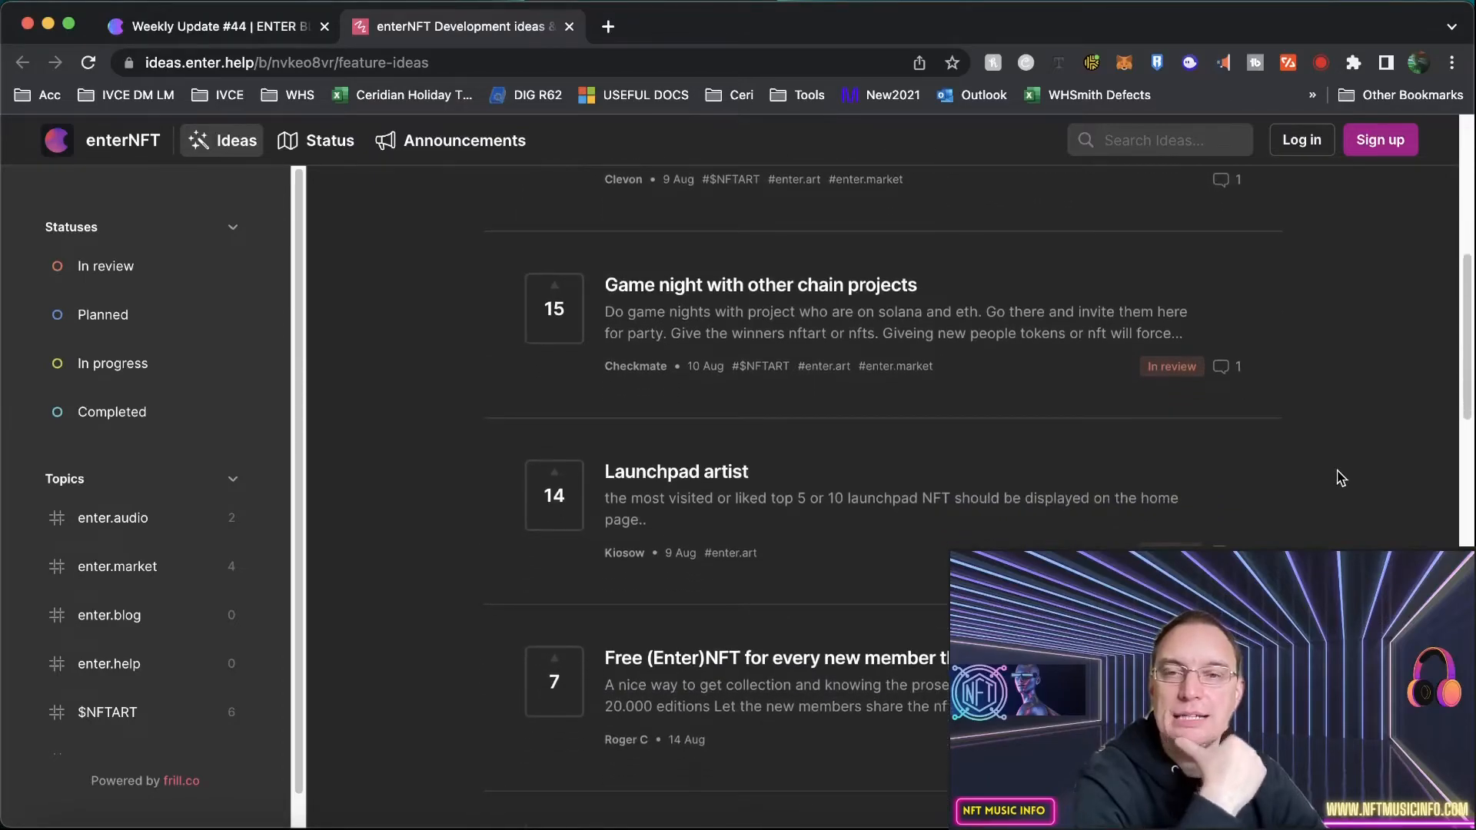
{"action": "scroll", "scroll_direction": "down", "scroll_amount": 3}
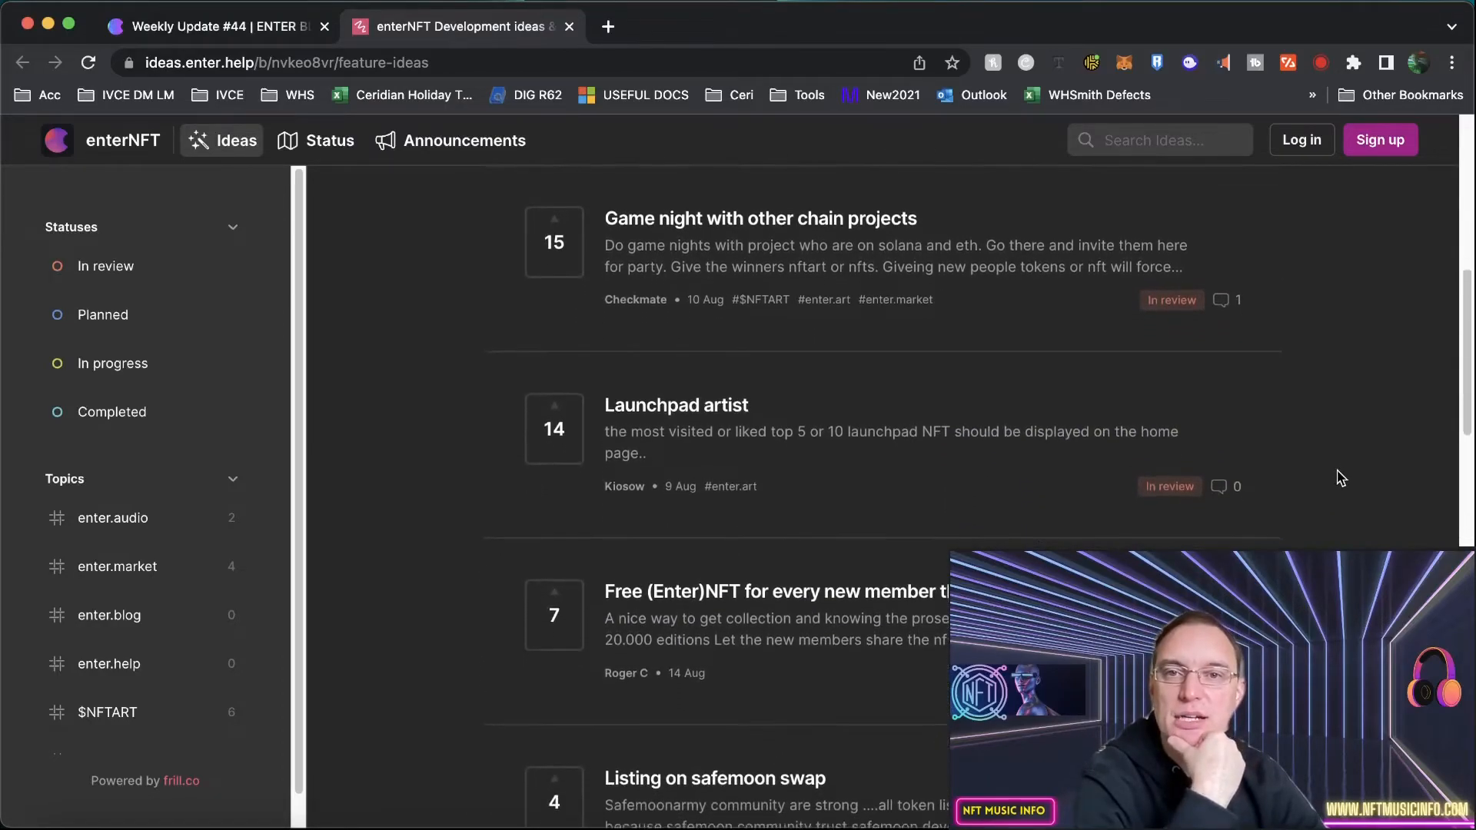
{"action": "scroll", "scroll_direction": "down", "scroll_amount": 3}
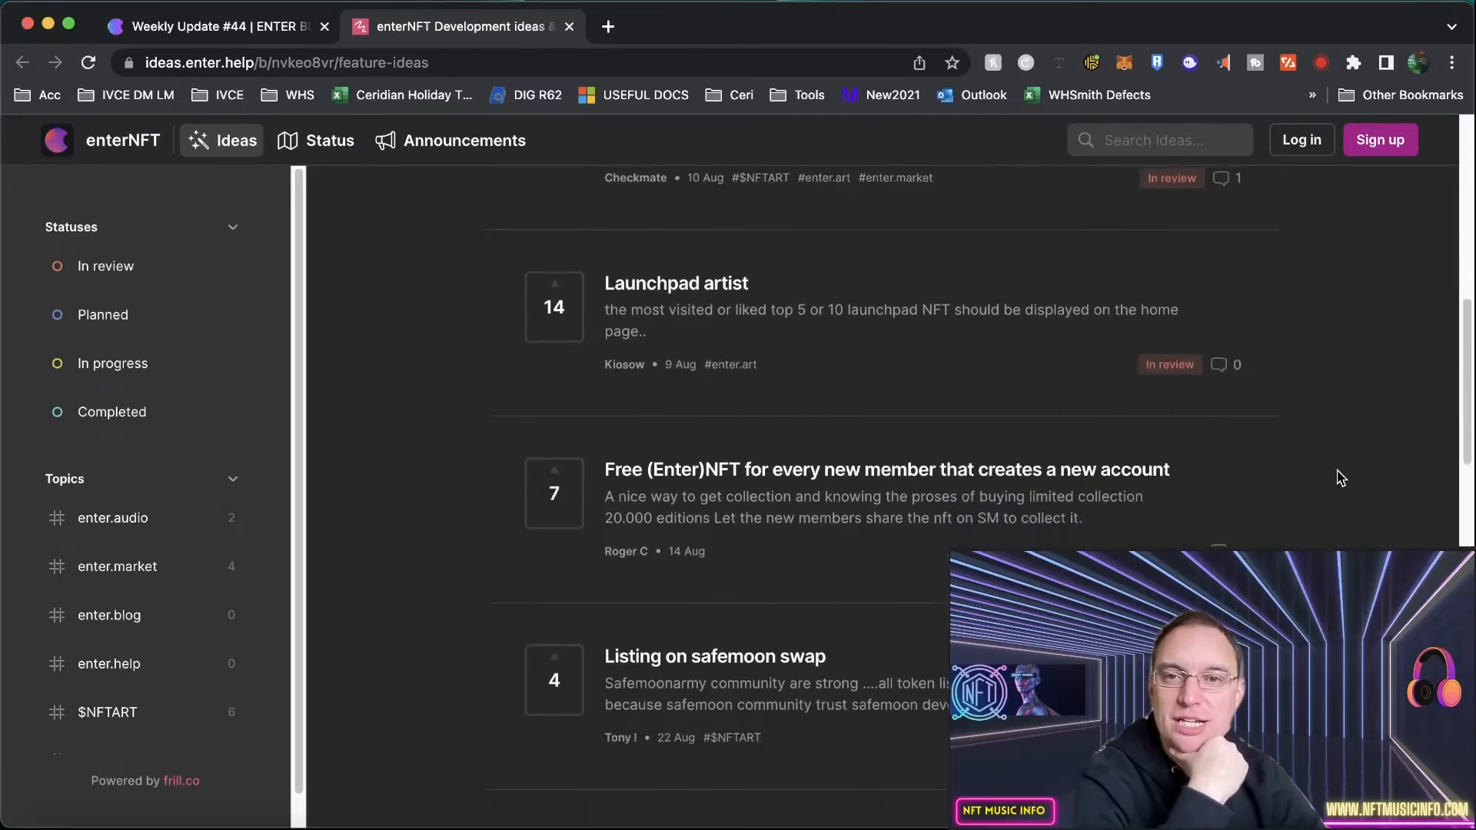
{"action": "scroll", "scroll_direction": "down", "scroll_amount": 3}
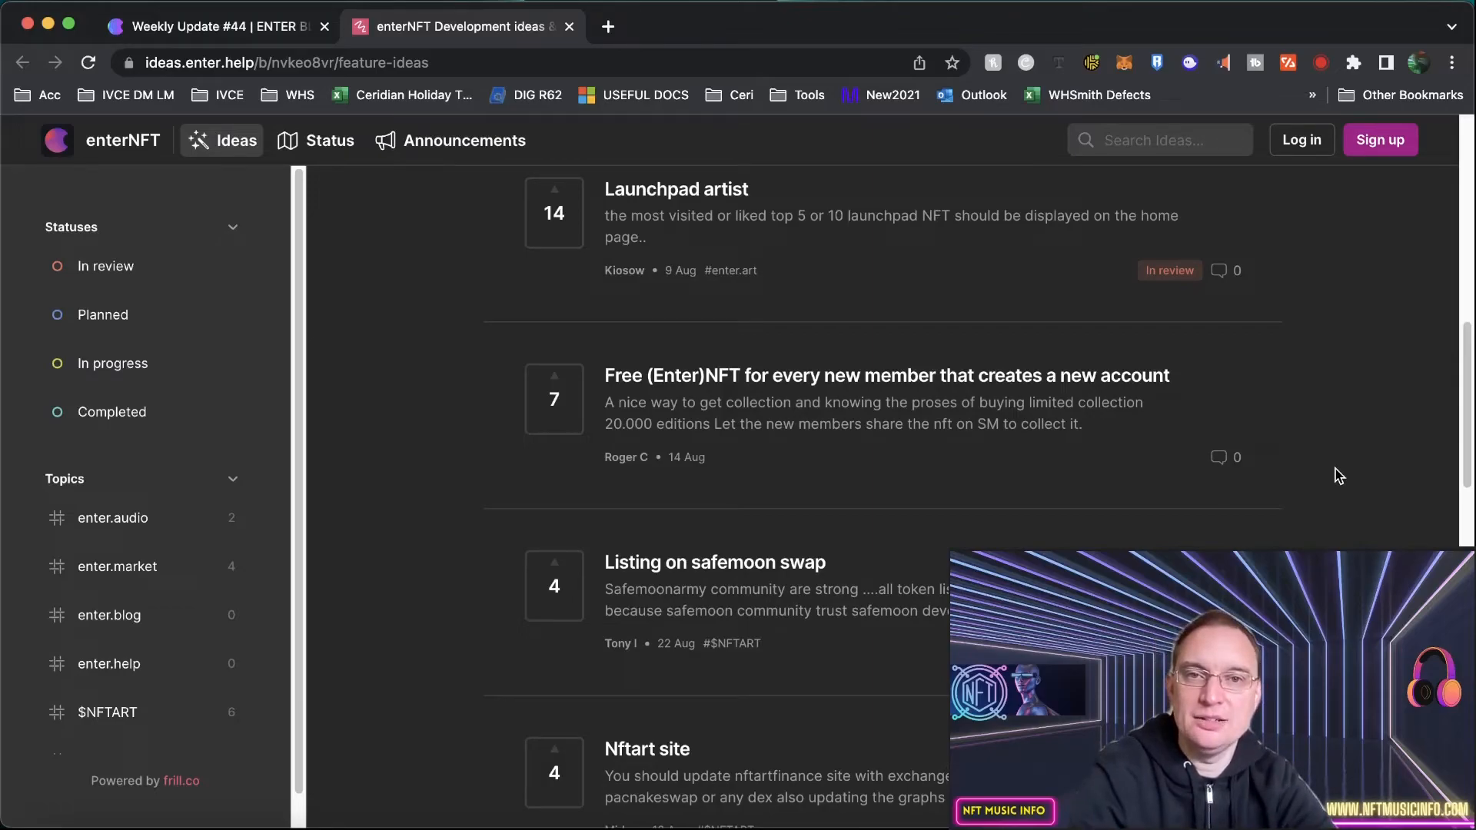
{"action": "mouse_move", "coordinate": [899, 233]}
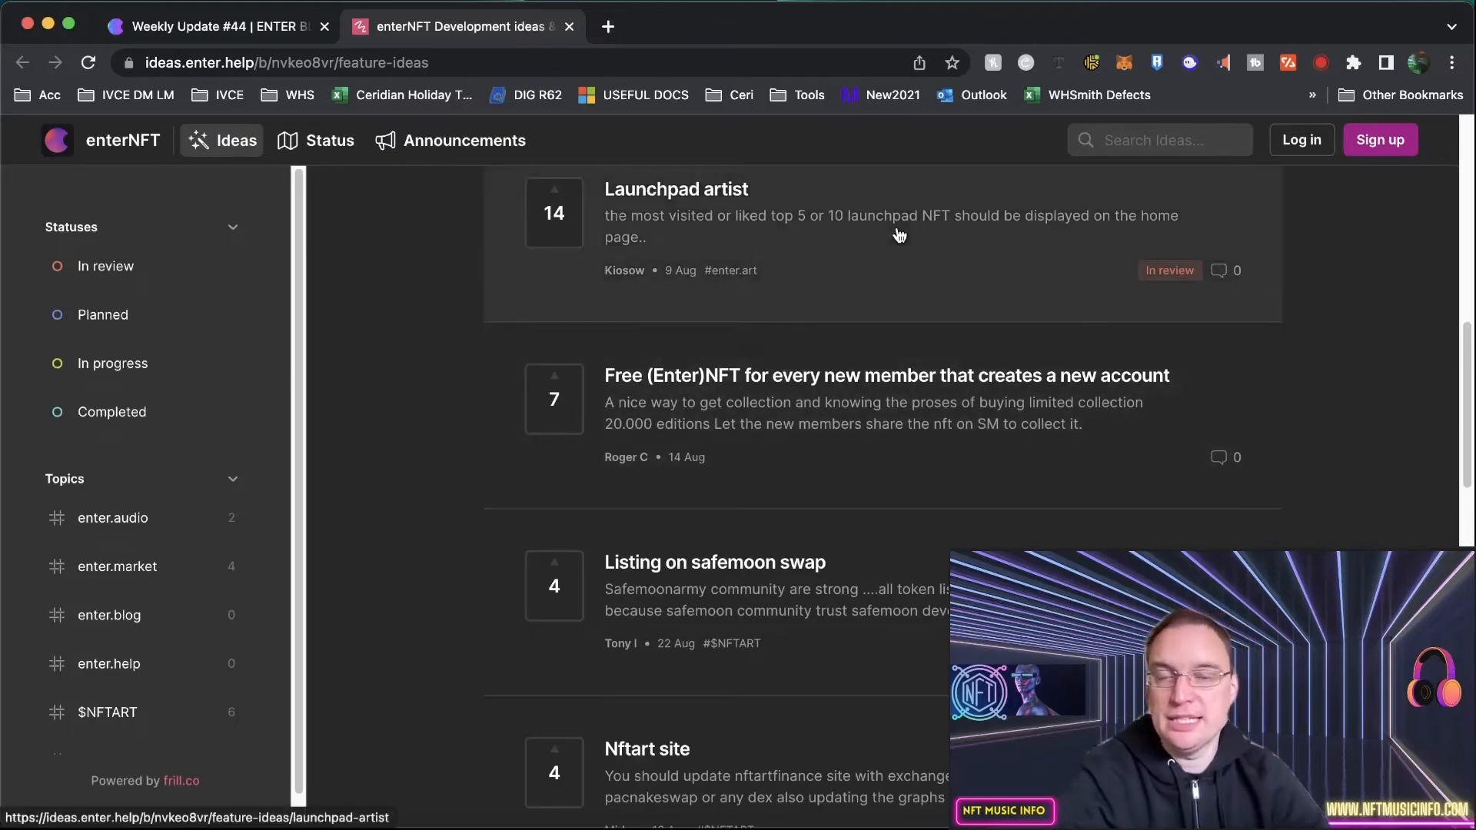
{"action": "mouse_move", "coordinate": [908, 226]}
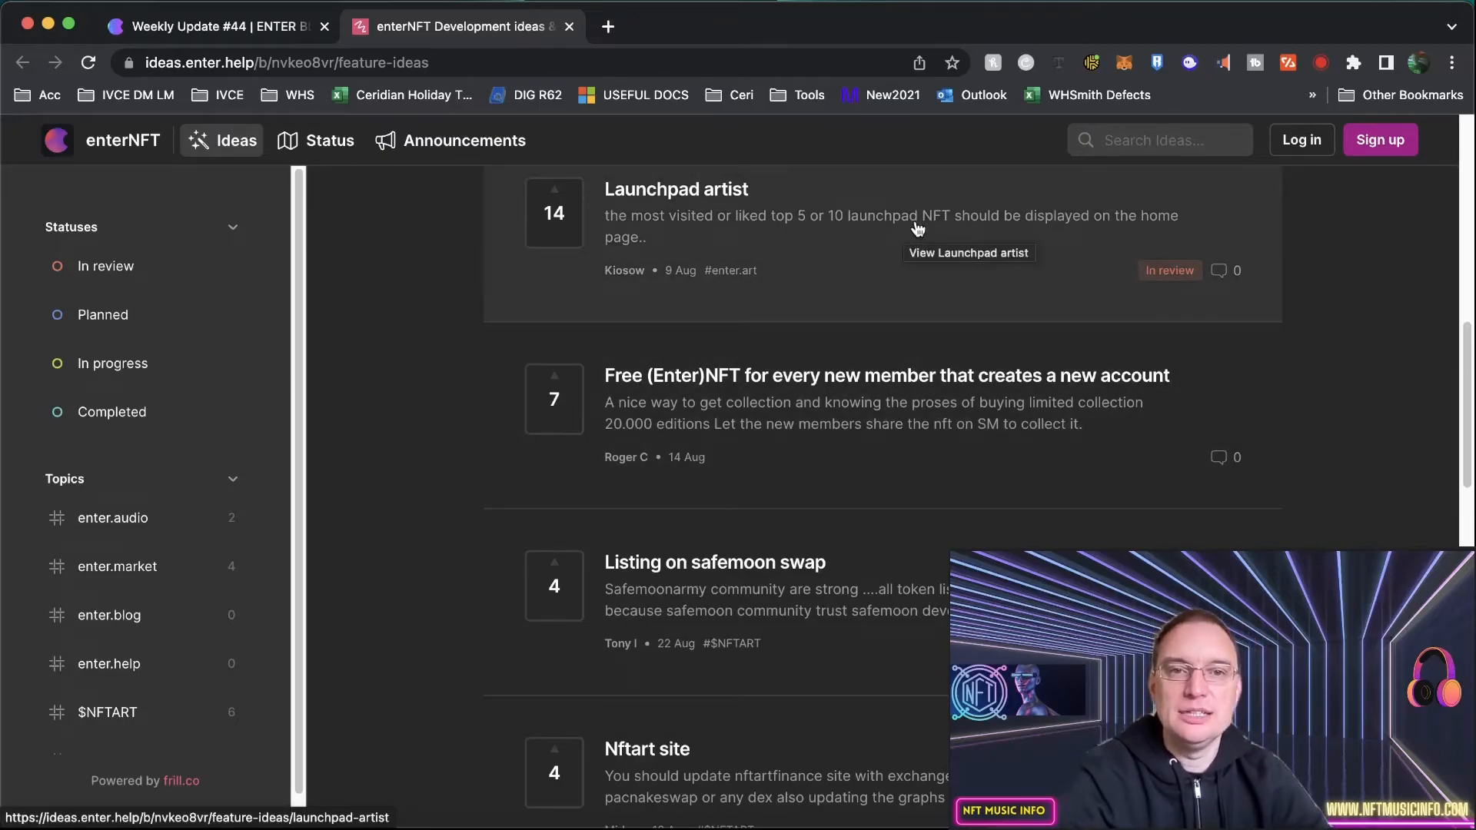
{"action": "scroll", "scroll_direction": "down", "scroll_amount": 3}
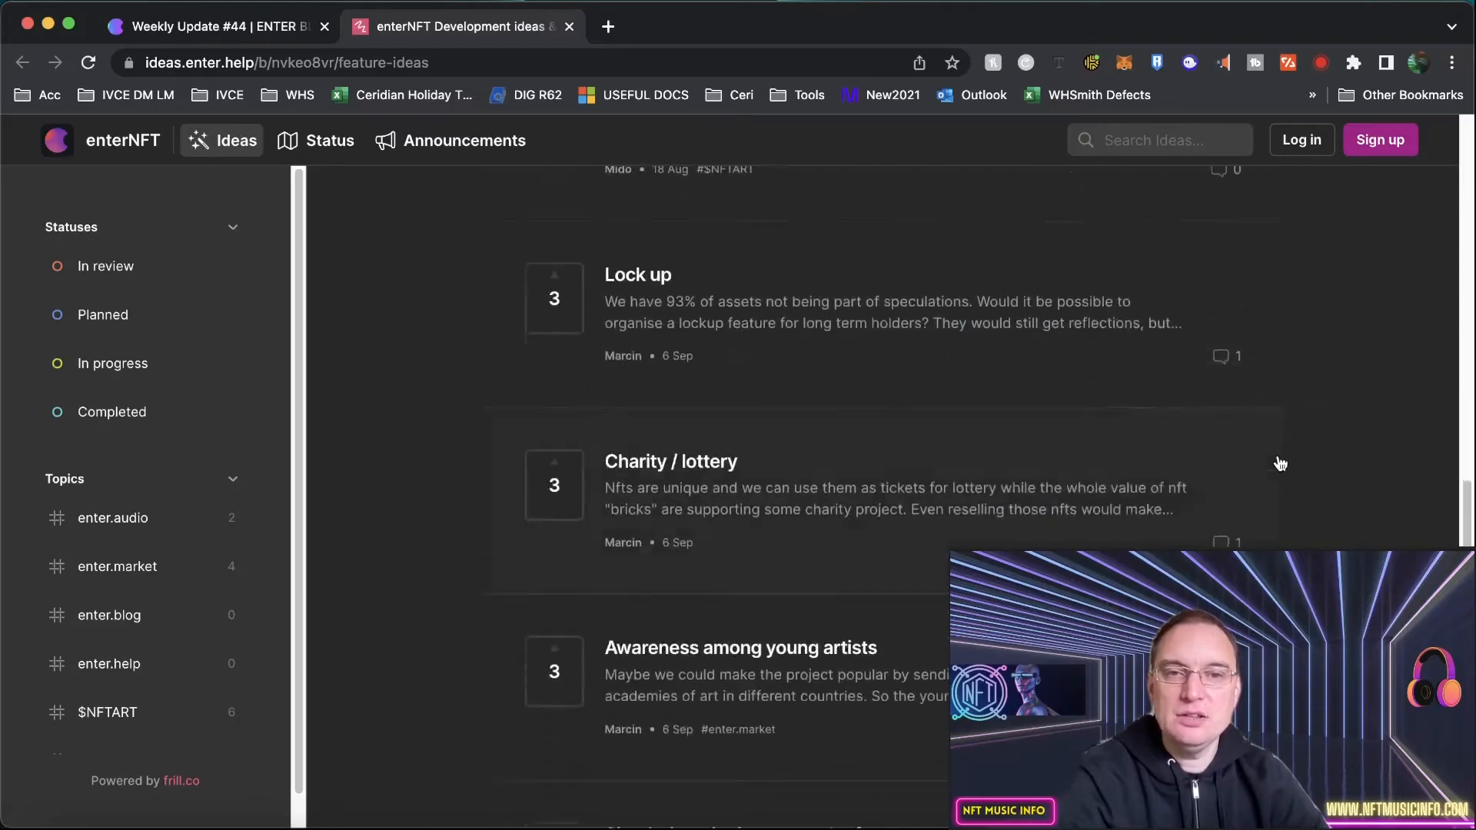
{"action": "scroll", "scroll_direction": "down", "scroll_amount": 3}
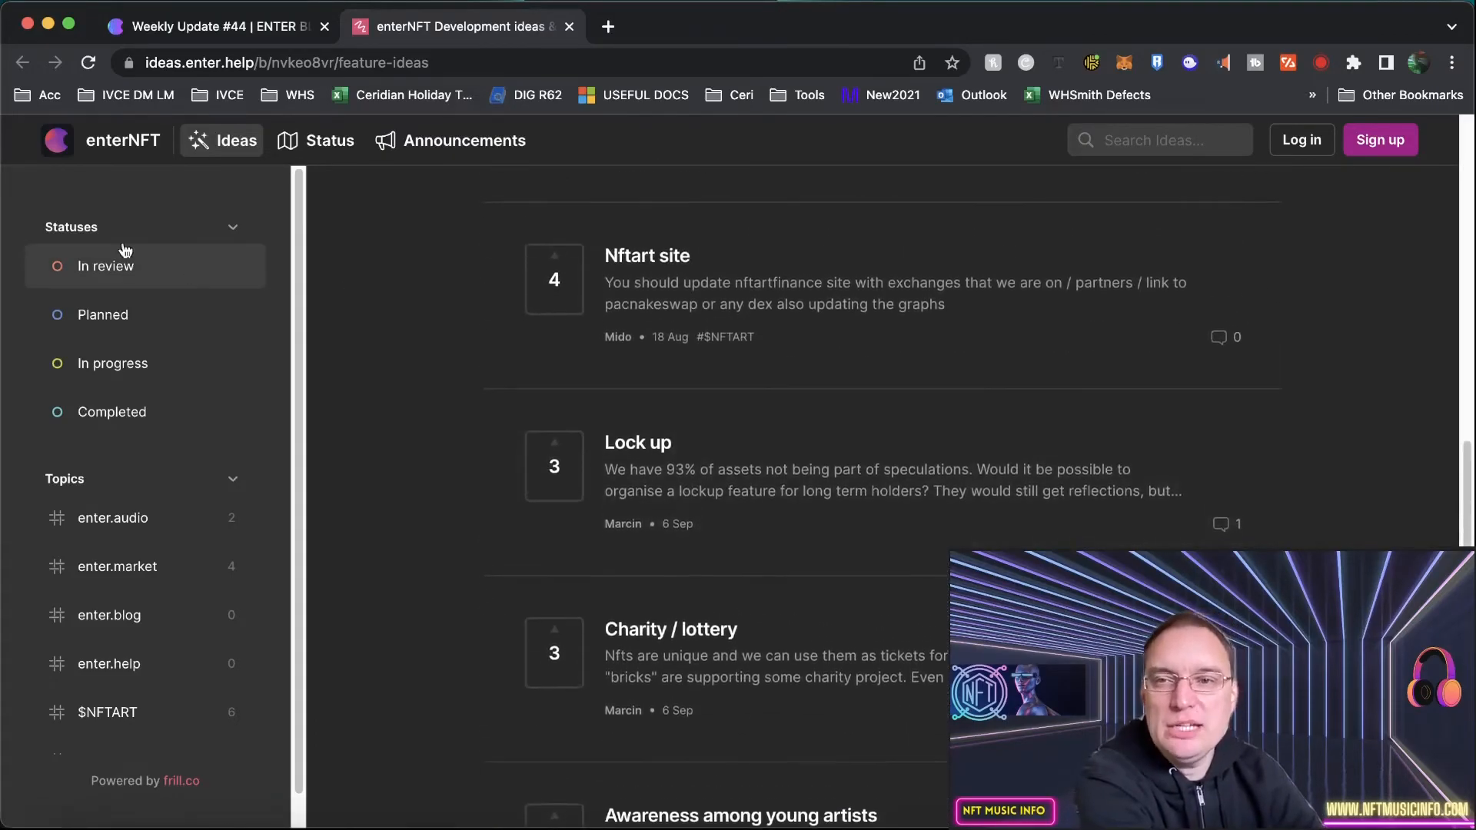
Filter ideas by Planned, In review, Completed, then In progress, which shows none
{"action": "left_click", "coordinate": [102, 314]}
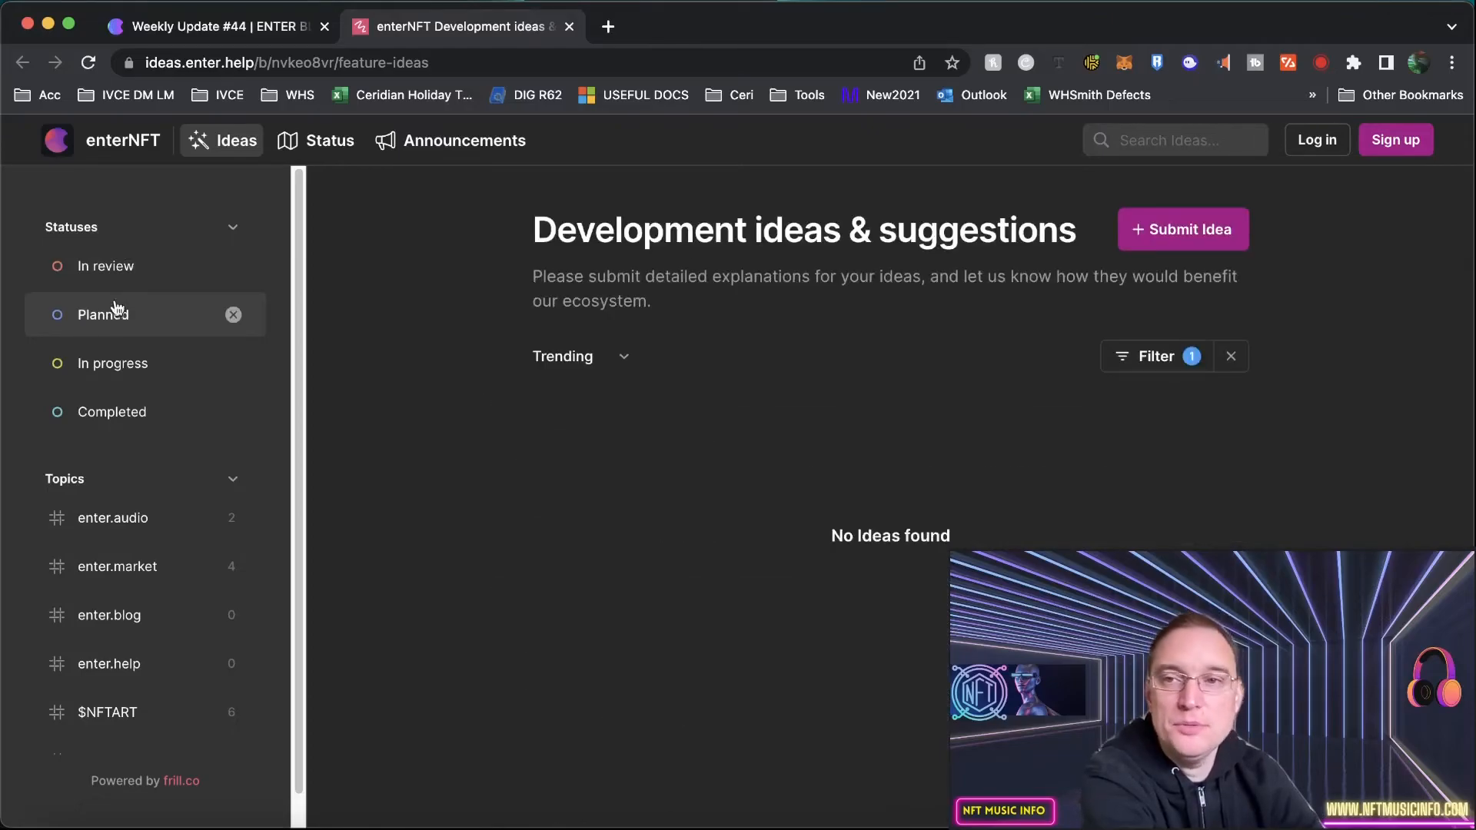
{"action": "left_click", "coordinate": [106, 266]}
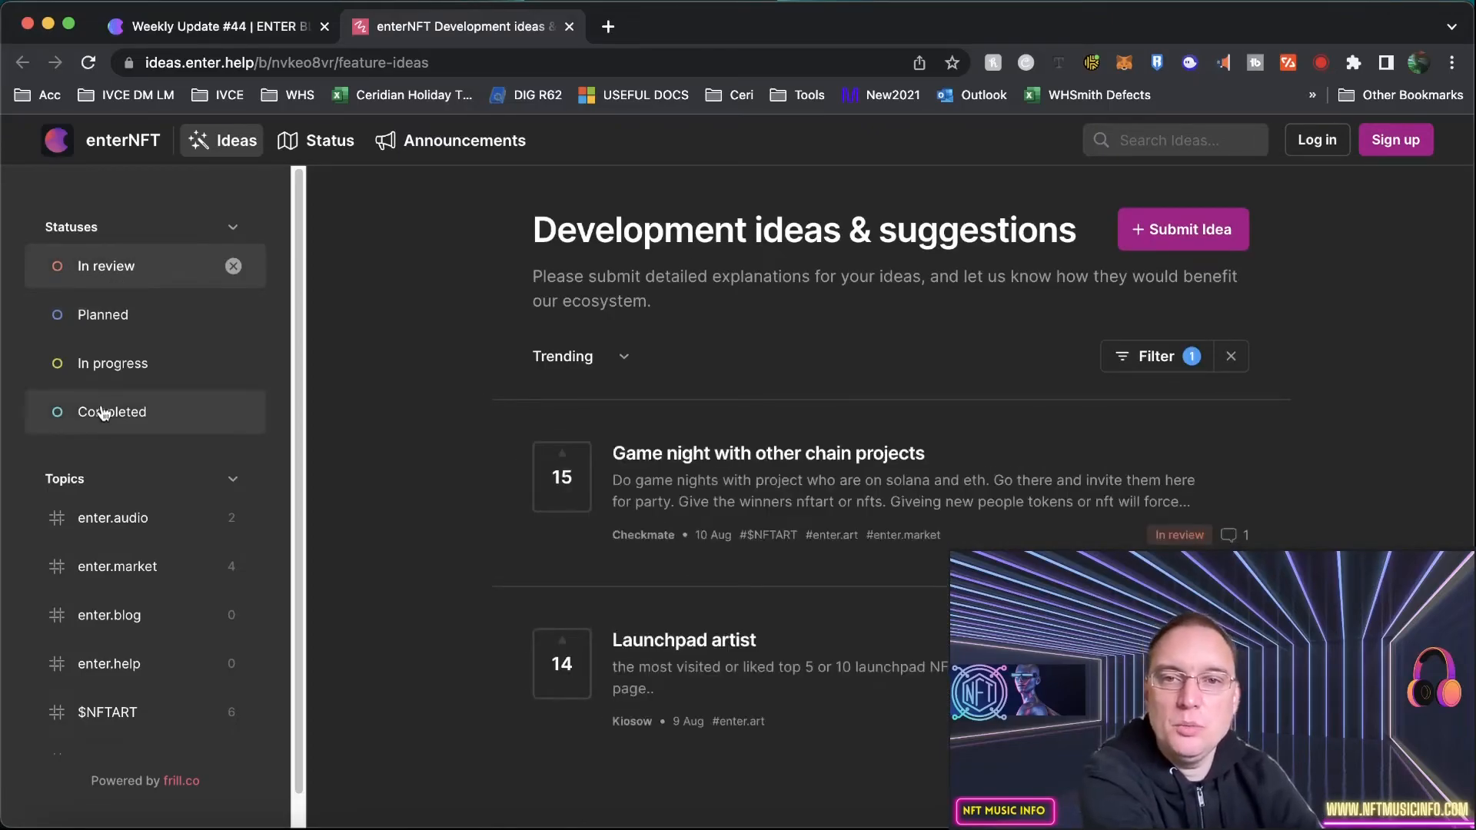
{"action": "left_click", "coordinate": [110, 411]}
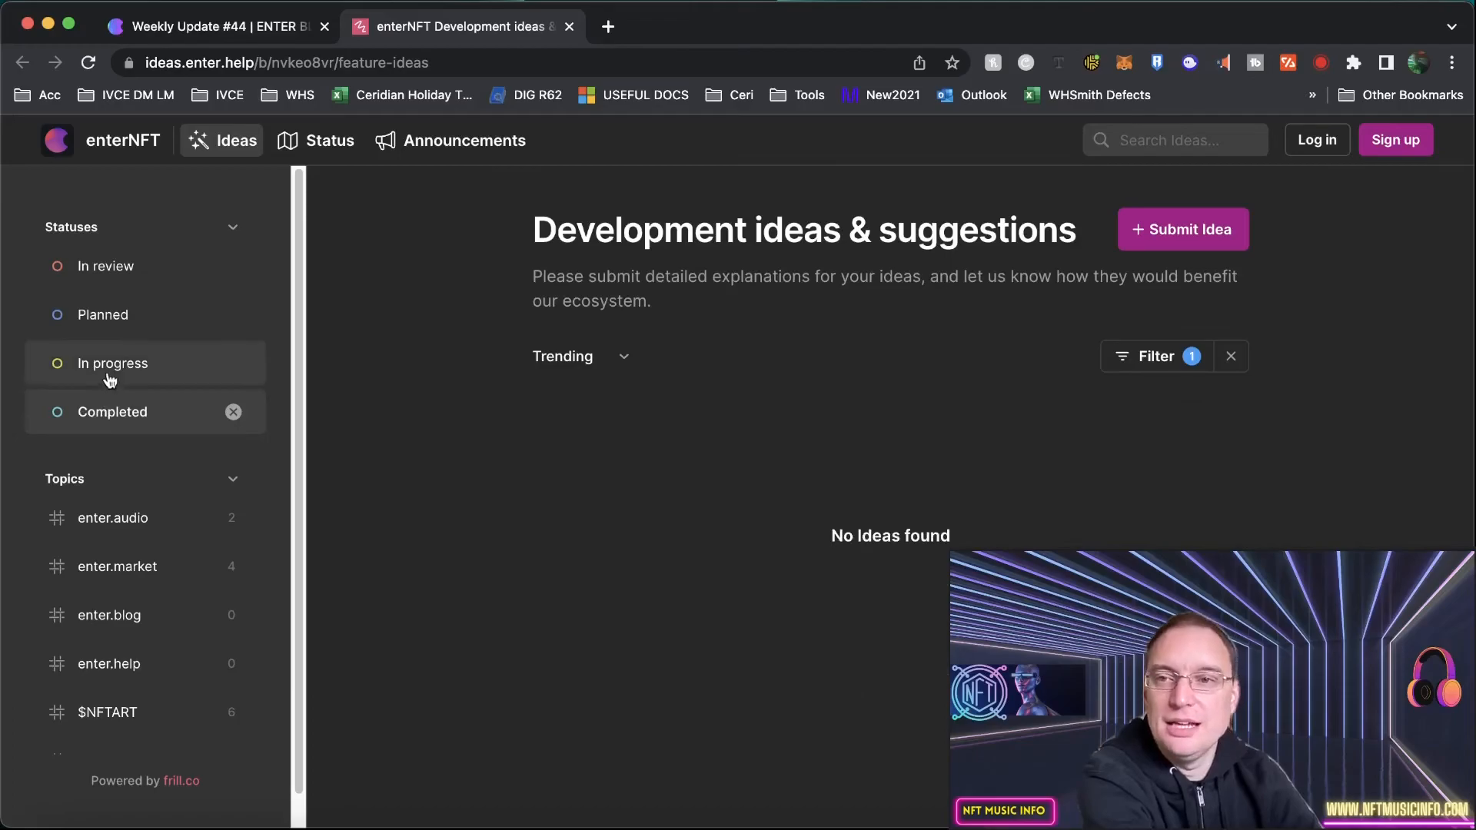
{"action": "left_click", "coordinate": [111, 362]}
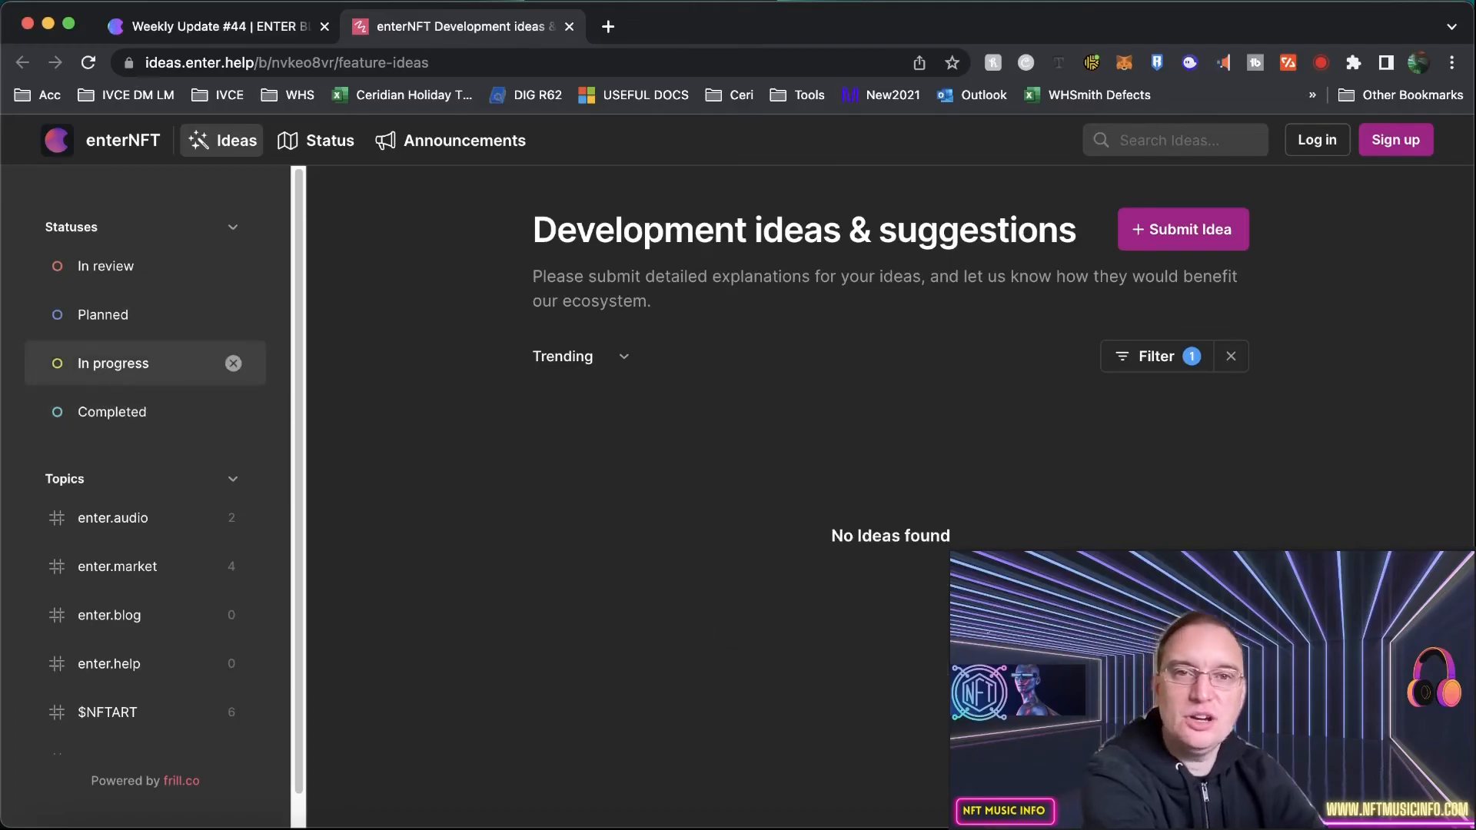
{"action": "mouse_move", "coordinate": [973, 357]}
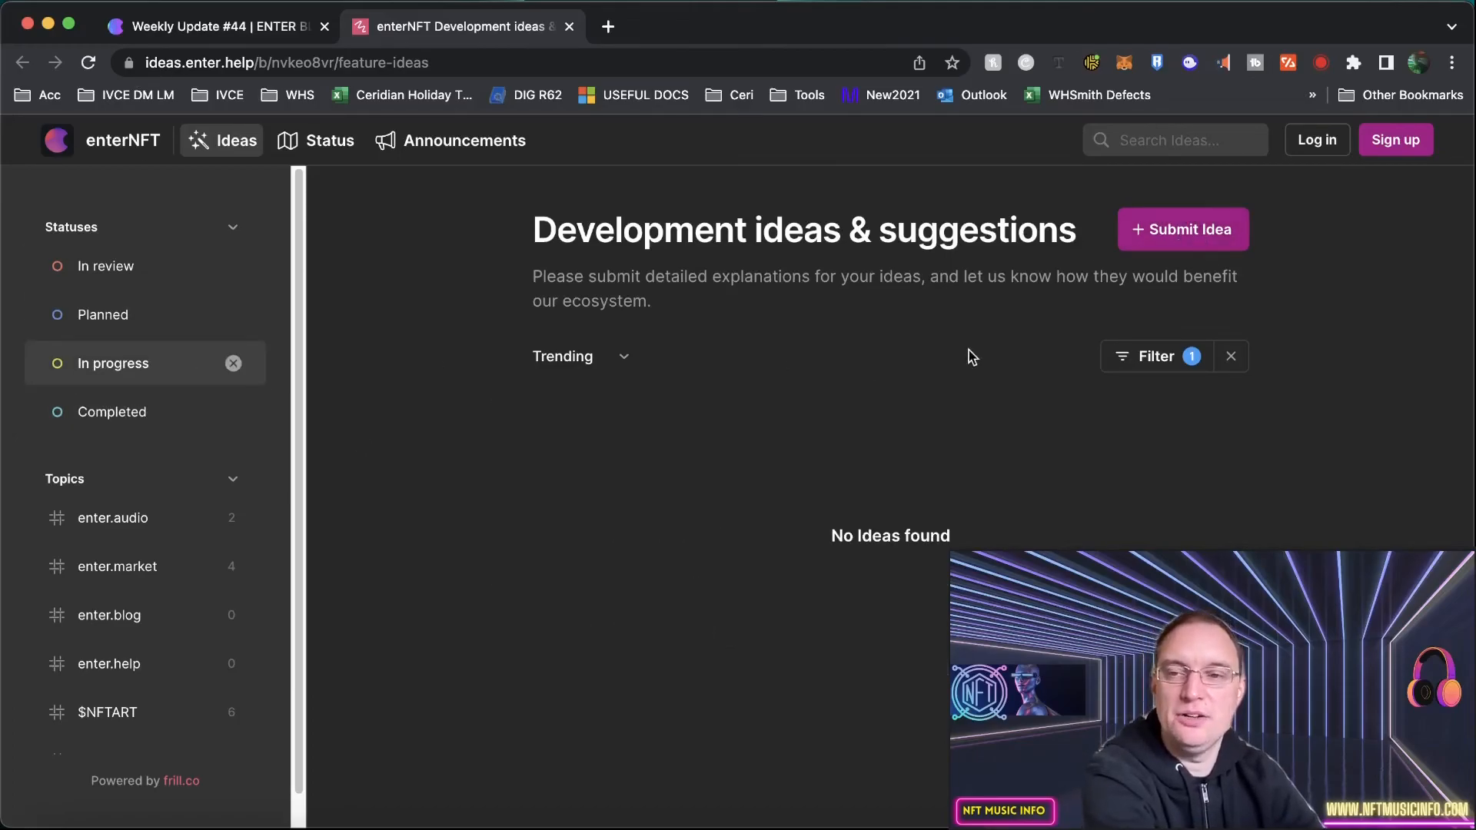